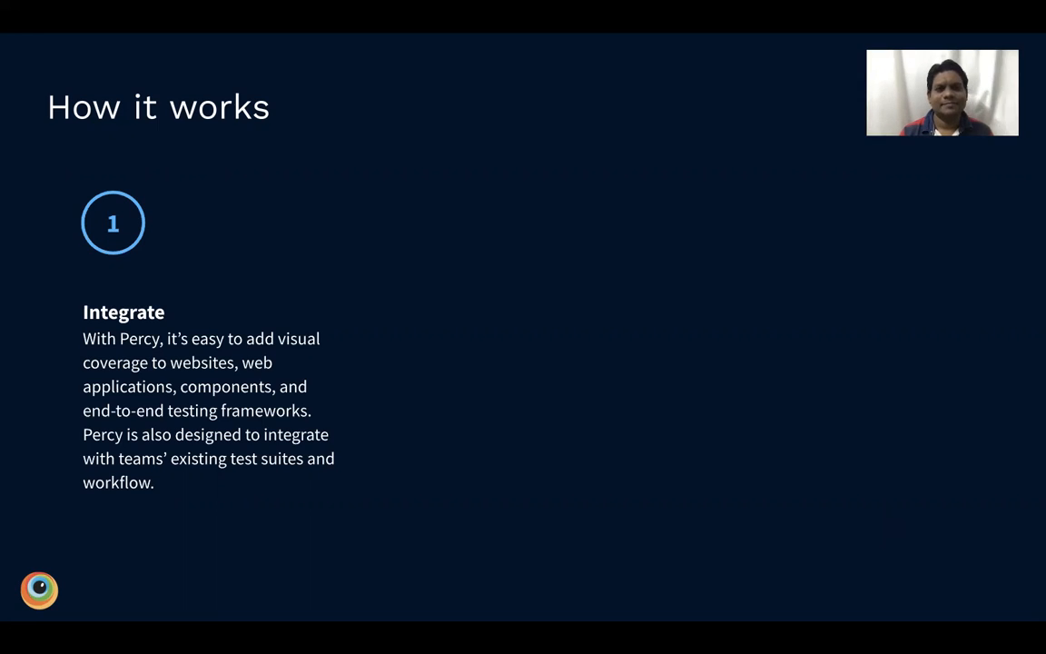
# Advance the slideshow from How it works to the Benefits slide, then exit presentation mode
pyautogui.press('Right')
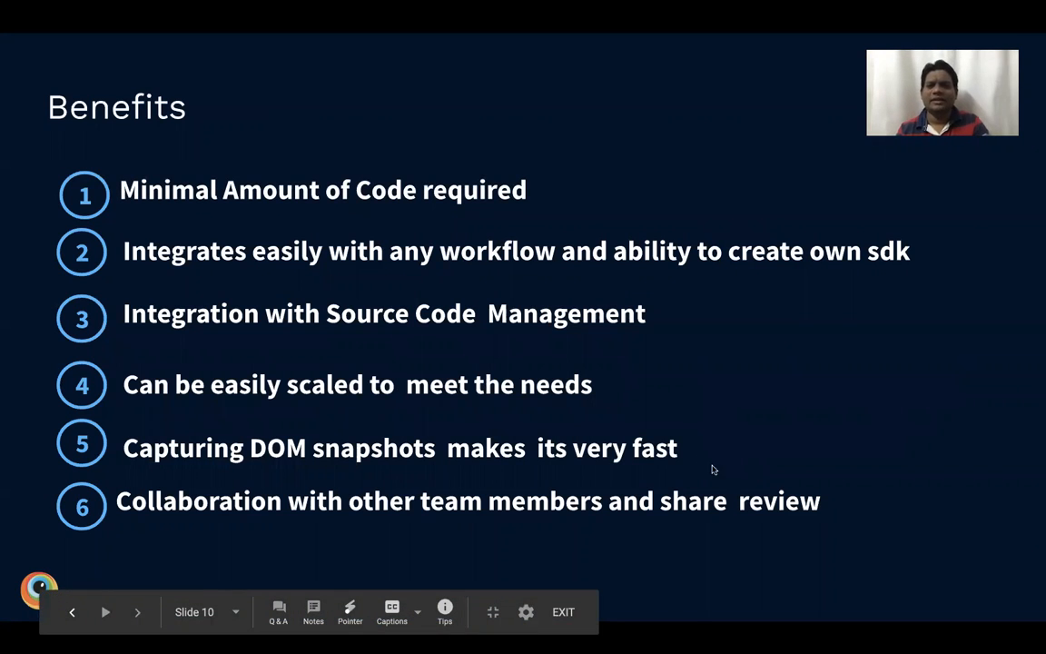
pyautogui.click(137, 611)
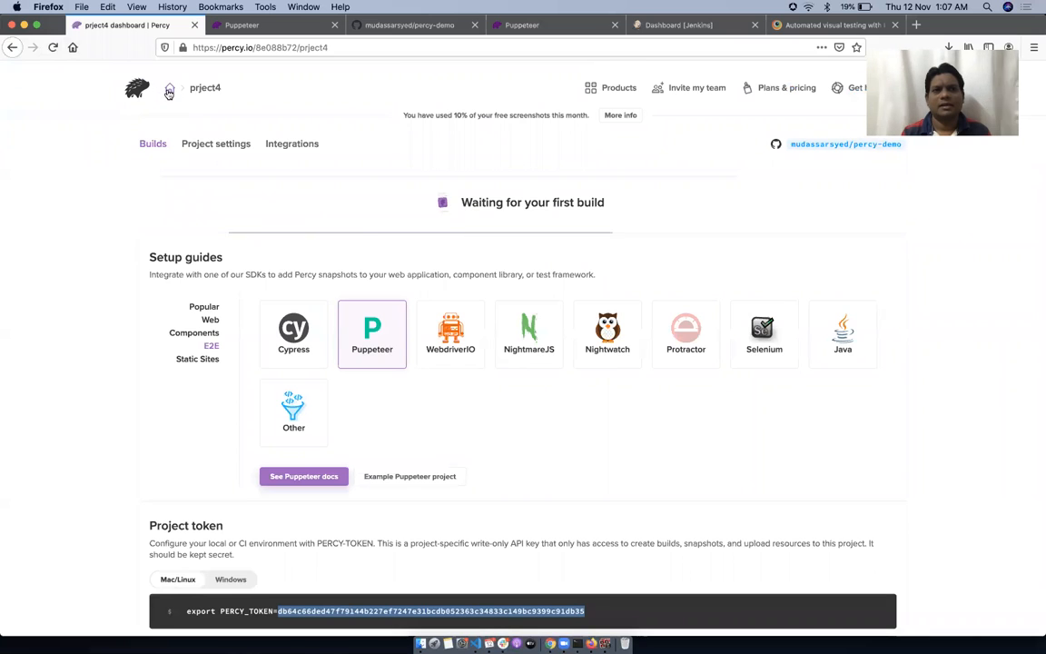
# From the Percy projects list, add a project named percy1 using the percy-demo repository
pyautogui.click(136, 87)
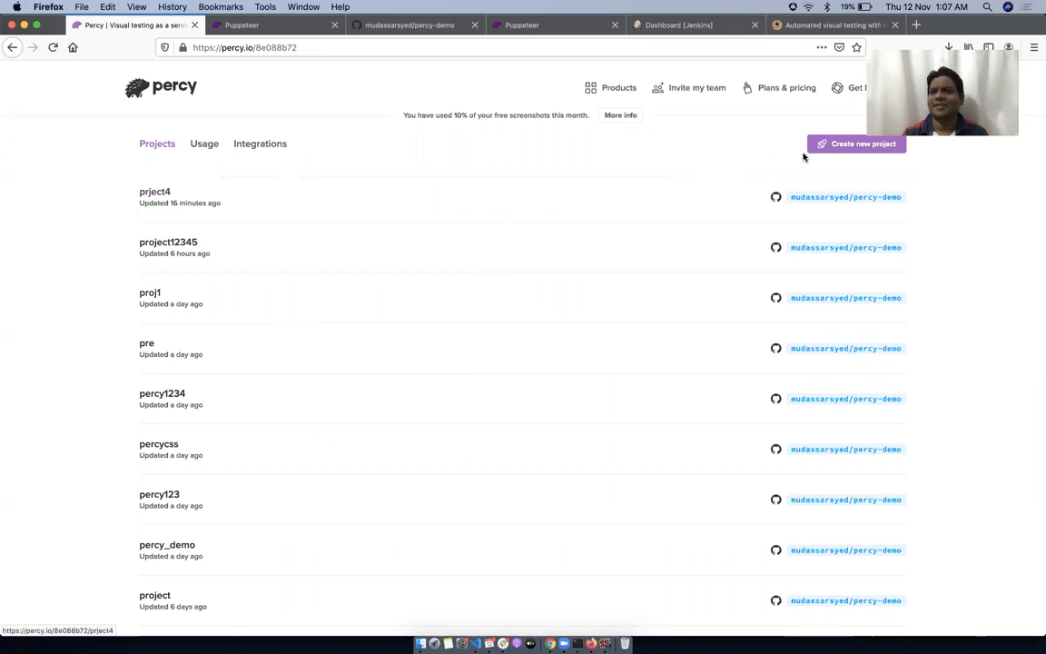
pyautogui.click(856, 143)
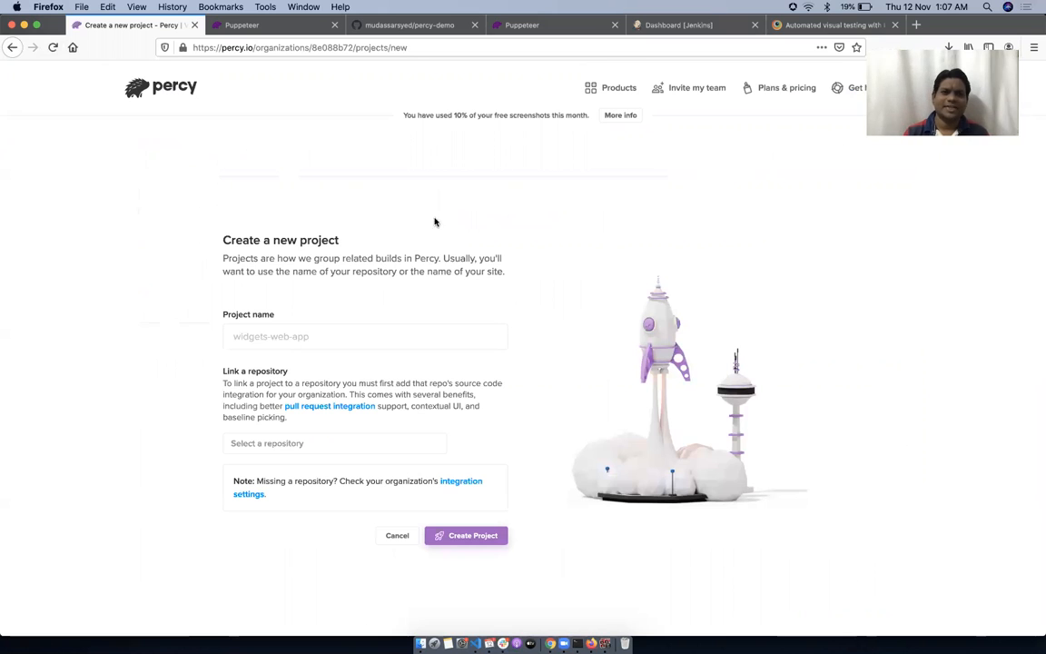
pyautogui.click(364, 336)
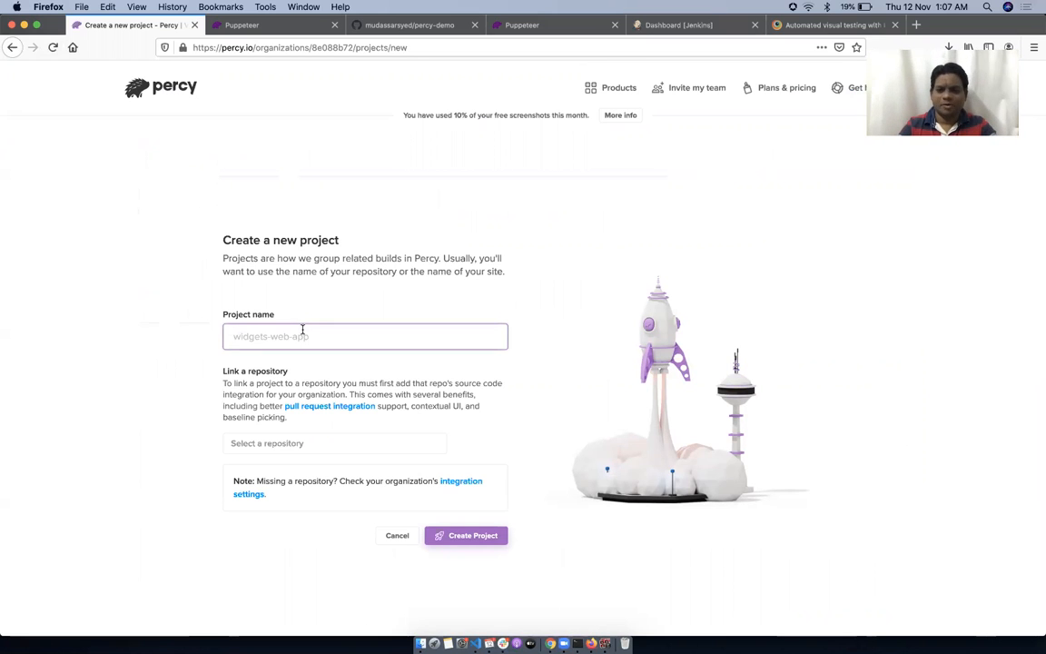
pyautogui.write('pr')
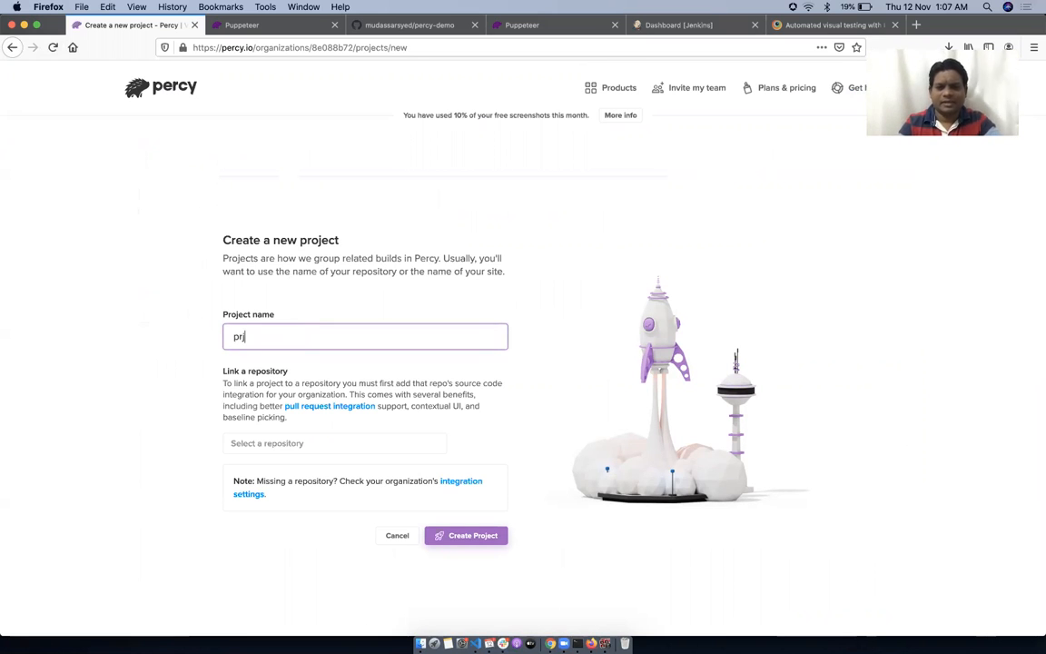
pyautogui.click(466, 535)
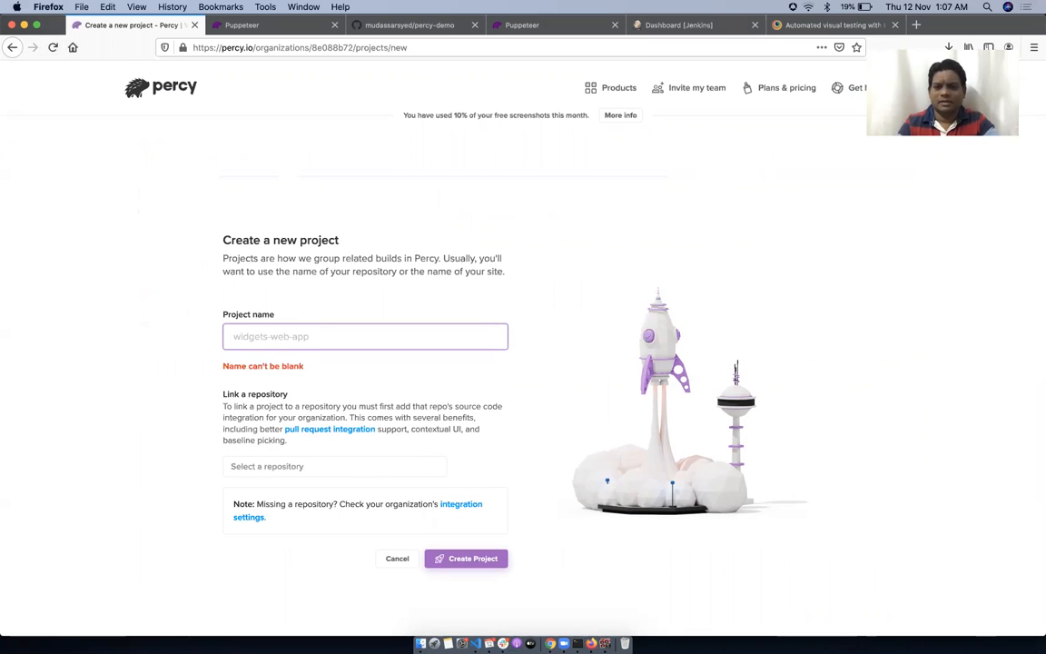
pyautogui.write('percy1')
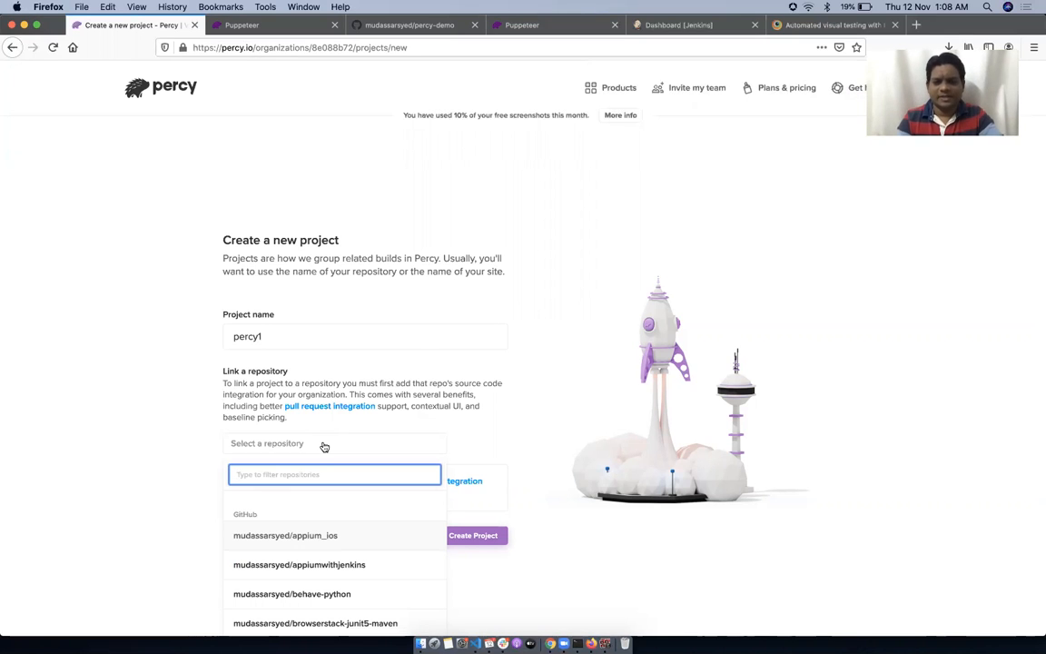
pyautogui.write('percy')
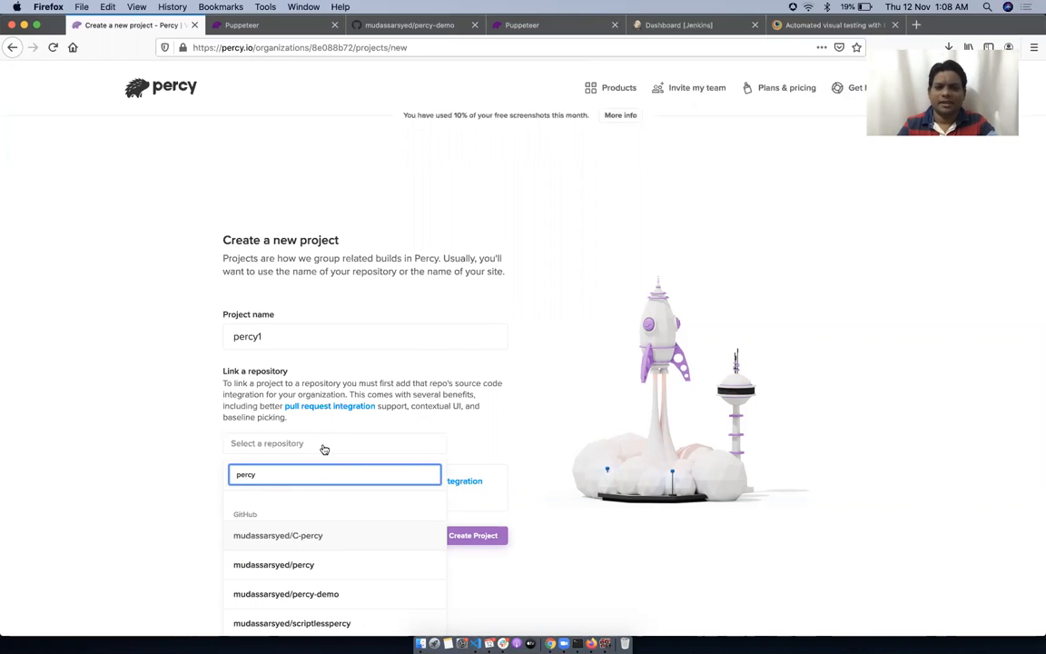
pyautogui.click(286, 594)
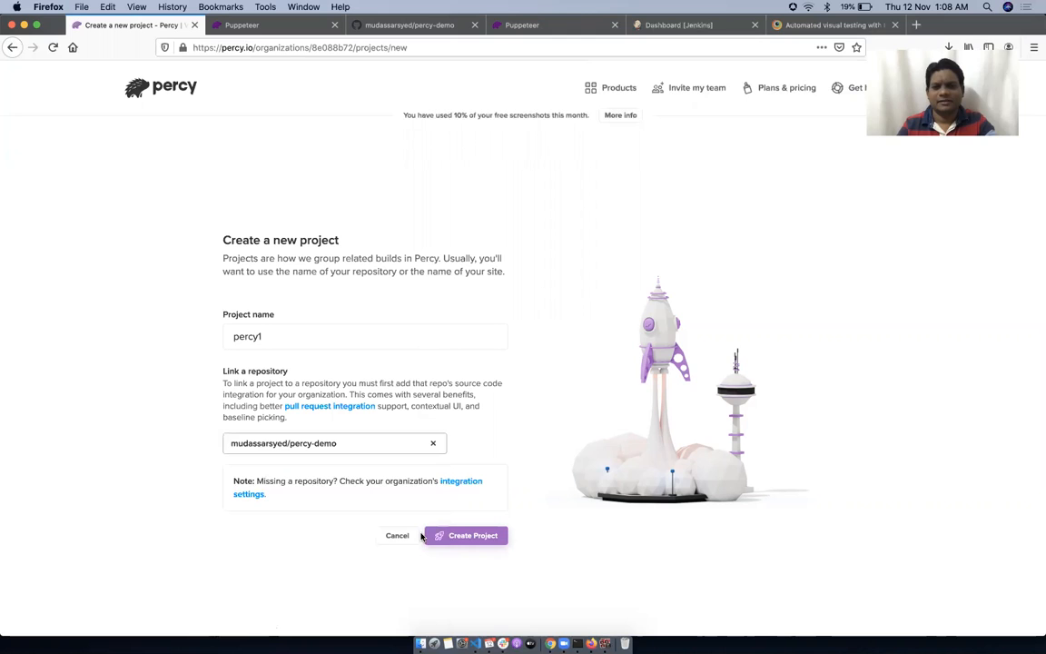
pyautogui.click(465, 535)
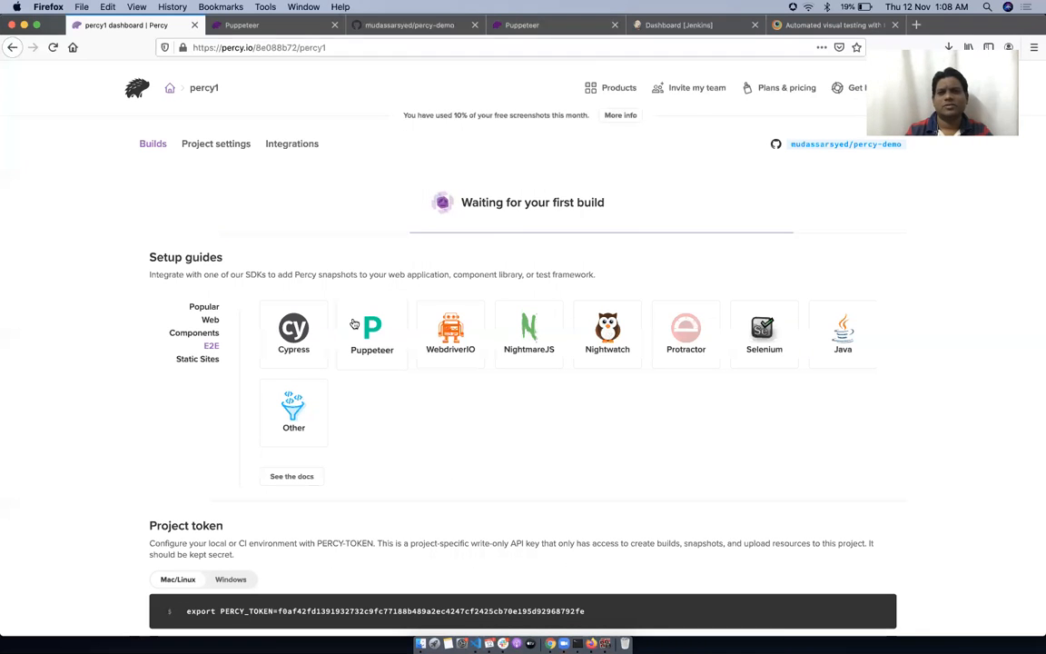
# Pick the Puppeteer setup guide on the percy1 dashboard and view its integration docs
pyautogui.click(371, 333)
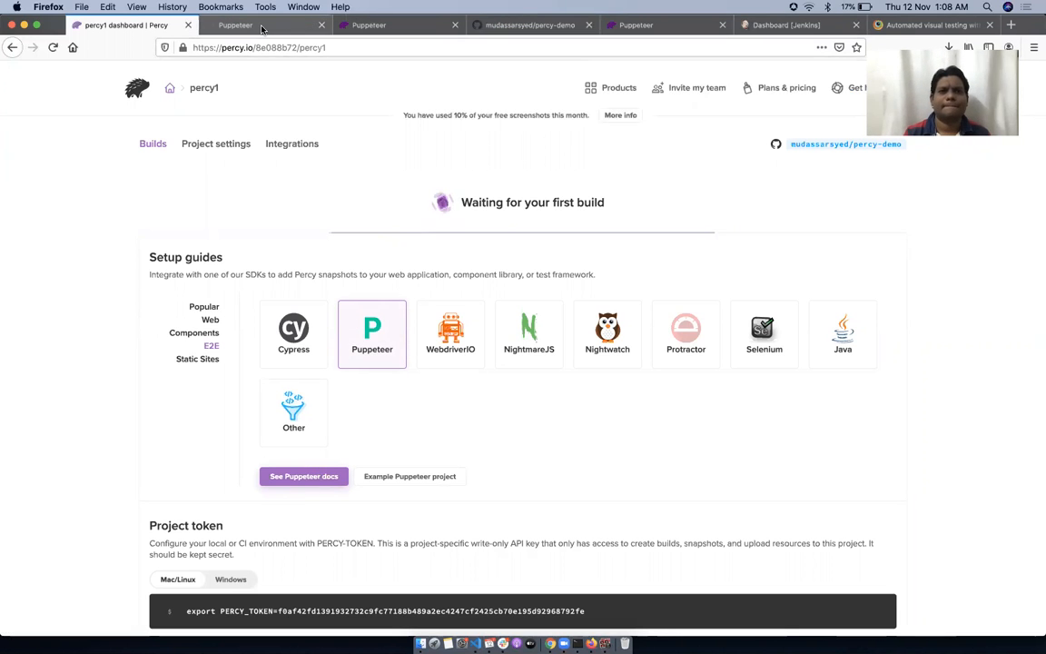
pyautogui.click(304, 476)
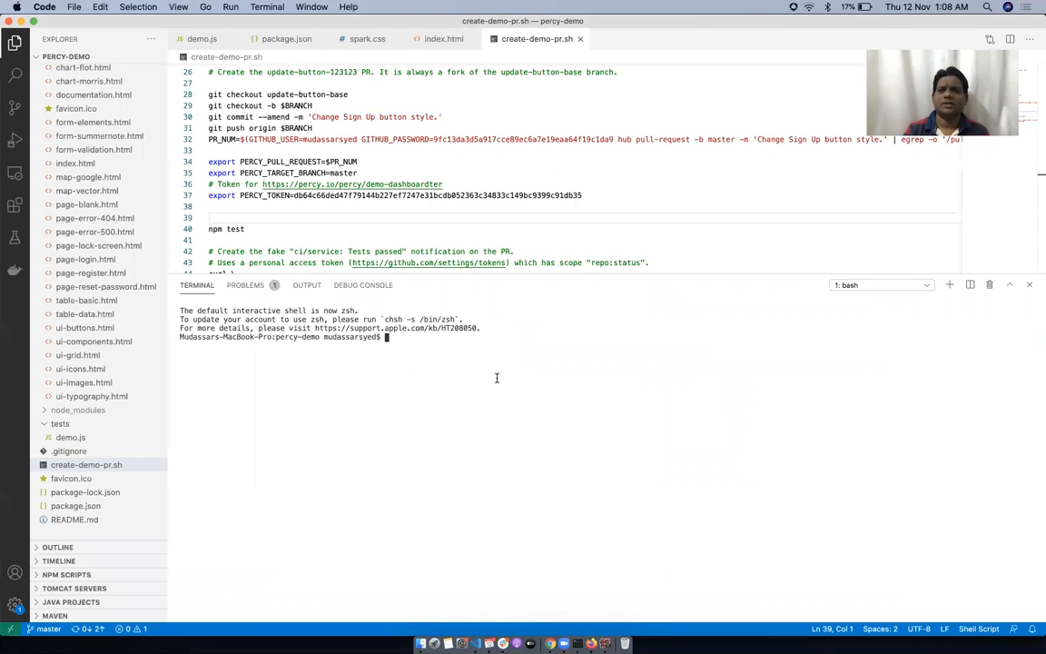
pyautogui.write('npm install --save-dev @percy/puppeteer')
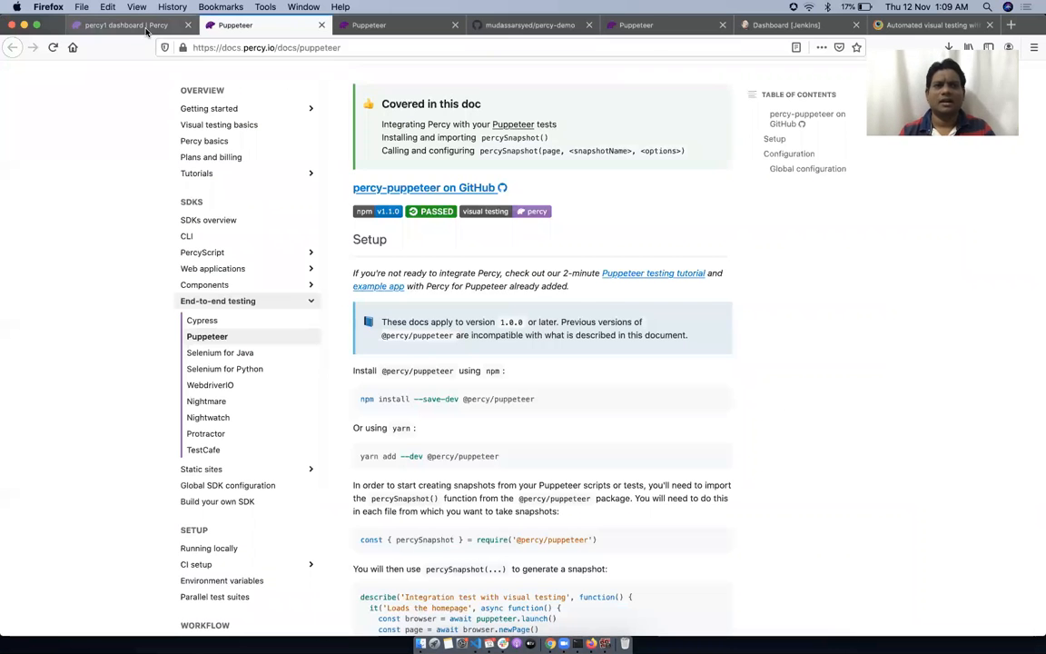
# Select and copy the export PERCY_TOKEN line from percy1's Project token section
pyautogui.click(124, 24)
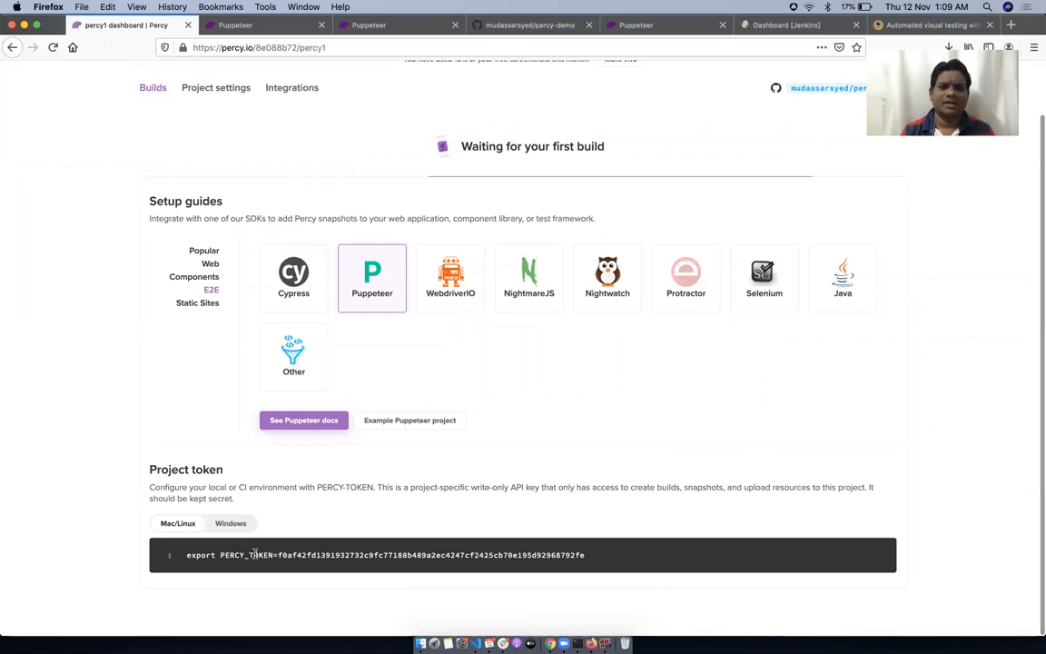
pyautogui.doubleClick(247, 555)
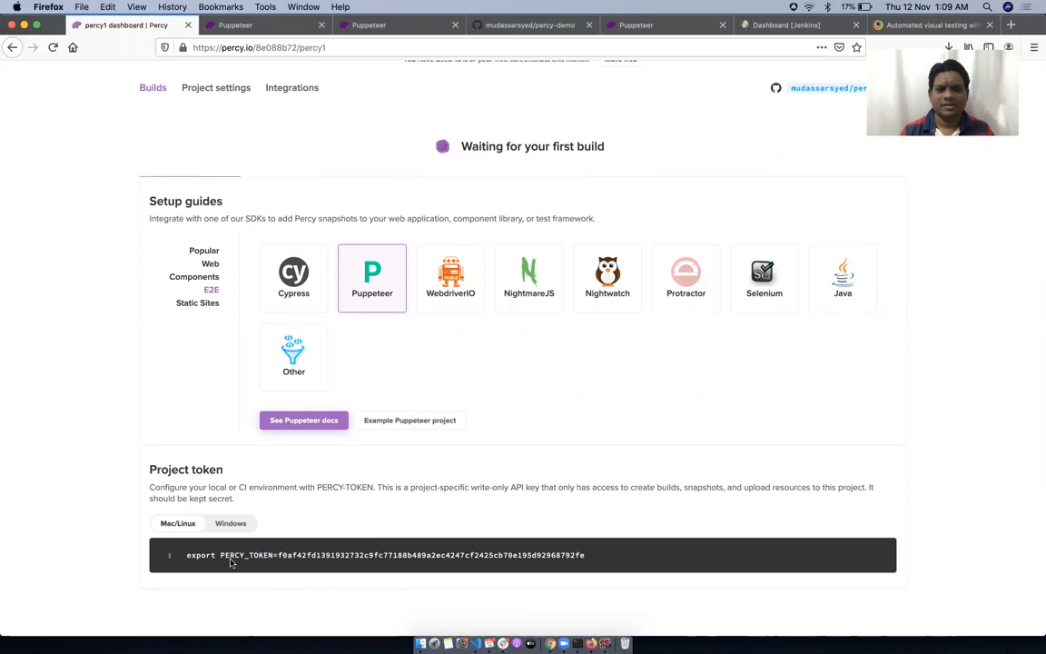
pyautogui.tripleClick(385, 555)
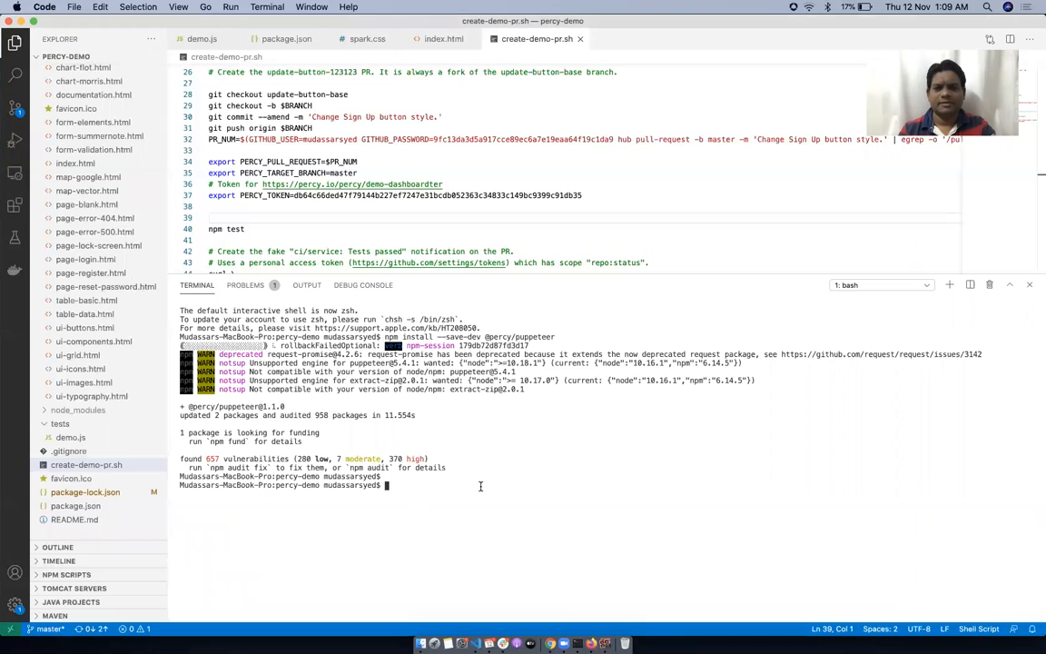
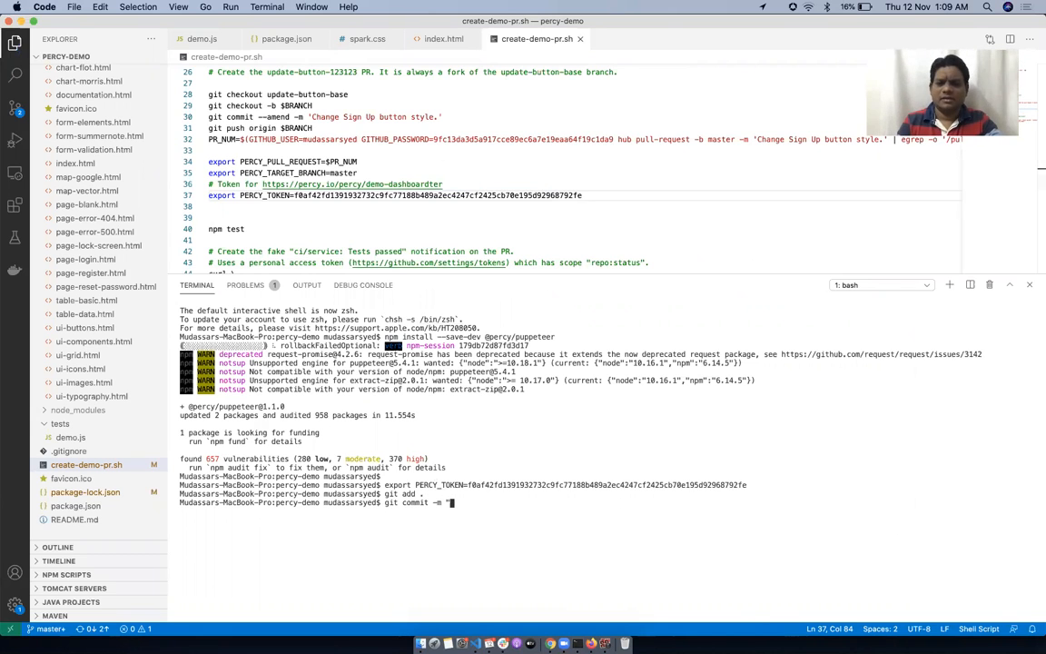
# Export the new PERCY_TOKEN, commit all changes with message 'd', and list git branches
pyautogui.press('enter')
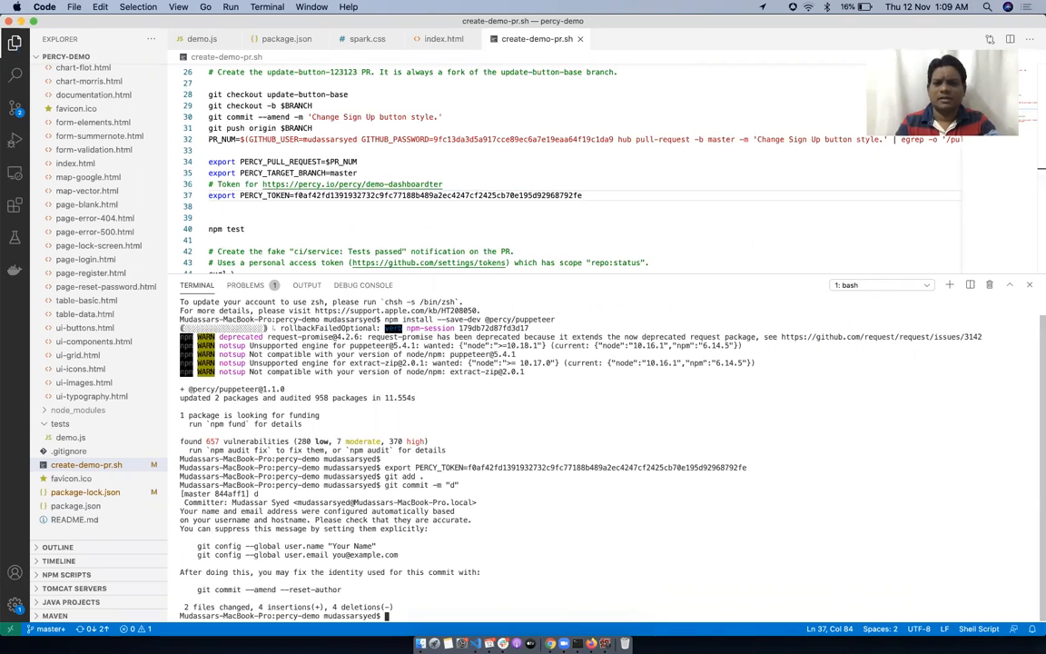
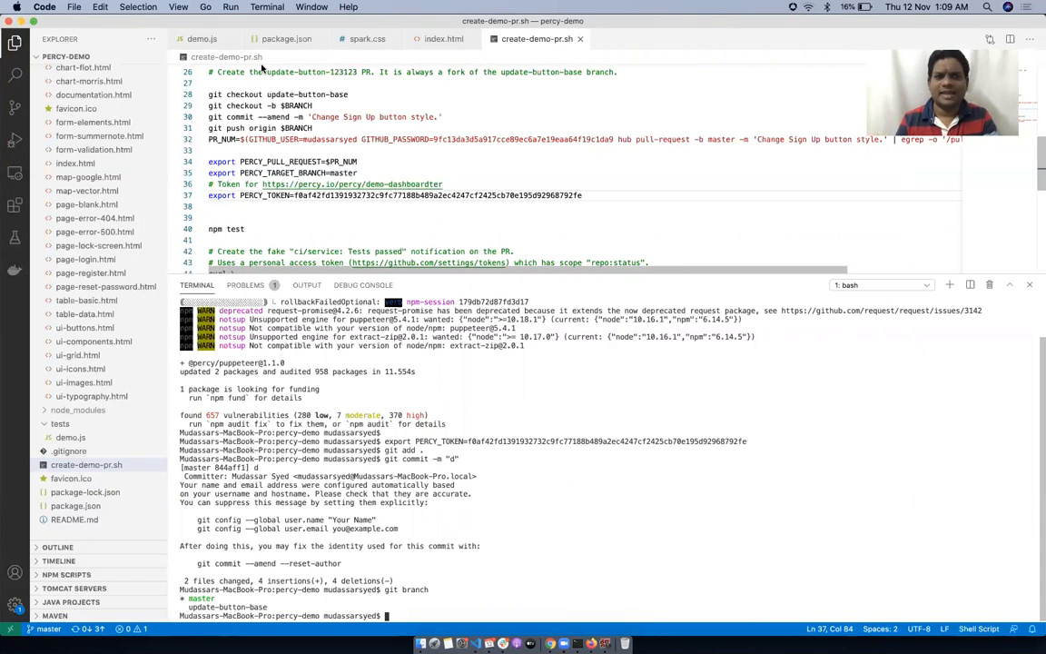
pyautogui.click(202, 38)
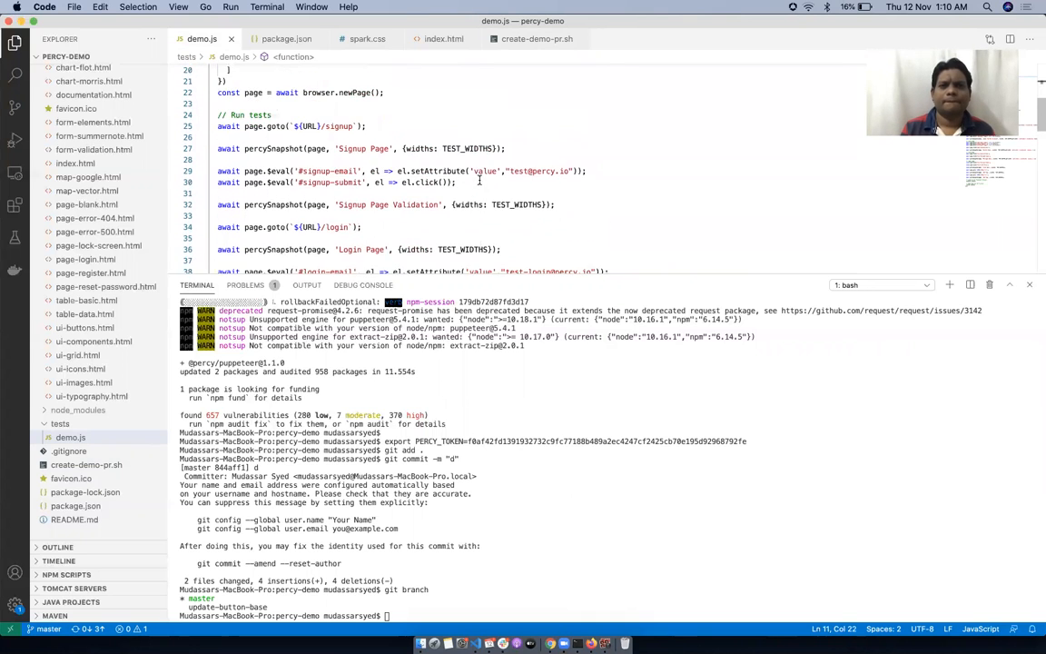
# Highlight the percyCSS option on demo.js's Index Page Menu Closed snapshot, then view package.json
pyautogui.scroll(-3)
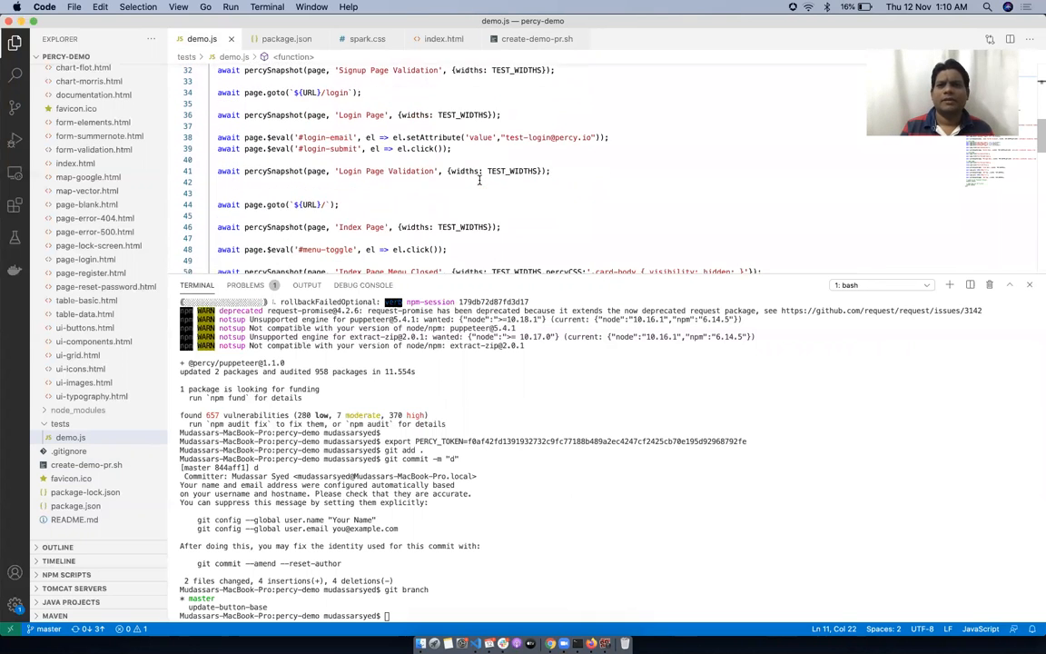
pyautogui.scroll(-3)
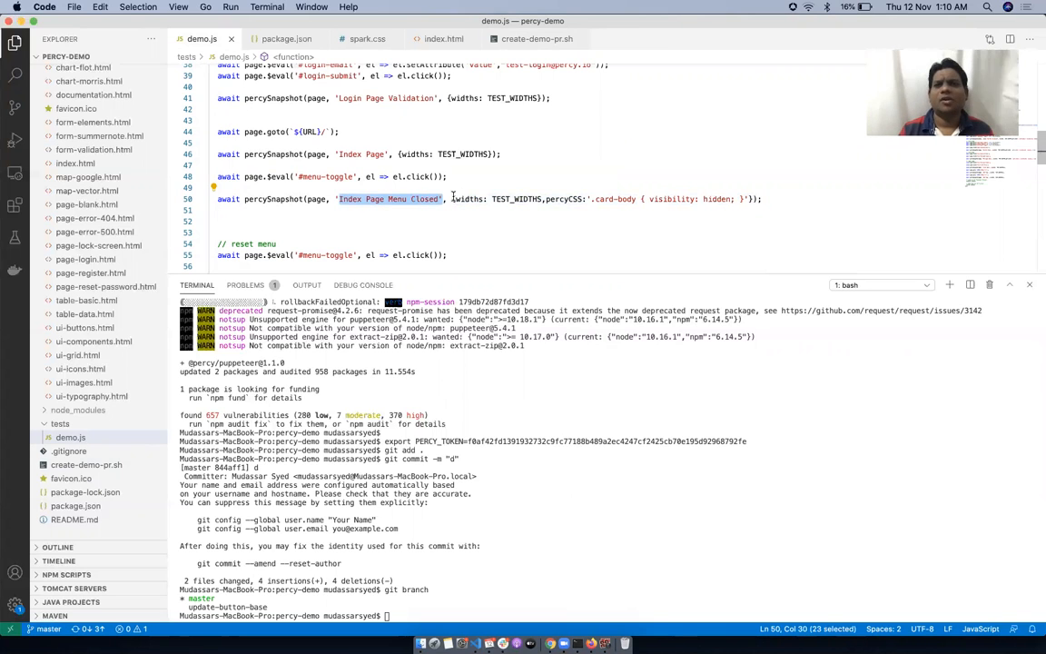
pyautogui.moveTo(493, 199)
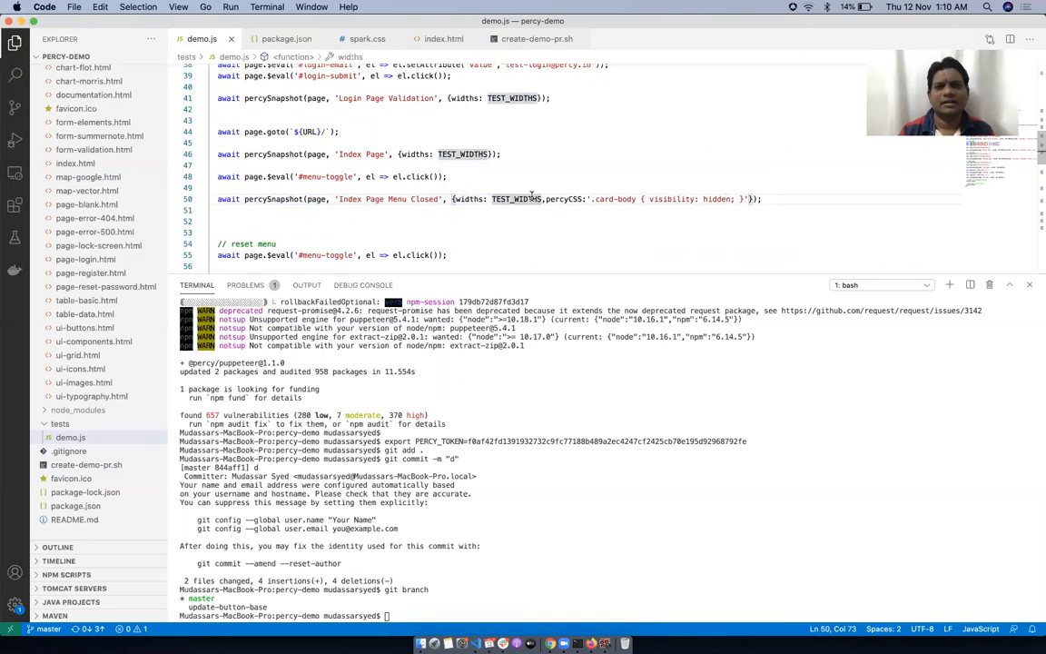
pyautogui.moveTo(560, 198)
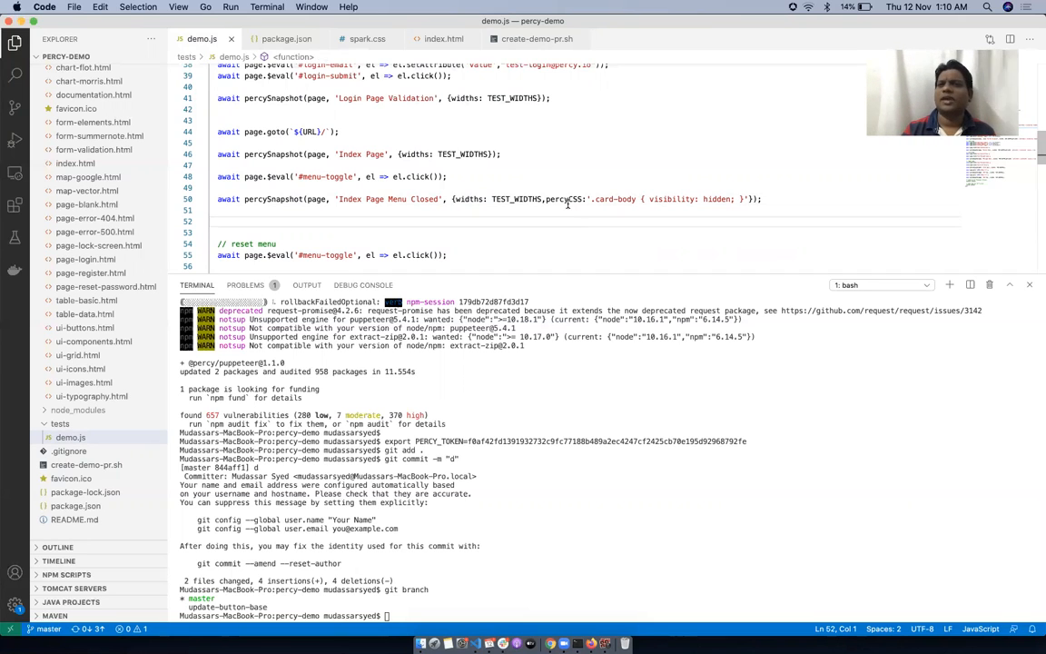
pyautogui.moveTo(565, 199)
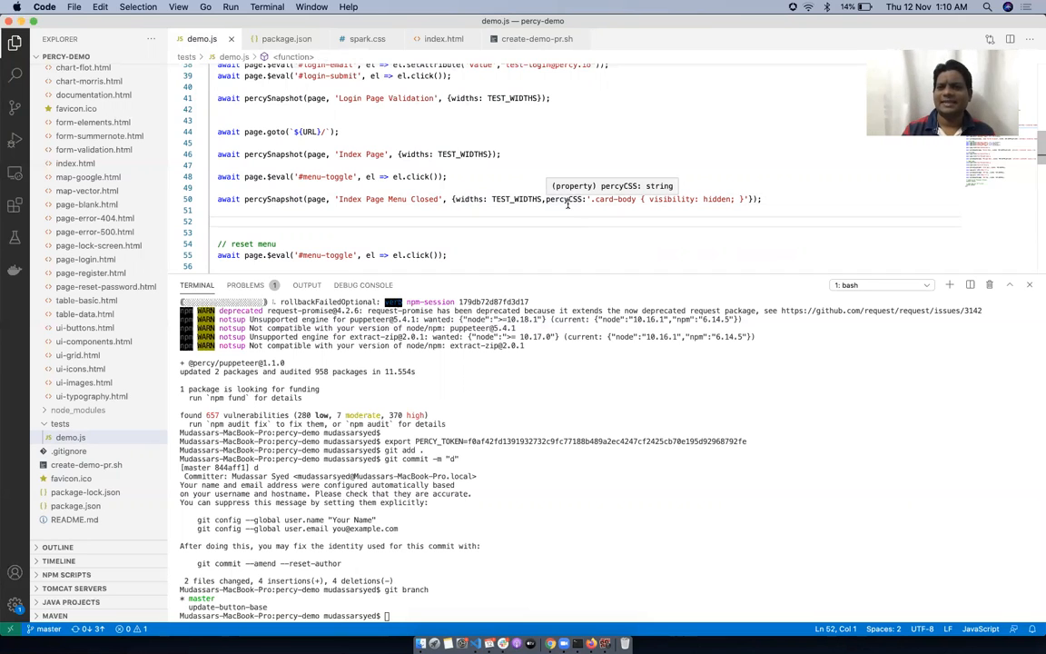
pyautogui.doubleClick(563, 199)
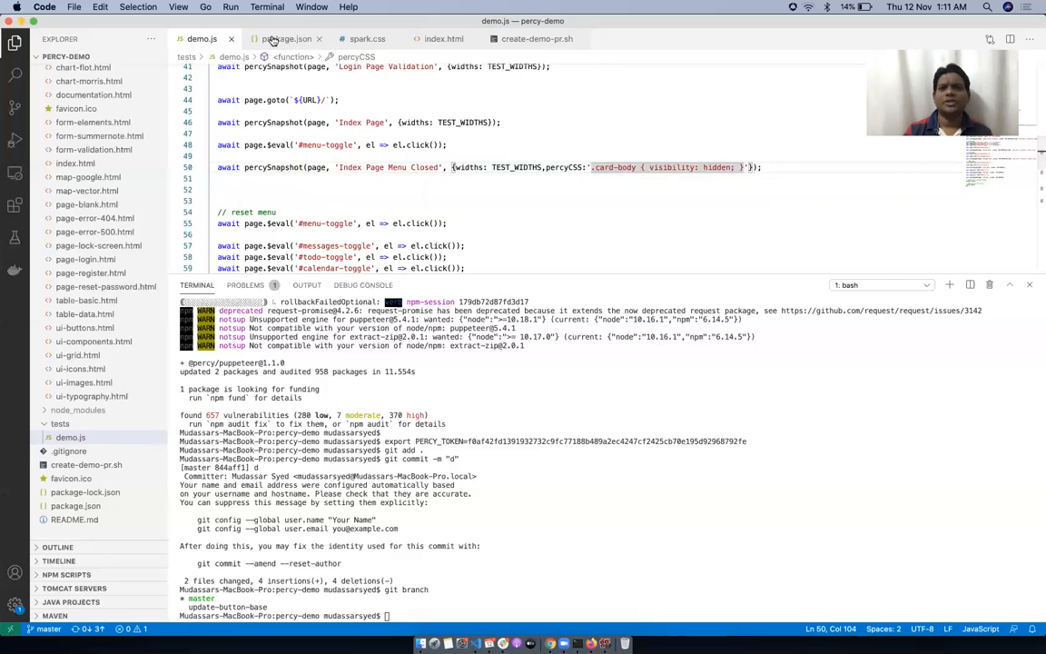
pyautogui.click(287, 39)
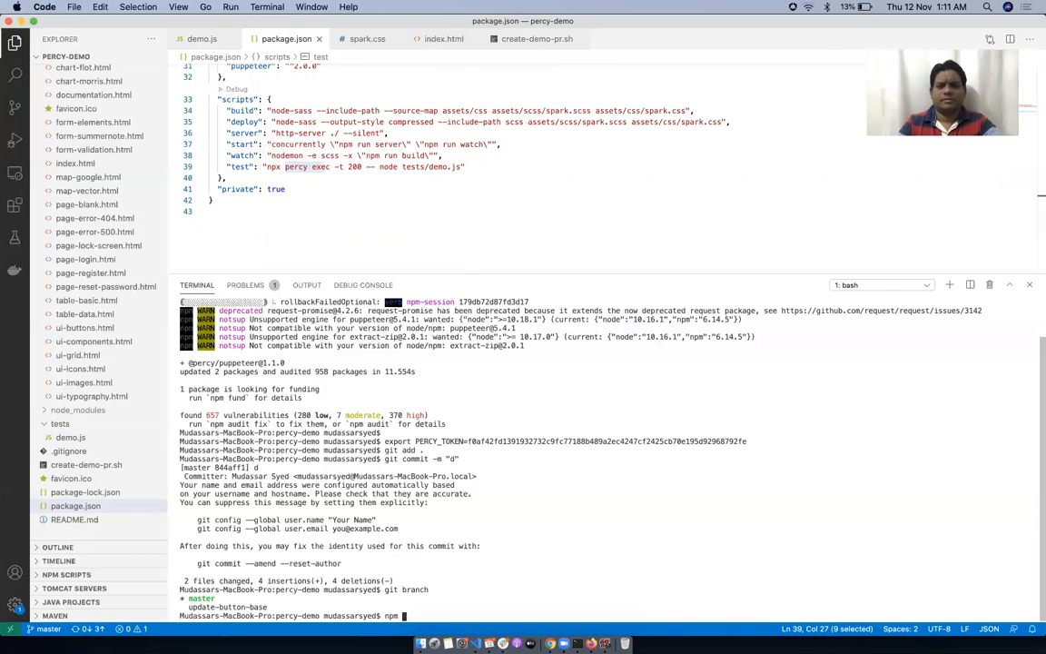
# Run npm test in the terminal, producing Percy build #1 with 12 snapshots
pyautogui.write('test')
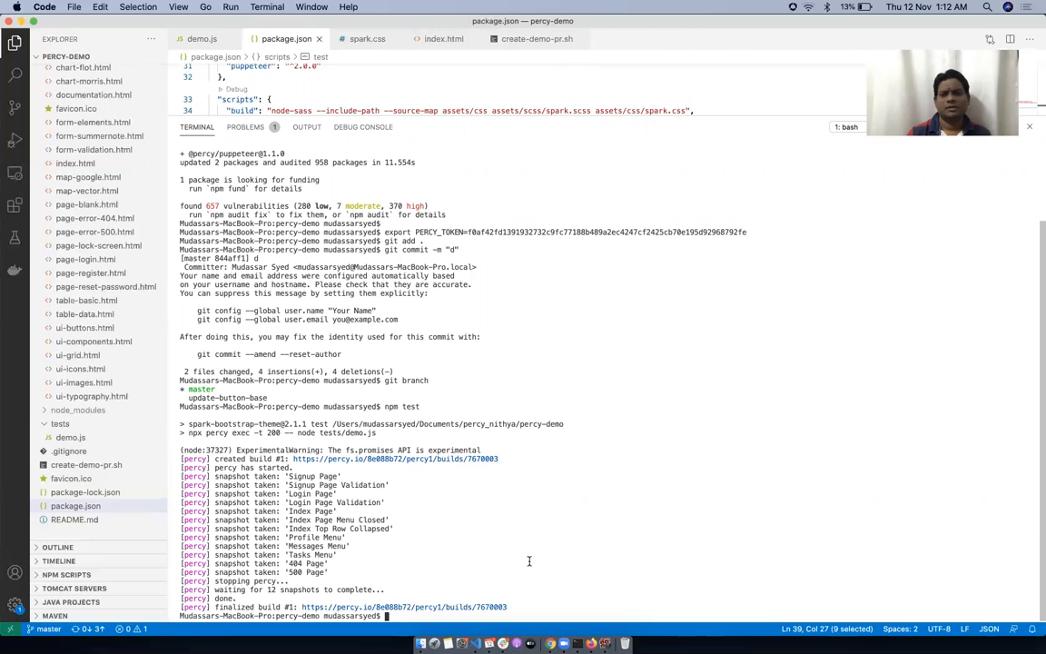
pyautogui.moveTo(458, 529)
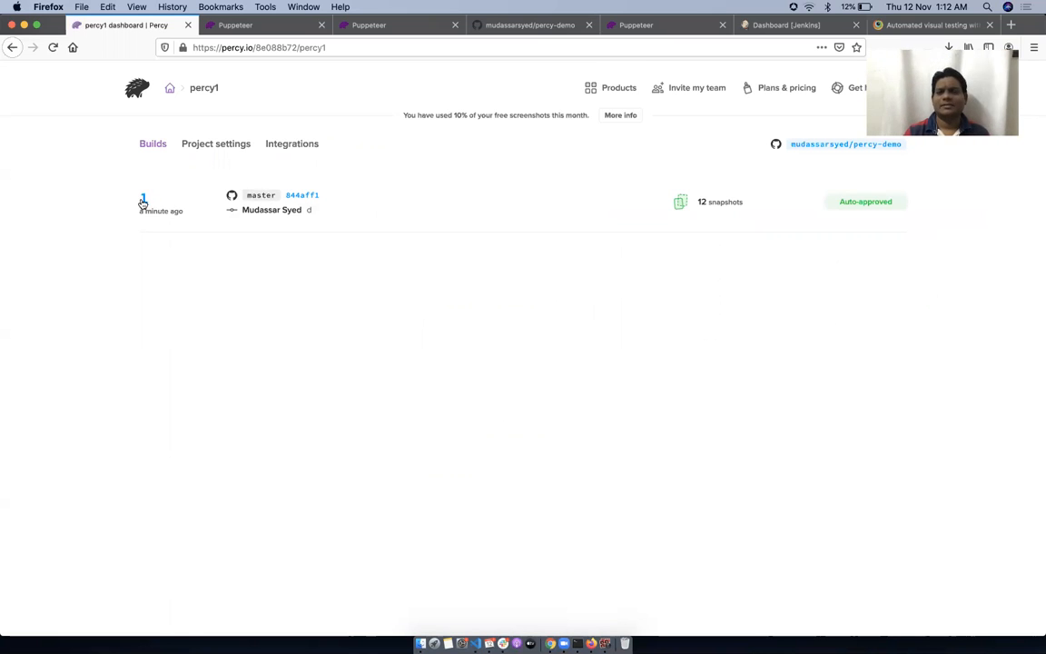
# Open Percy build 1 and scroll through its 12 auto-approved new snapshots
pyautogui.click(142, 202)
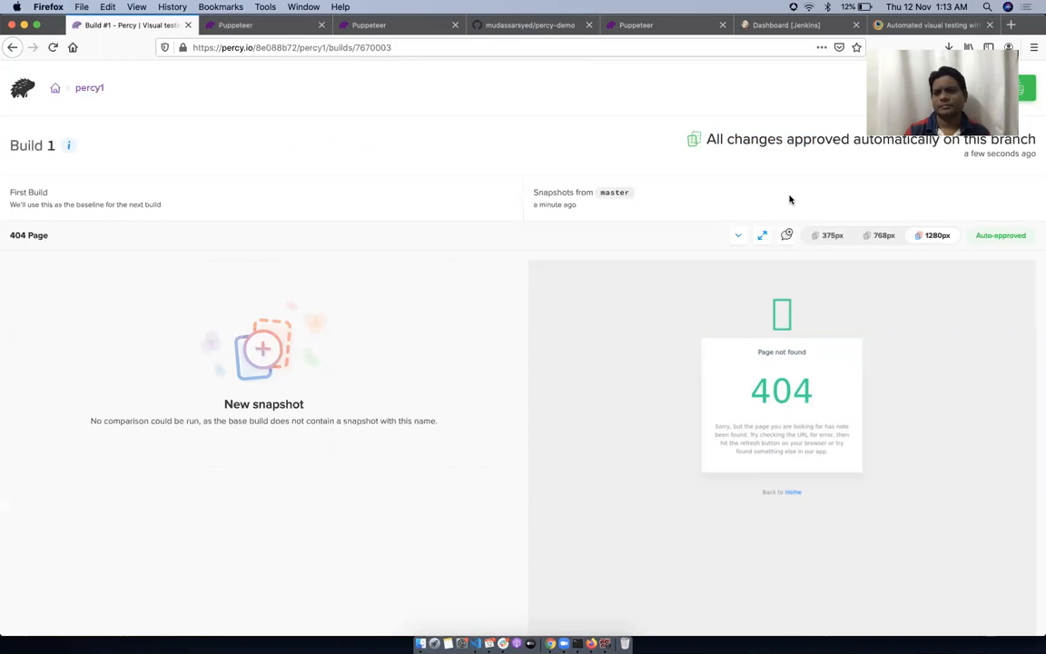
pyautogui.scroll(-3)
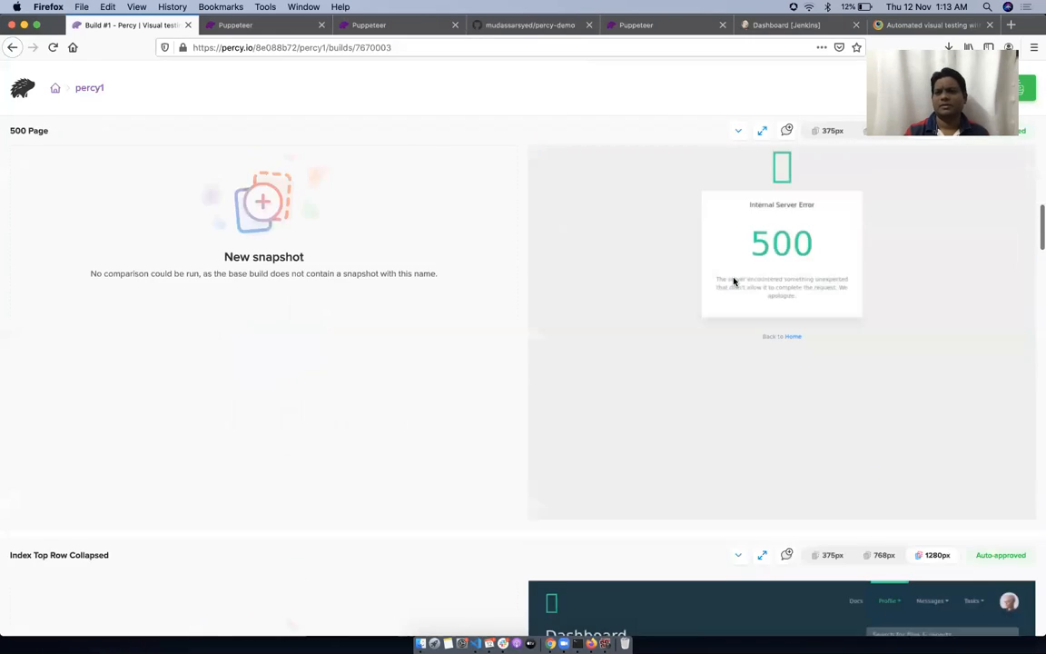
pyautogui.scroll(-3)
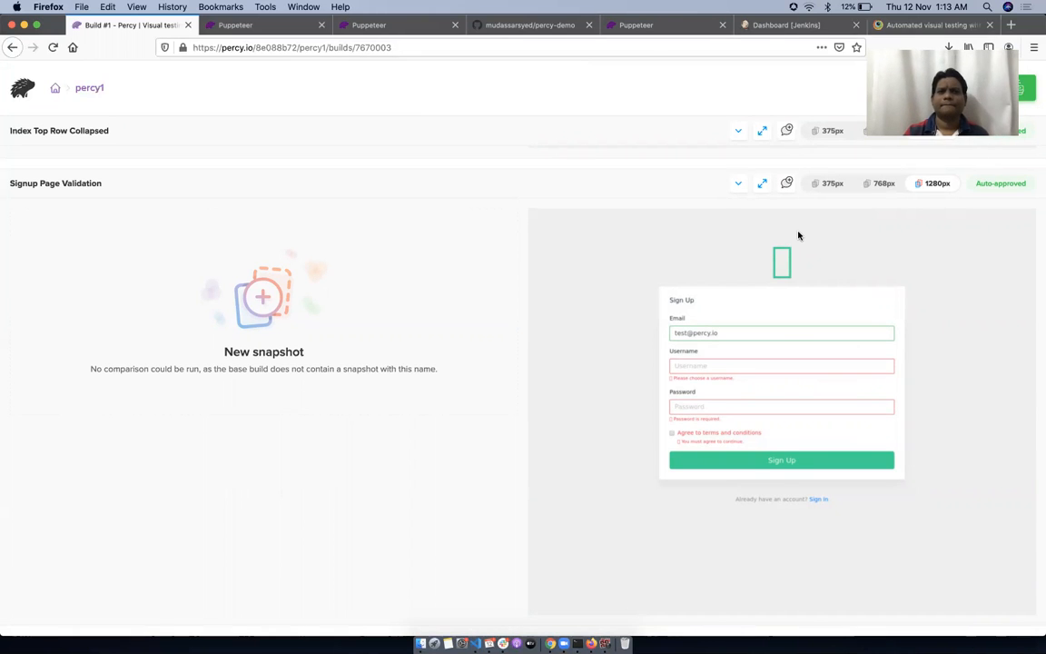
pyautogui.scroll(-3)
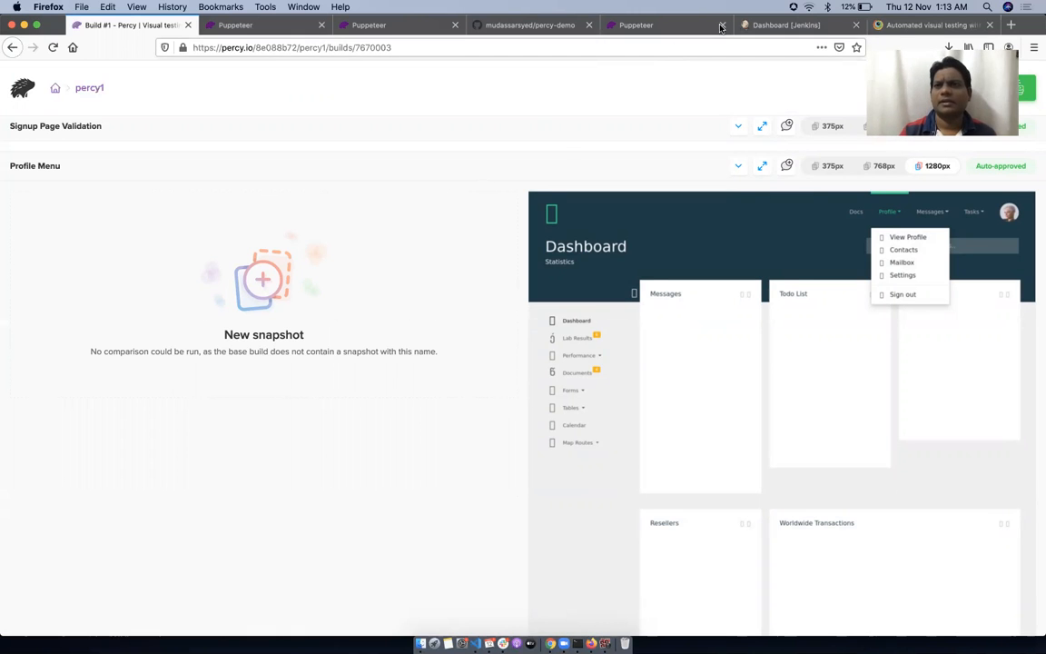
pyautogui.click(785, 25)
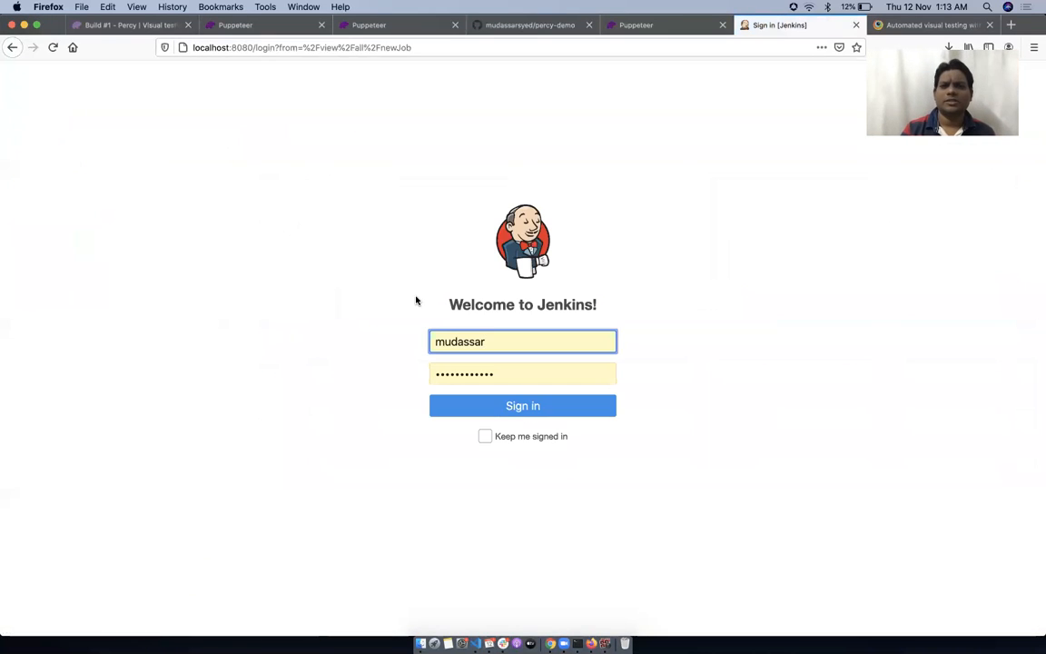
# Sign in to Jenkins and create a new freestyle project named pro
pyautogui.click(523, 405)
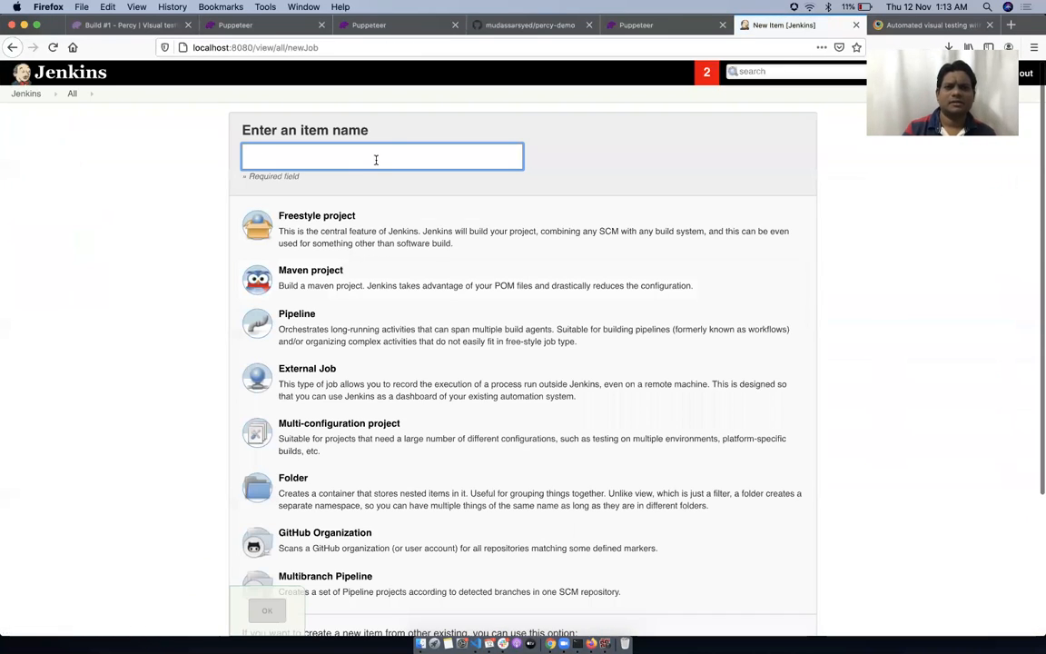
pyautogui.write('pro')
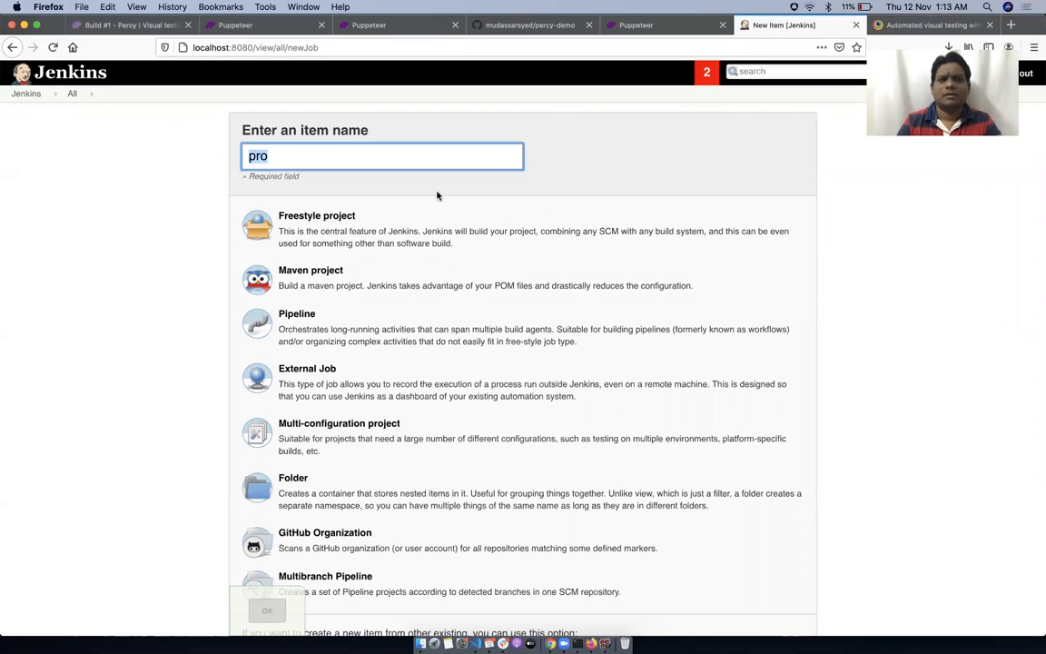
pyautogui.click(316, 228)
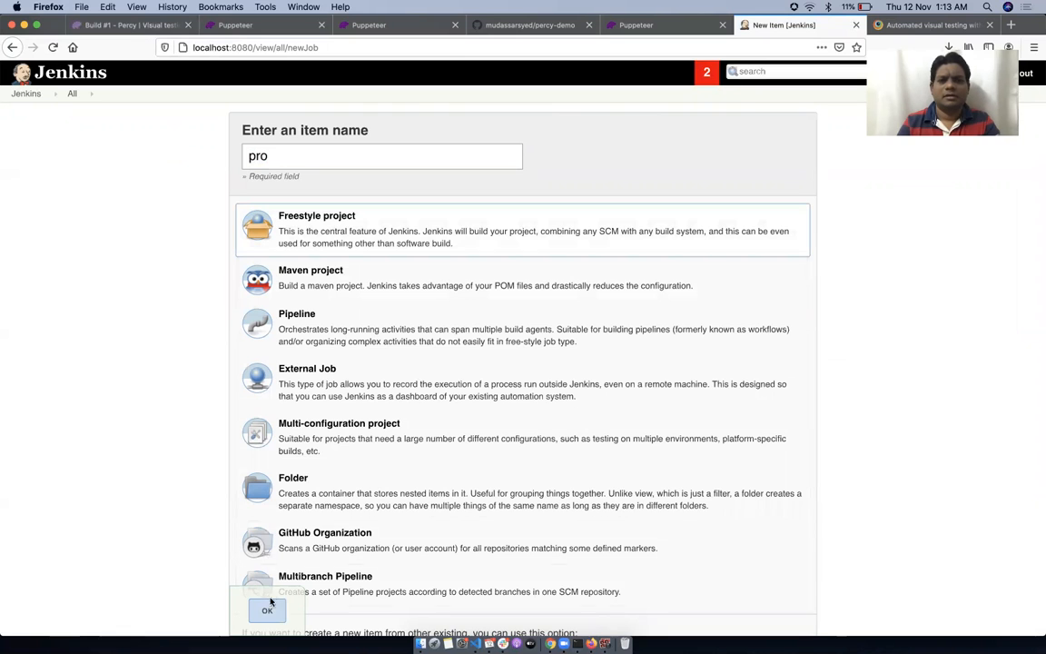
pyautogui.click(266, 609)
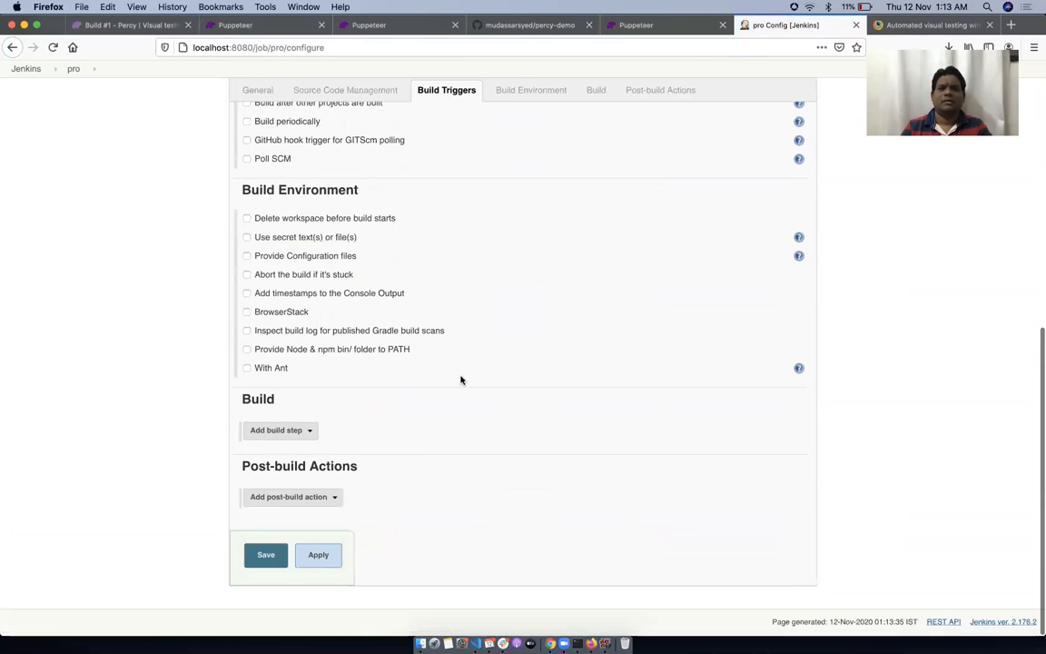
# Add an Execute shell step running cd to percy-demo and sh create-demo-pr.sh, then save
pyautogui.click(276, 430)
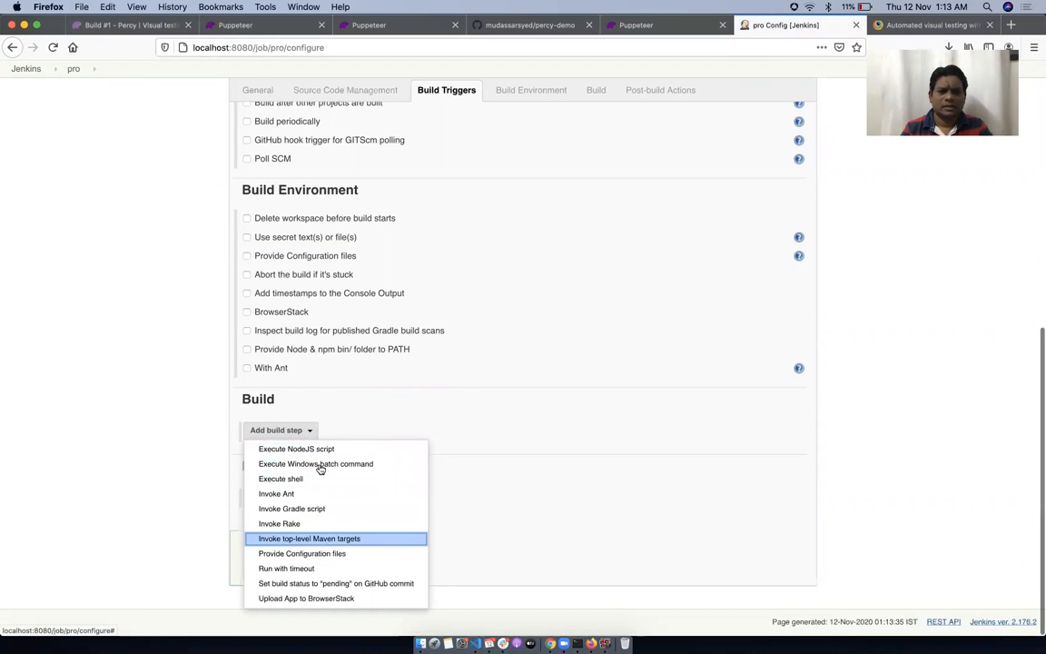
pyautogui.click(281, 479)
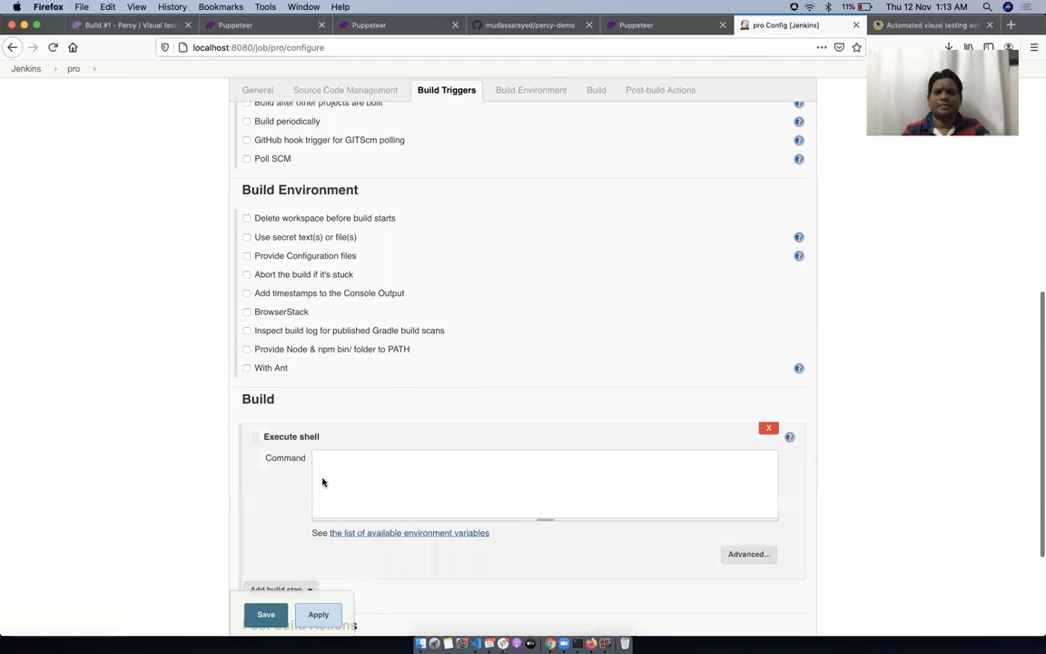
pyautogui.write('ccd')
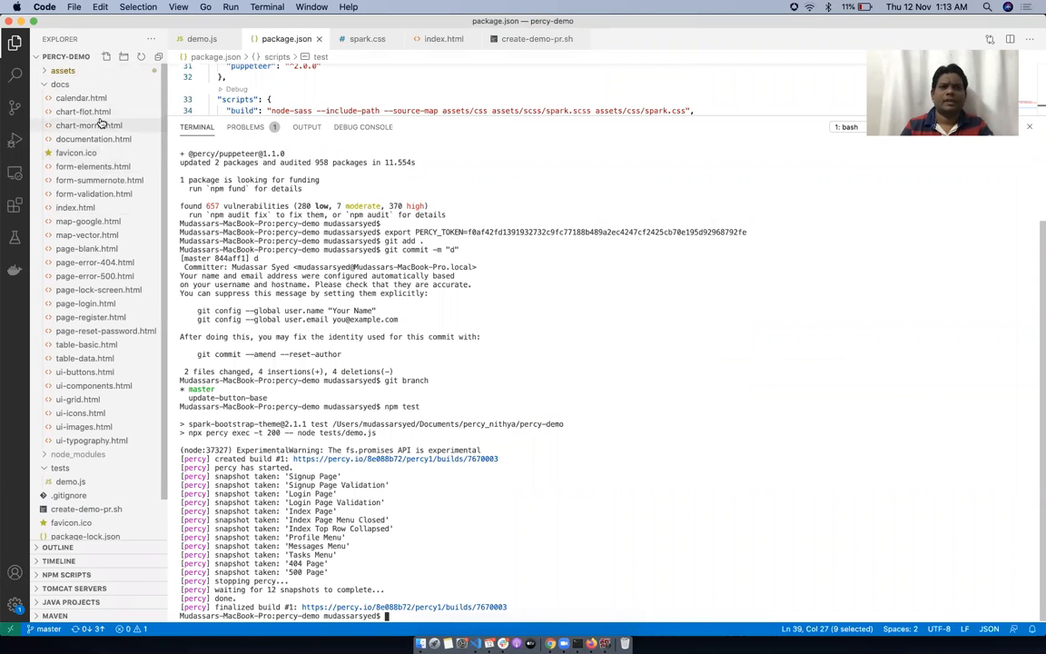
pyautogui.rightClick(63, 70)
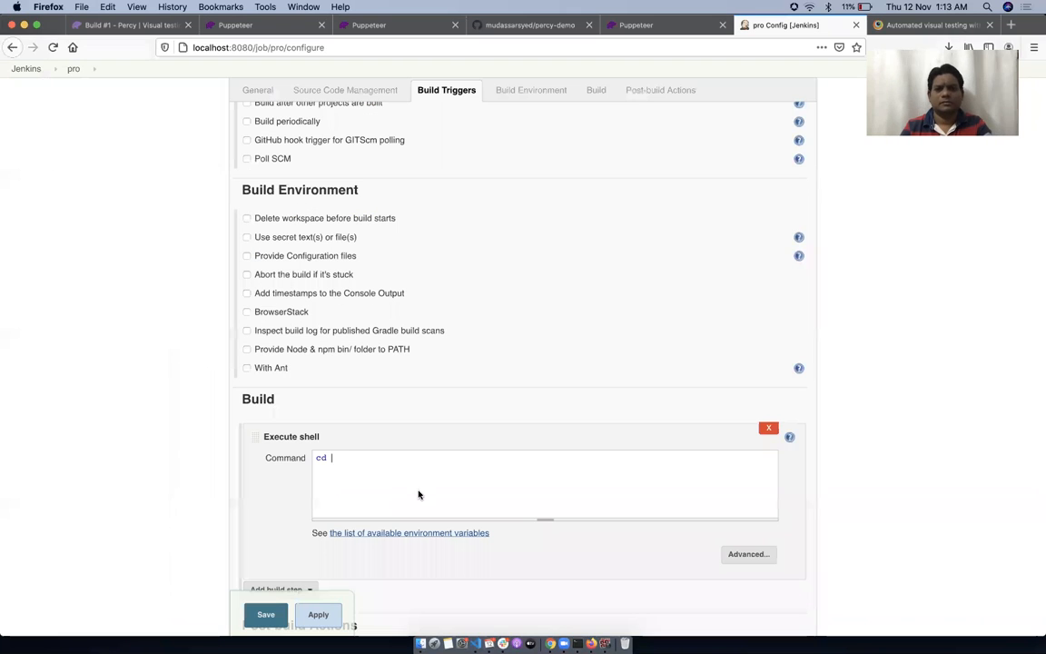
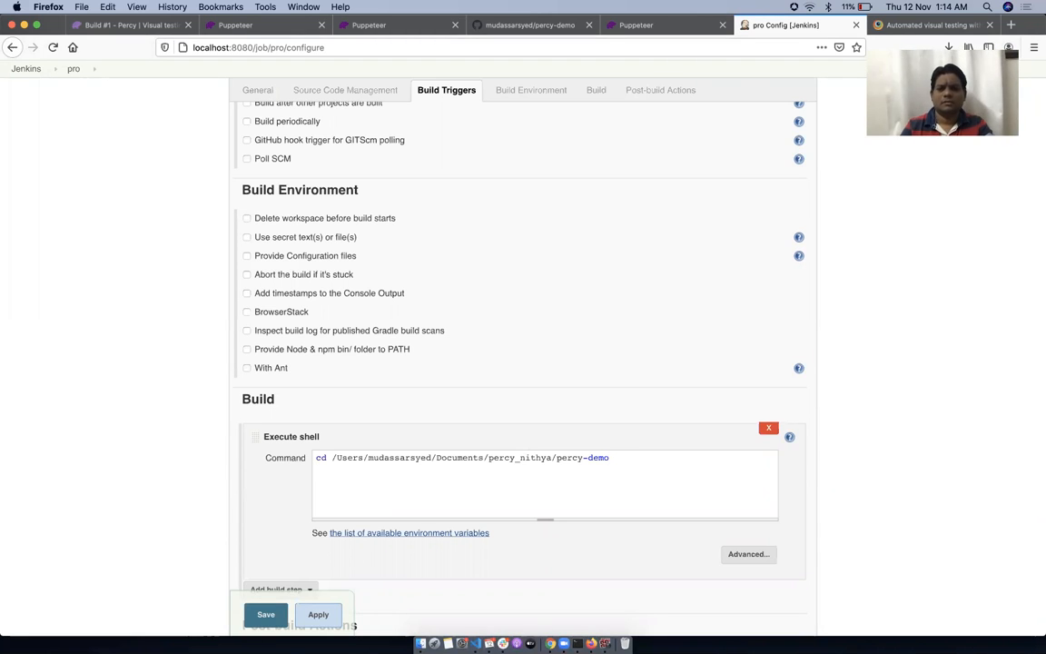
pyautogui.write('sh c')
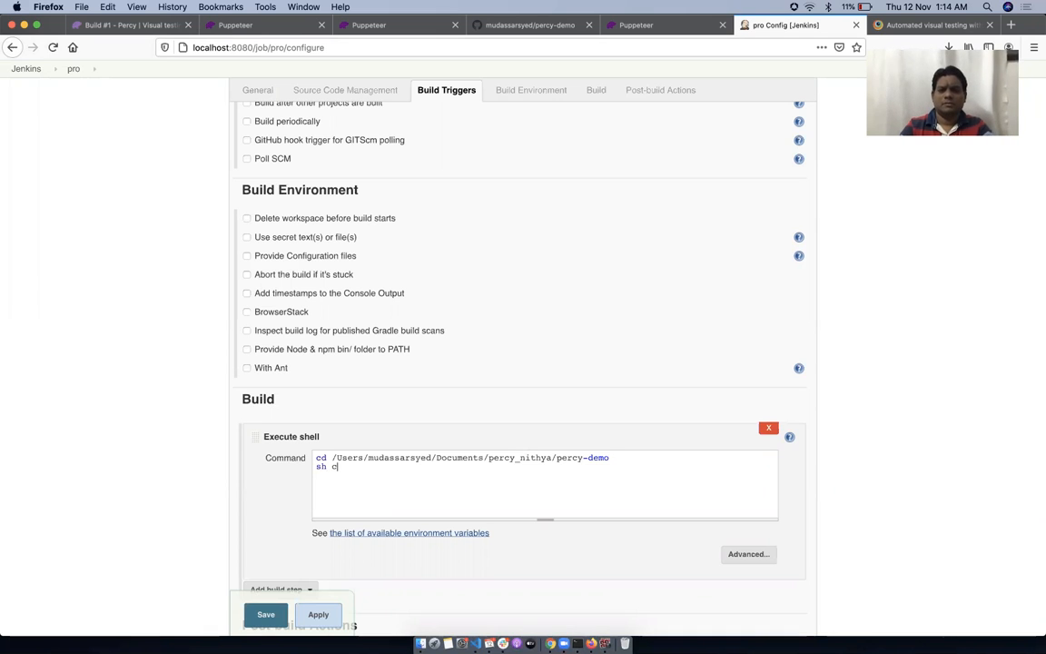
pyautogui.write('reate-')
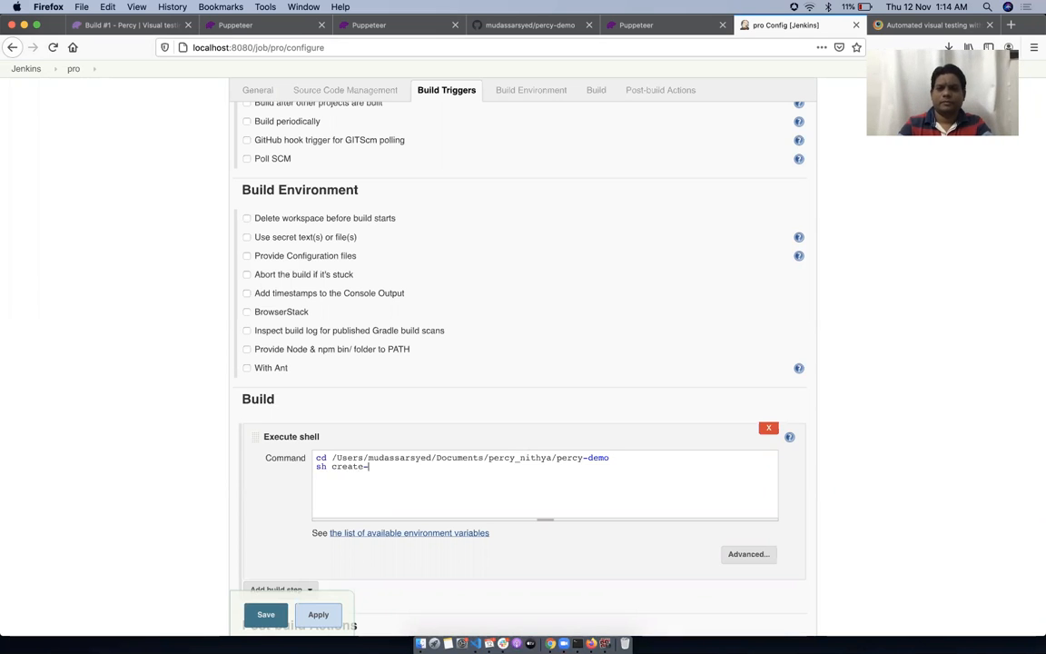
pyautogui.write('demo-')
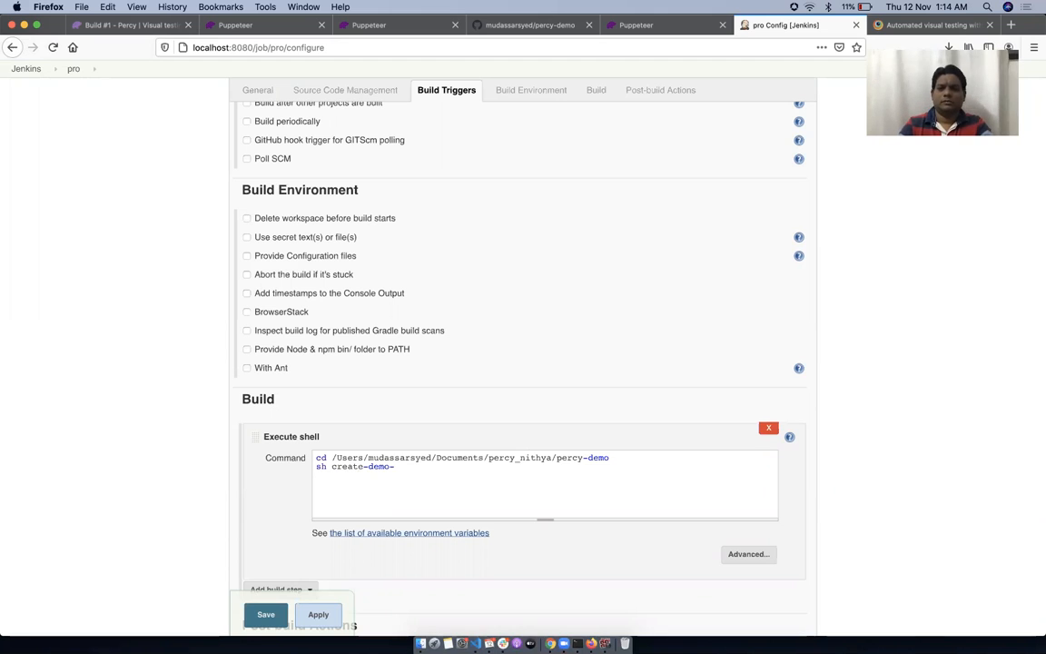
pyautogui.write('pr.sh')
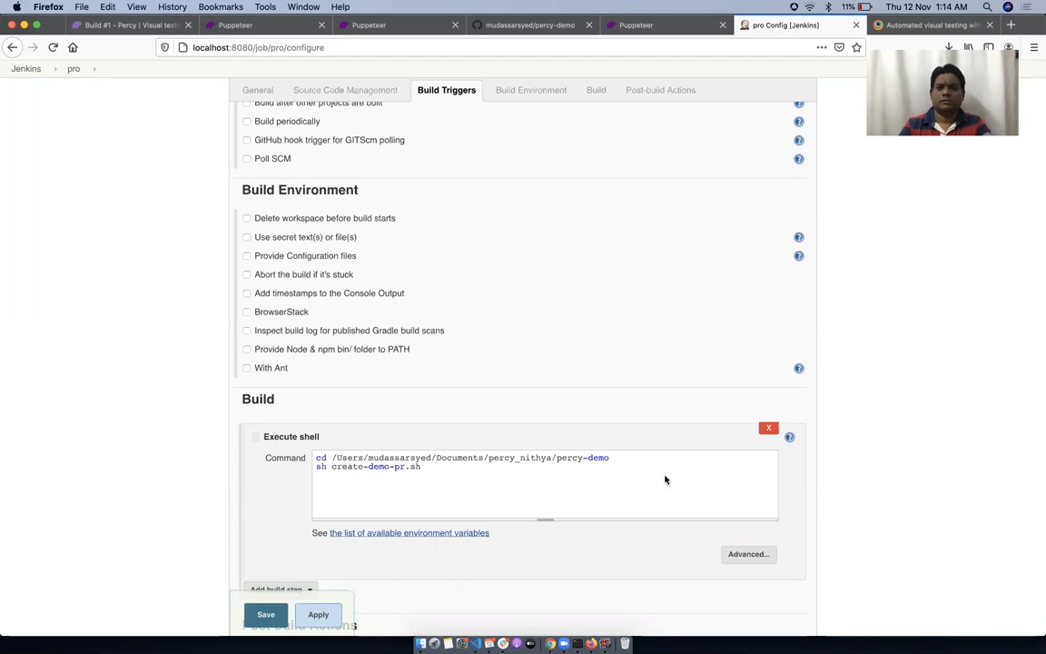
pyautogui.click(265, 615)
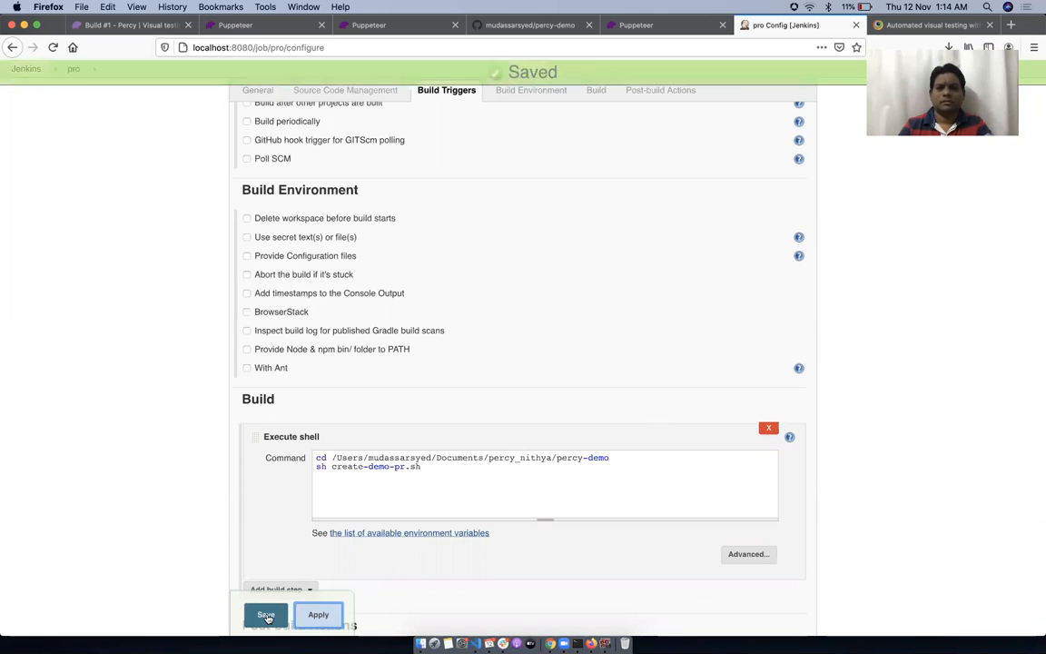
pyautogui.click(265, 615)
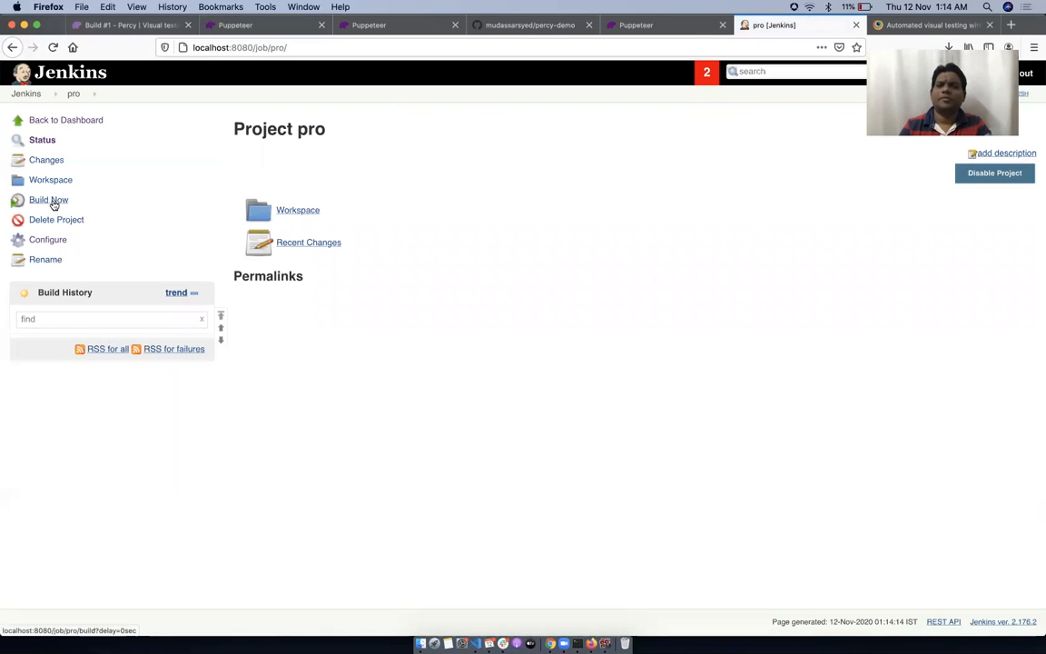
# Run a pro project build and follow its console output until it finishes with SUCCESS
pyautogui.click(49, 200)
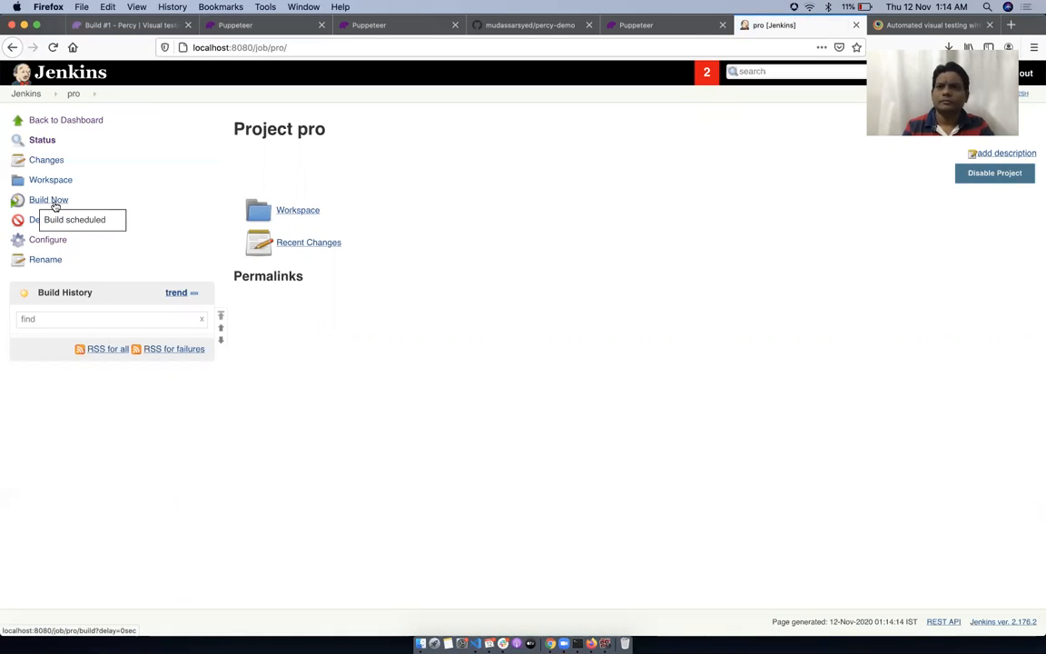
pyautogui.click(48, 200)
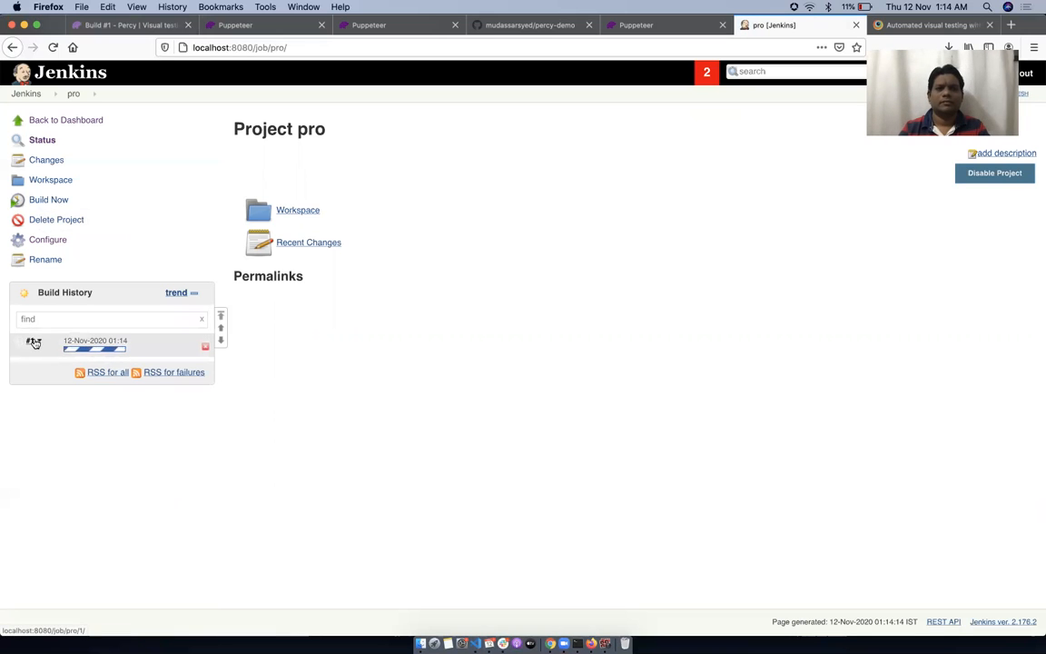
pyautogui.click(34, 344)
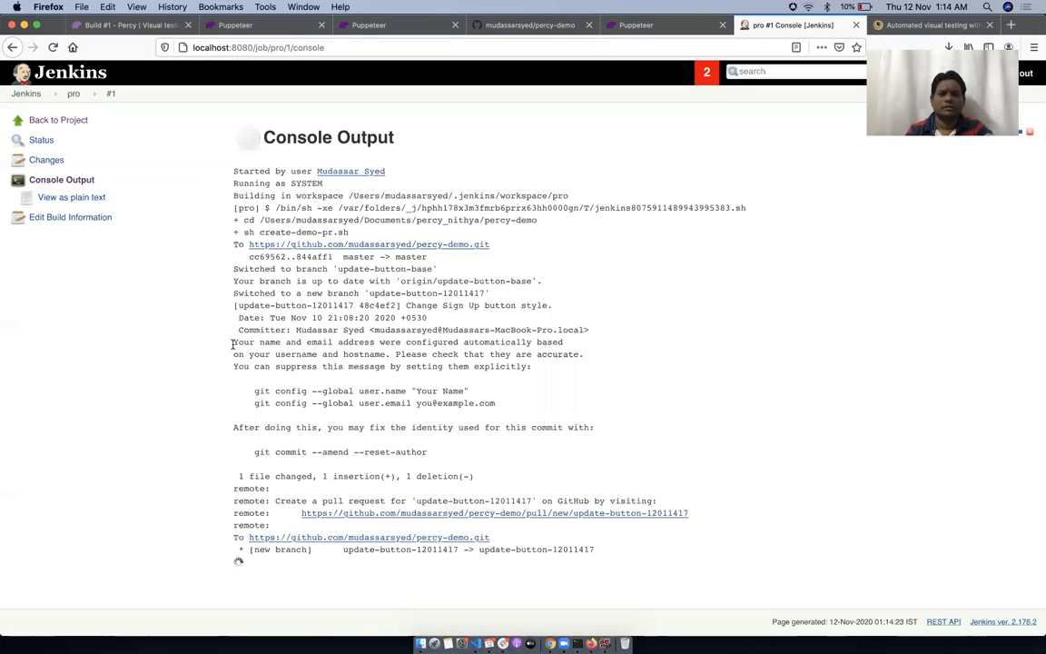
pyautogui.moveTo(500, 416)
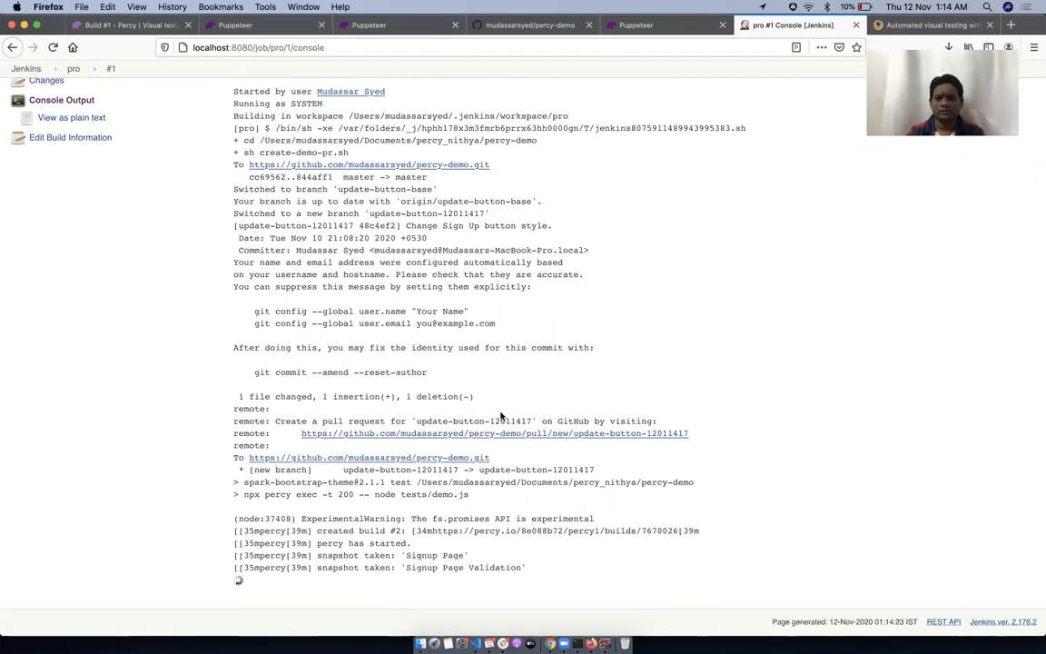
pyautogui.scroll(-3)
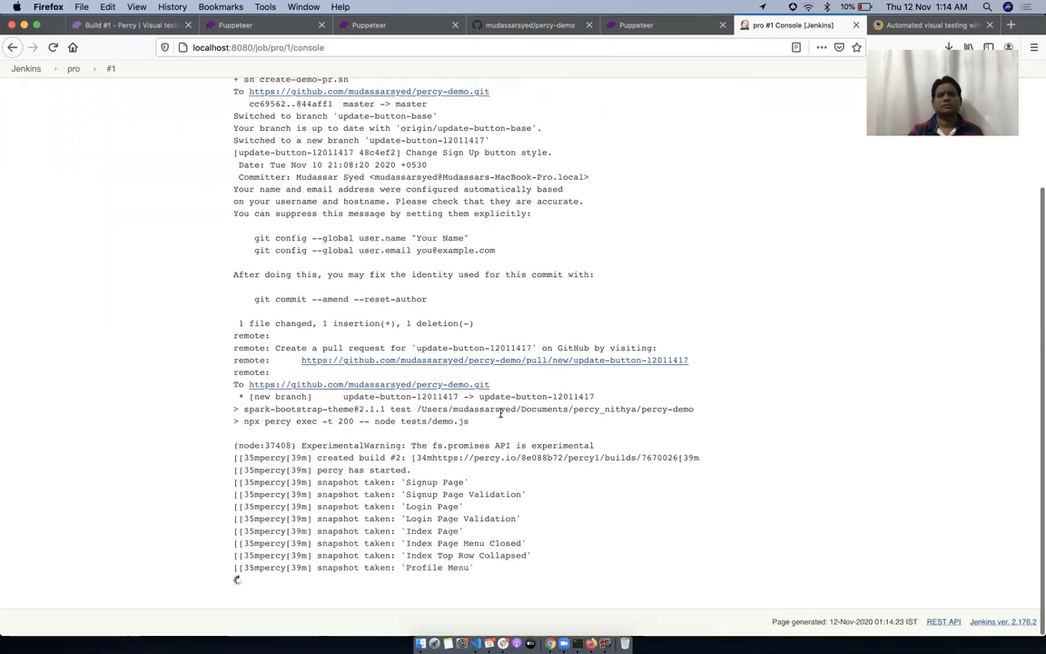
pyautogui.scroll(-3)
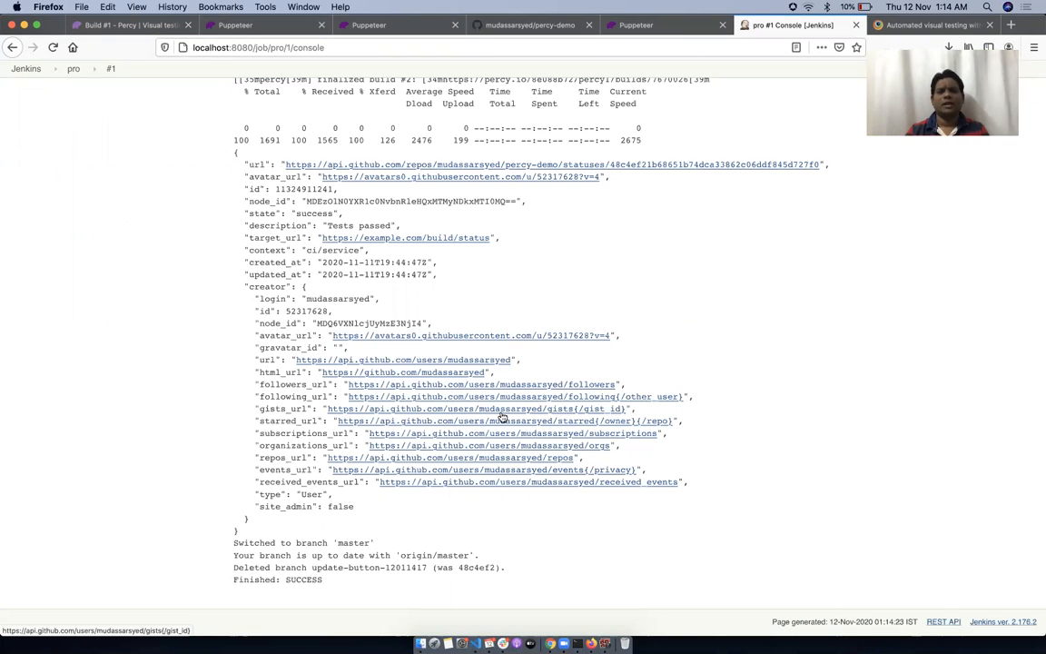
pyautogui.click(529, 24)
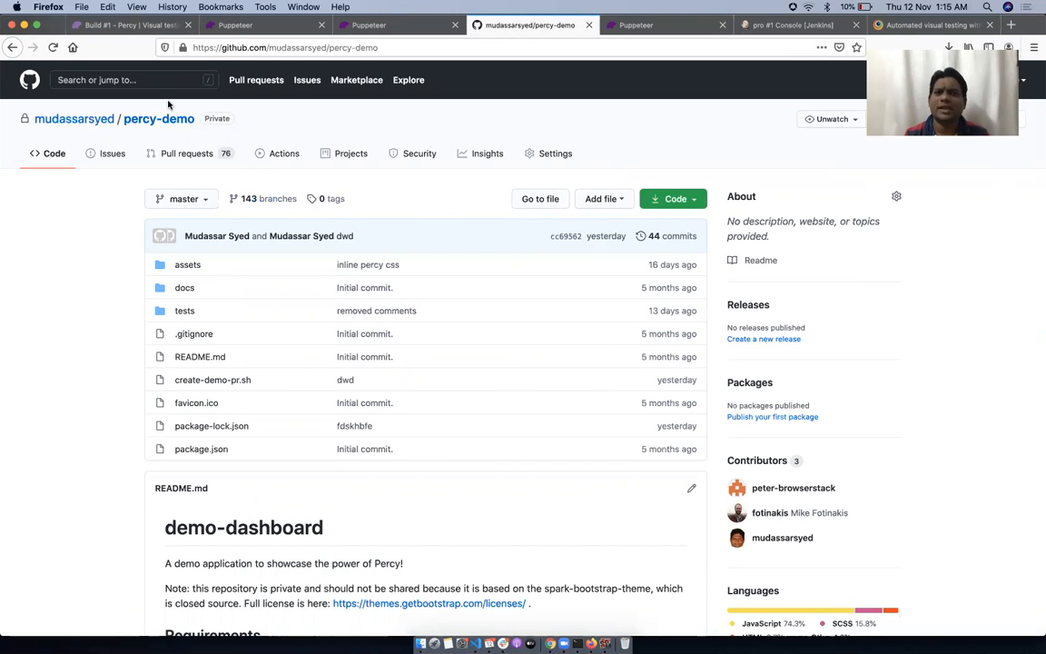
pyautogui.moveTo(158, 118)
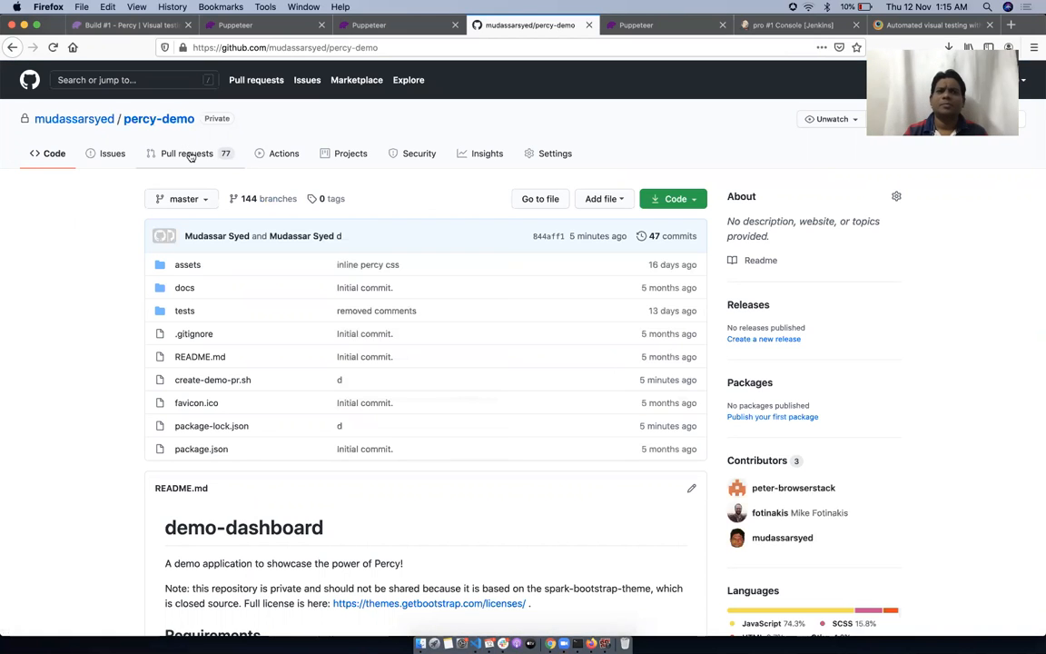
pyautogui.moveTo(187, 152)
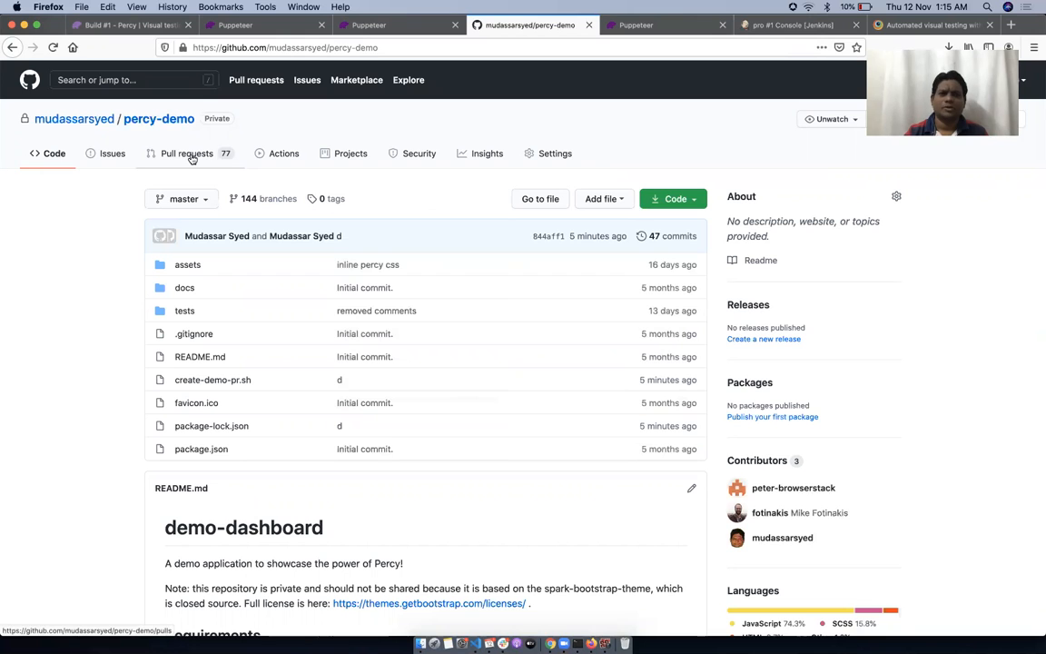
# Open pull request #77 'Change Sign Up button style' from percy-demo's pull request list
pyautogui.click(187, 153)
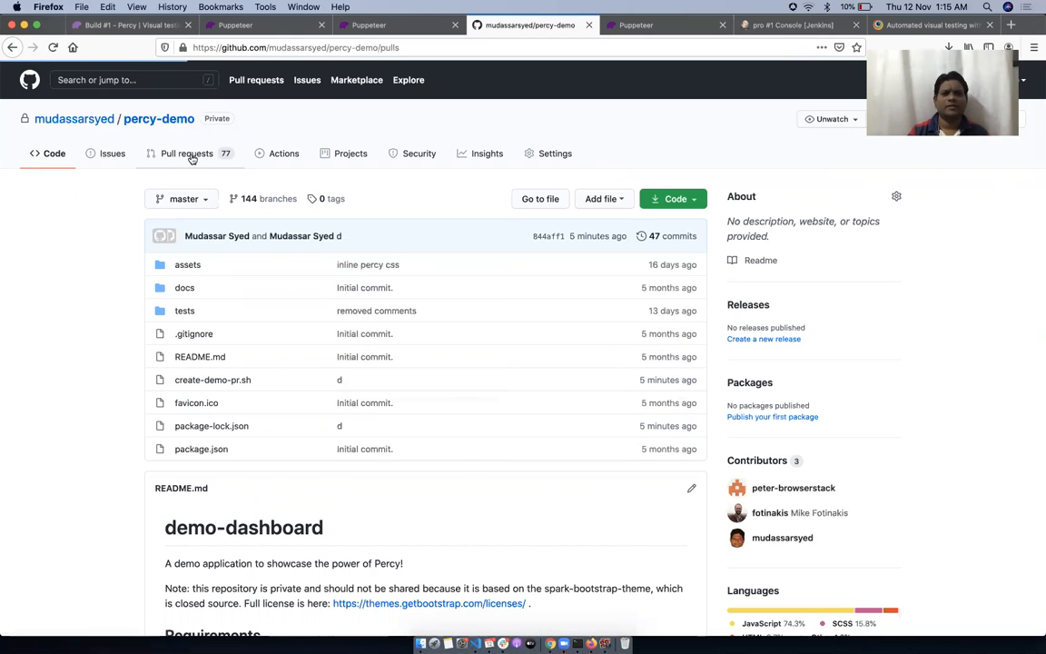
pyautogui.click(187, 153)
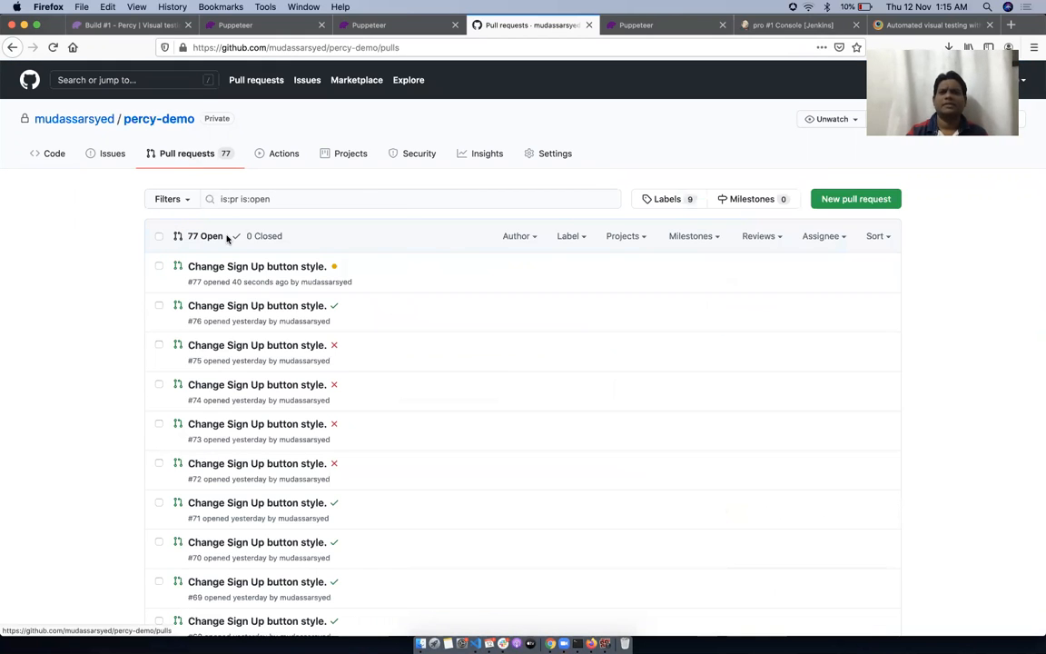
pyautogui.moveTo(326, 281)
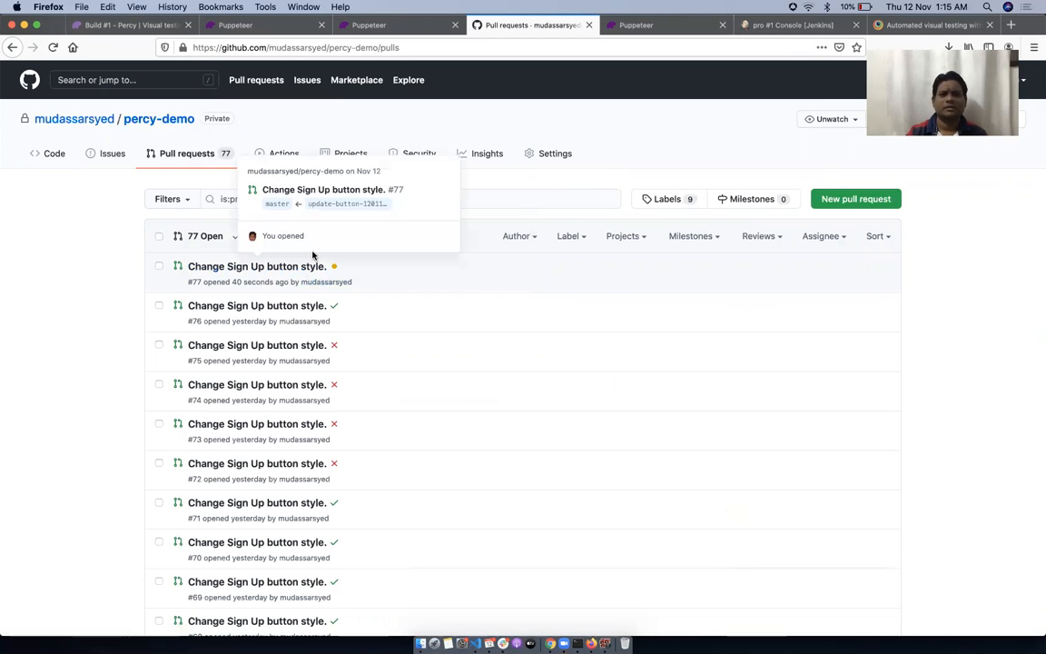
pyautogui.click(258, 266)
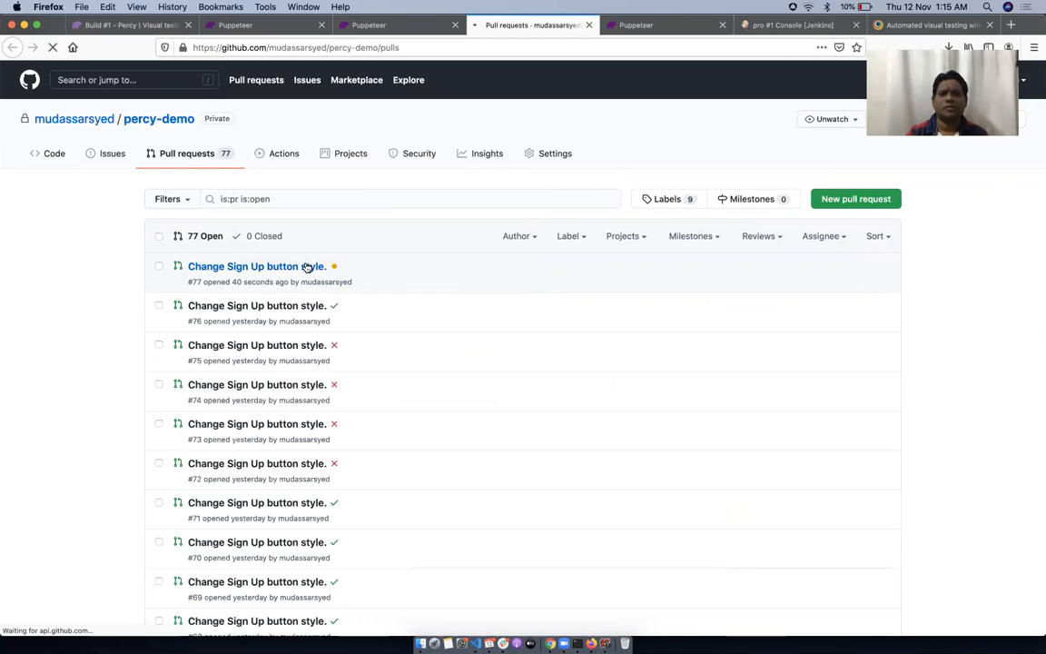
pyautogui.click(243, 266)
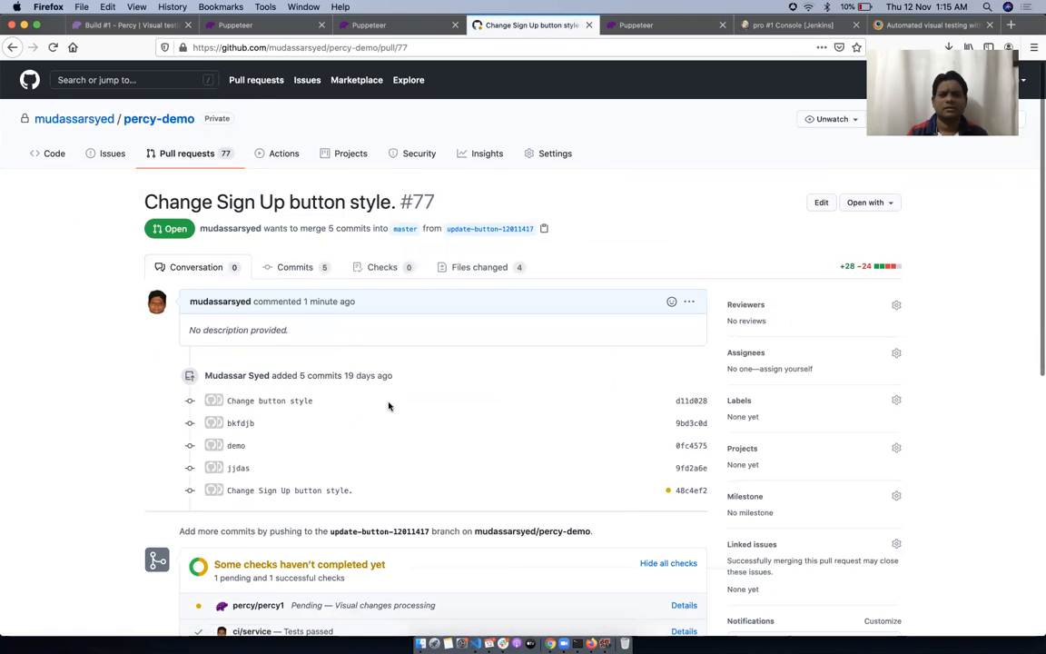
pyautogui.scroll(-3)
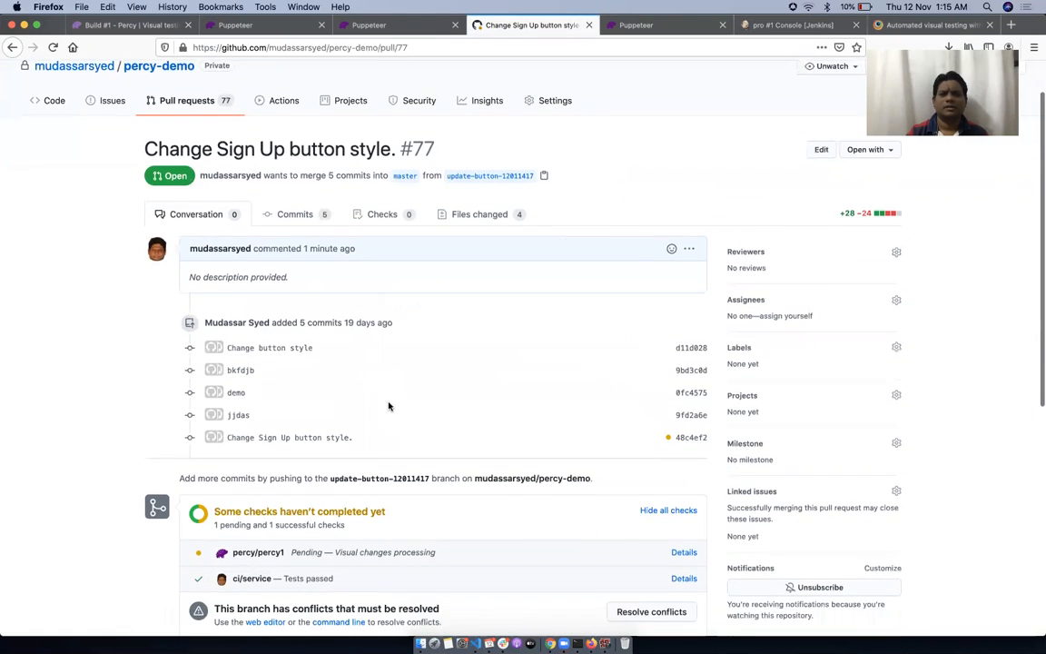
pyautogui.scroll(-3)
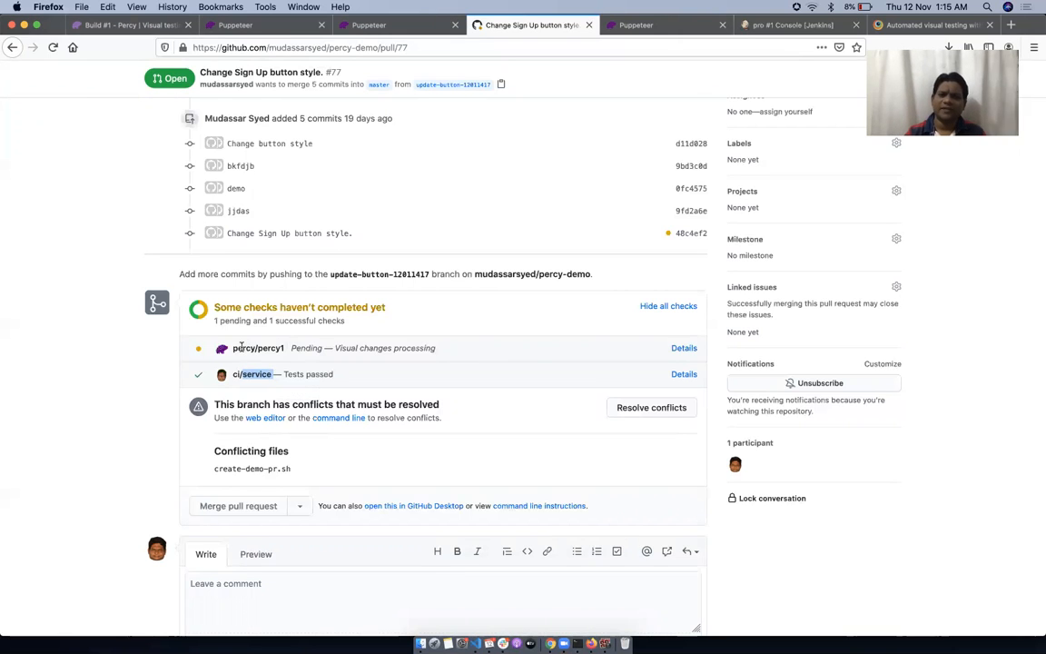
pyautogui.moveTo(258, 348)
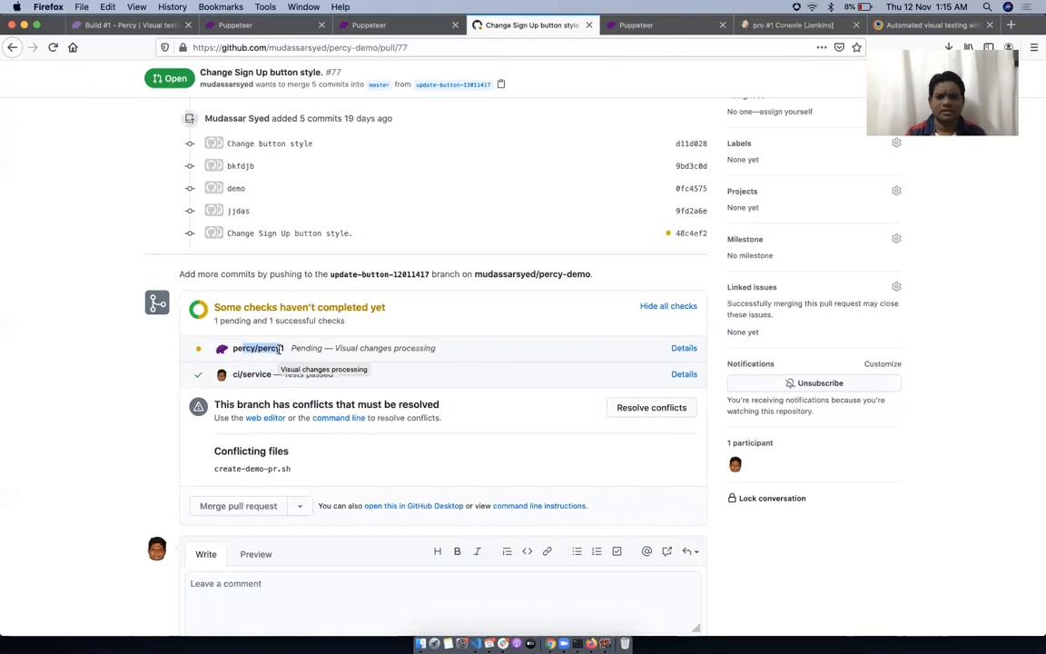
pyautogui.moveTo(369, 354)
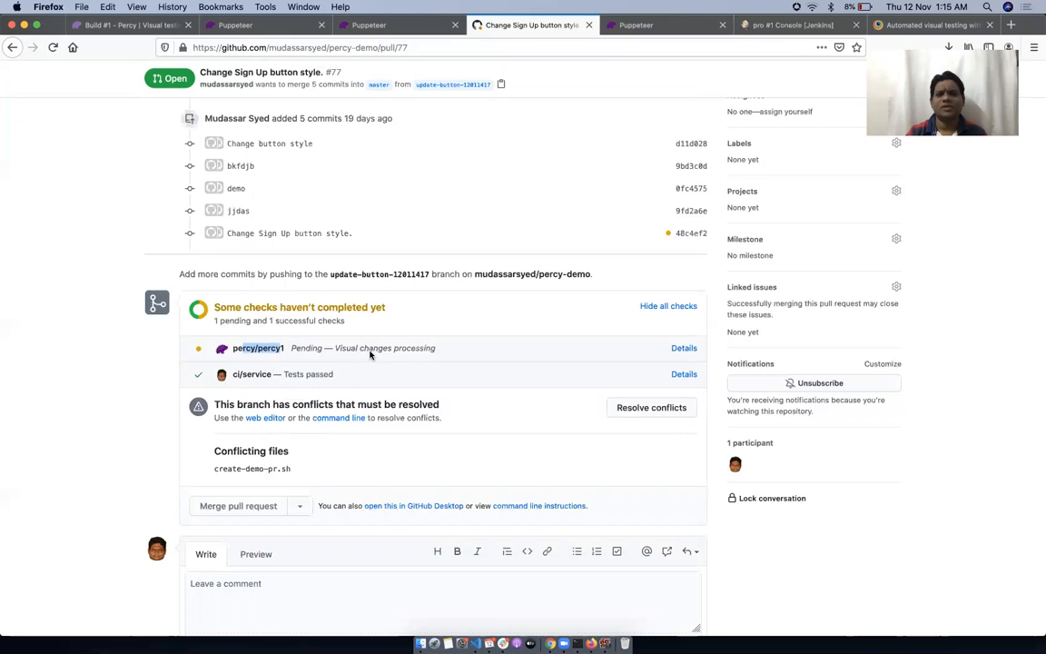
pyautogui.moveTo(370, 391)
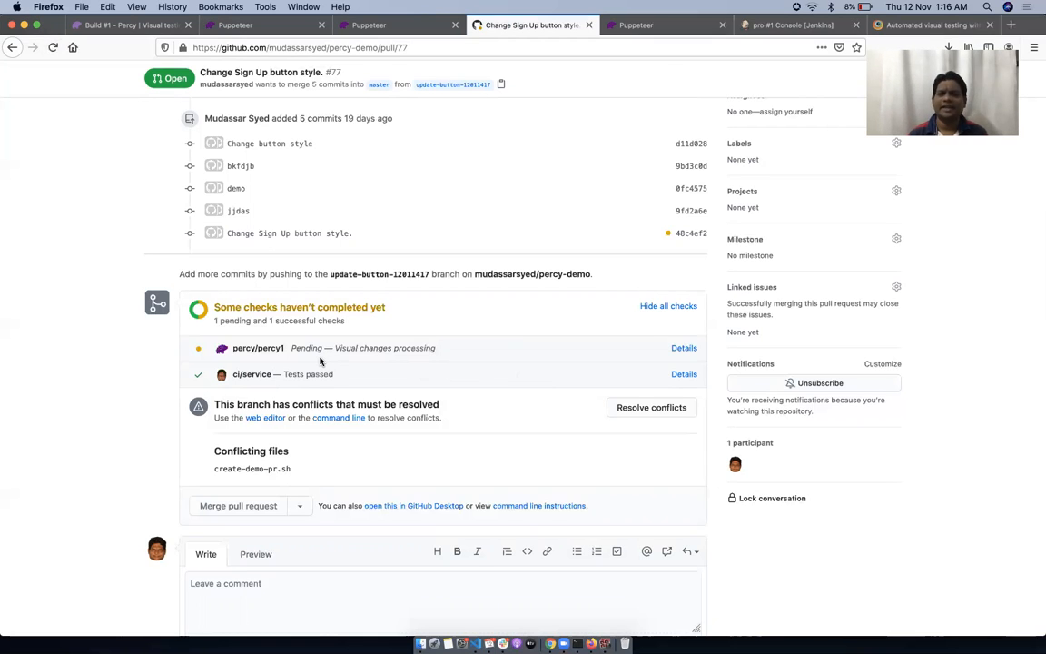
pyautogui.moveTo(567, 352)
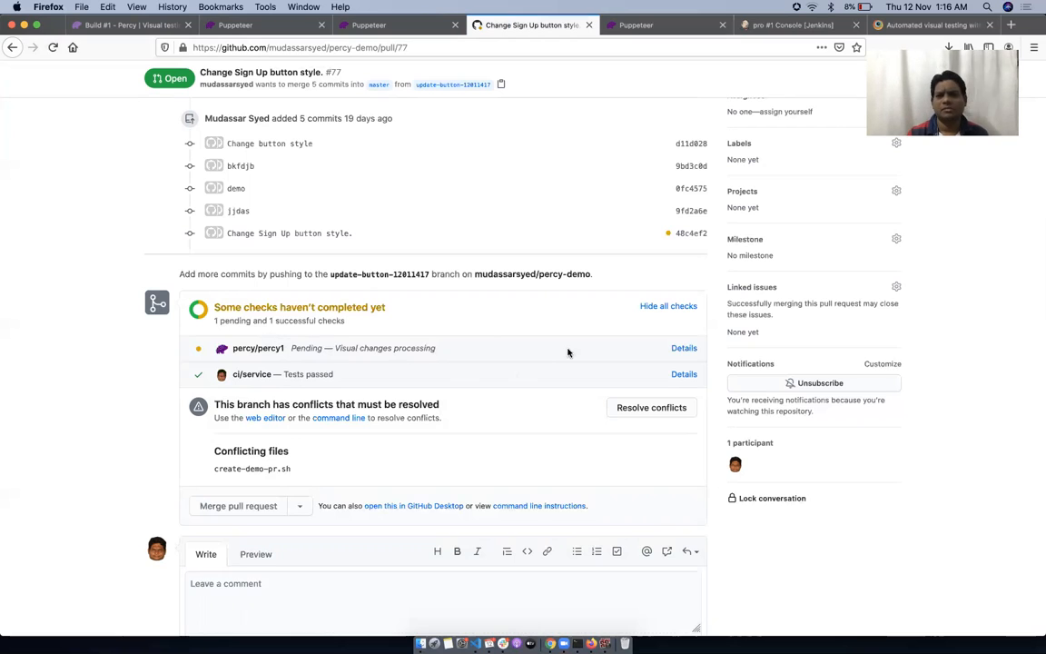
pyautogui.moveTo(684, 348)
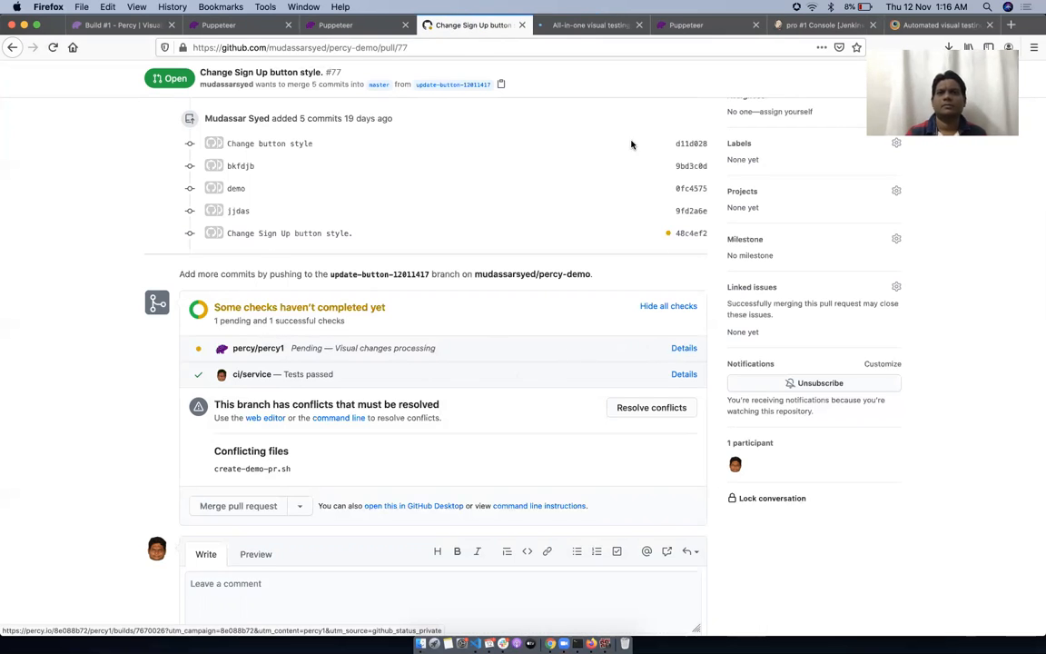
# Open build 2 from the percy1 project's builds via the pending Percy check's Details
pyautogui.click(684, 348)
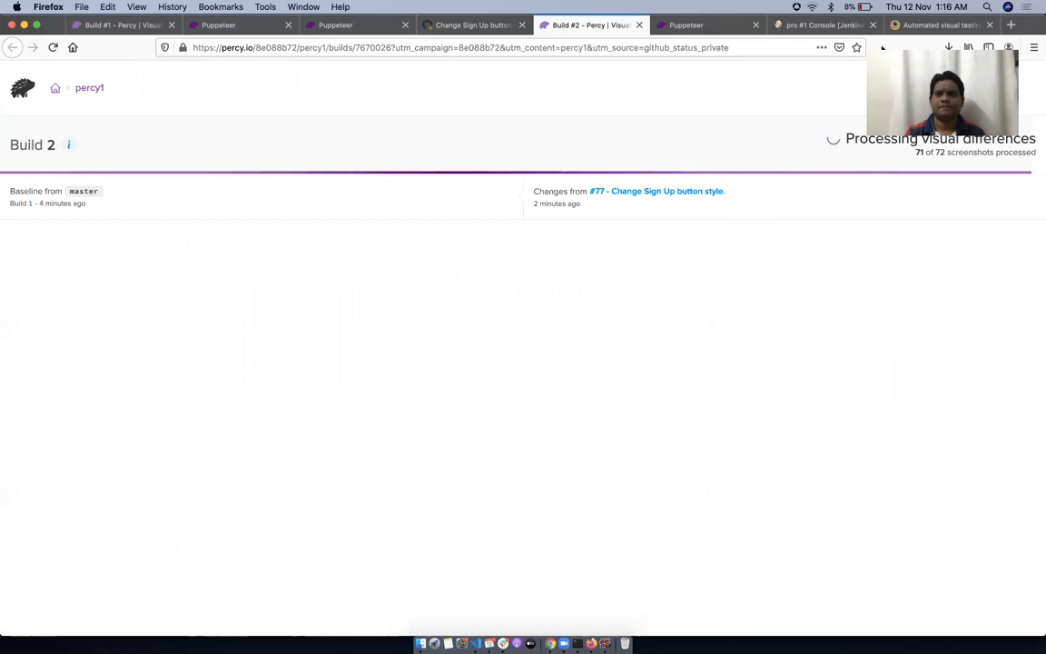
pyautogui.moveTo(735, 77)
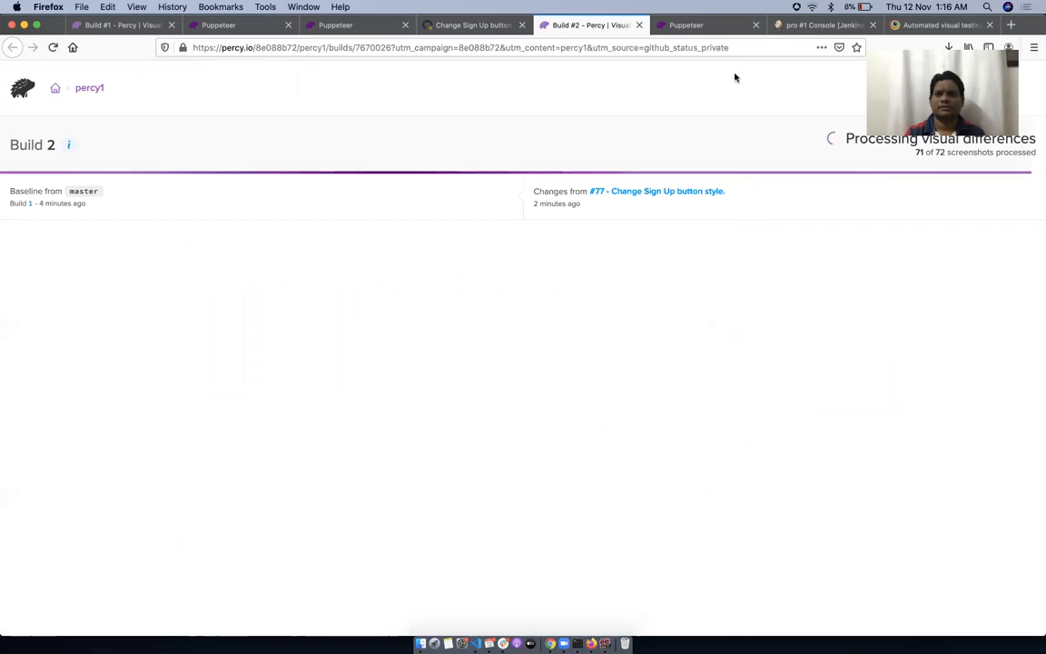
pyautogui.moveTo(94, 130)
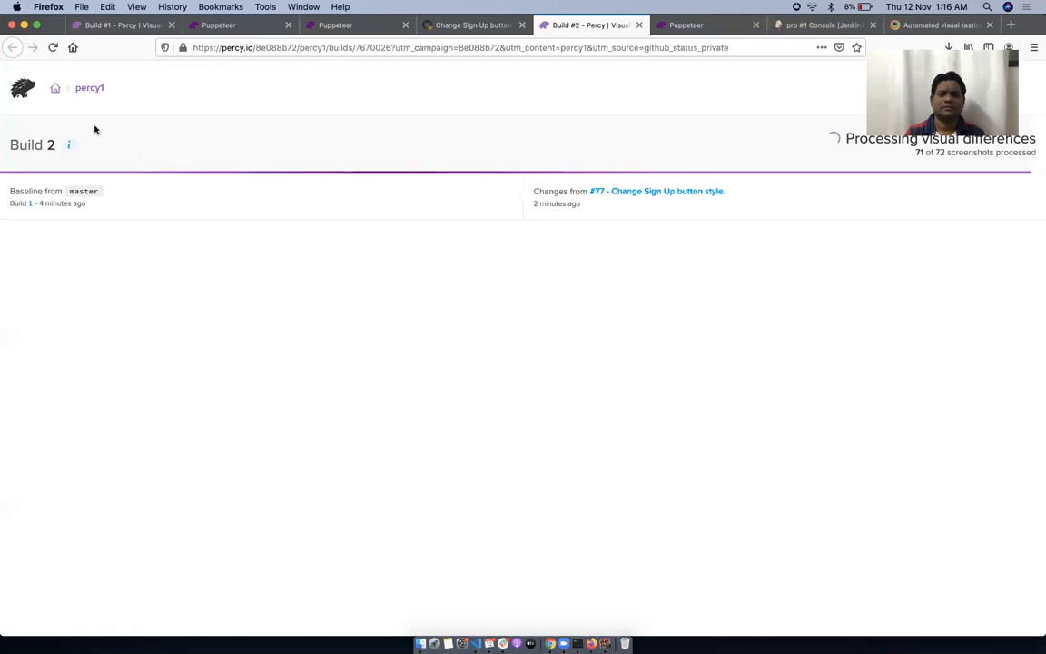
pyautogui.click(89, 87)
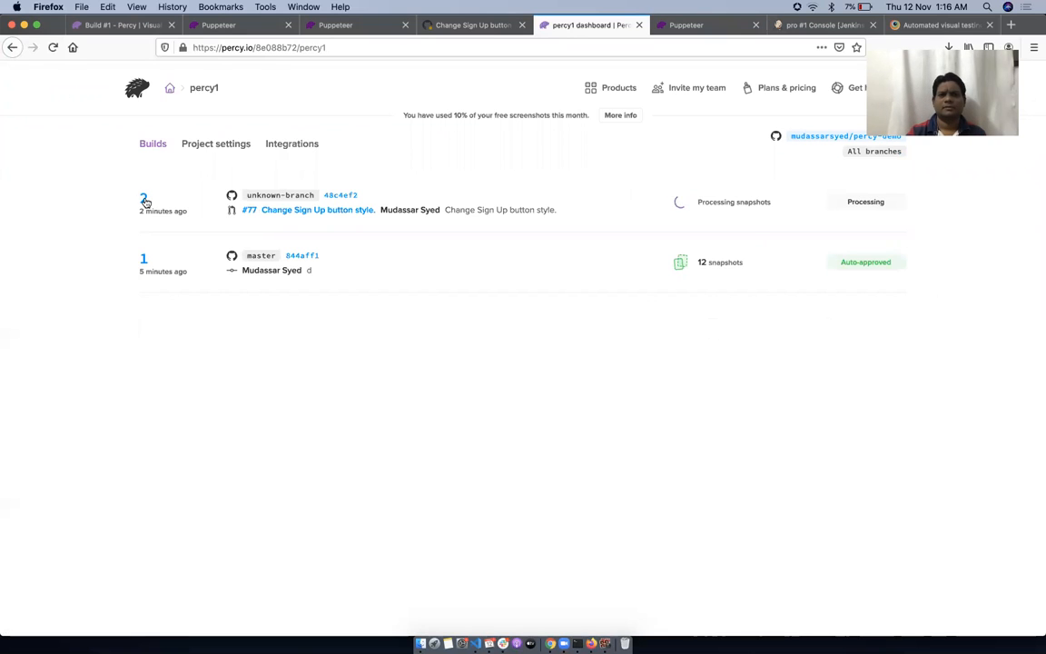
pyautogui.click(143, 202)
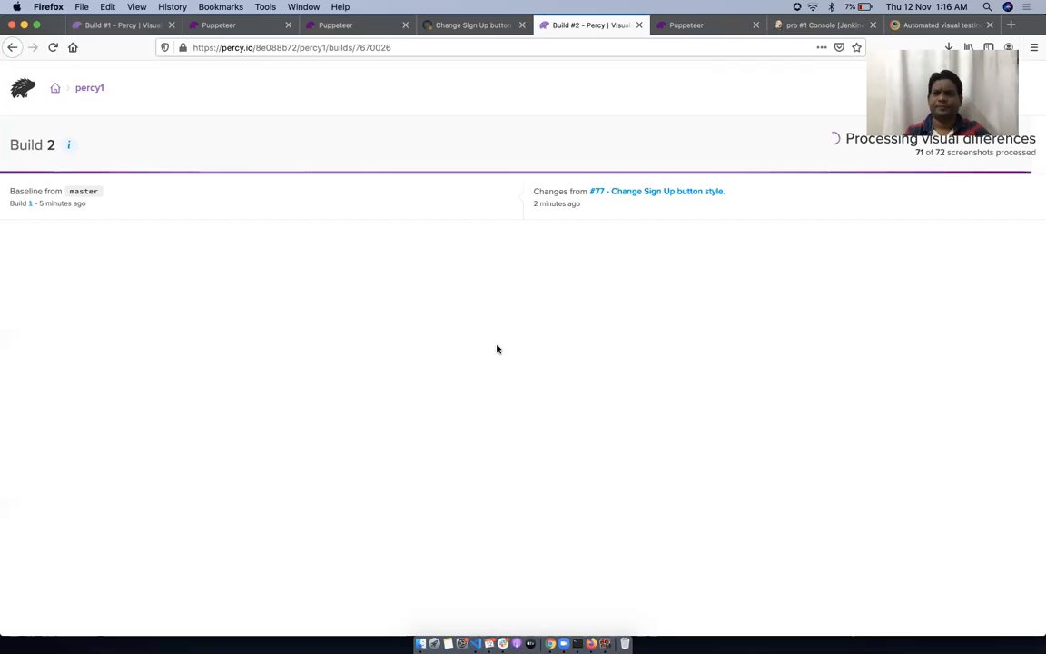
pyautogui.click(472, 25)
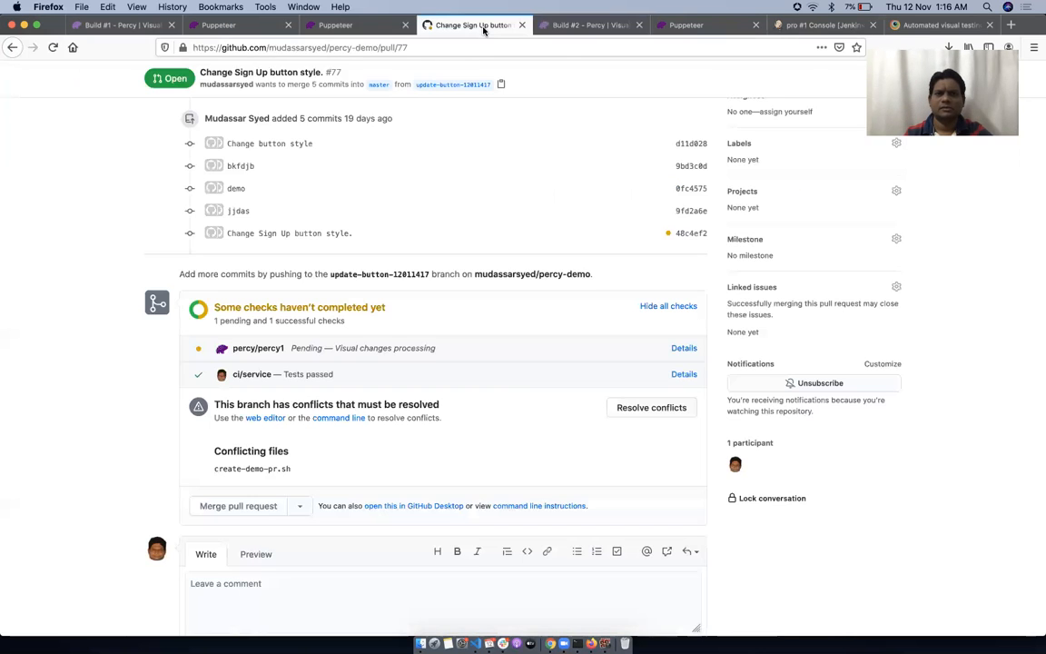
pyautogui.click(590, 24)
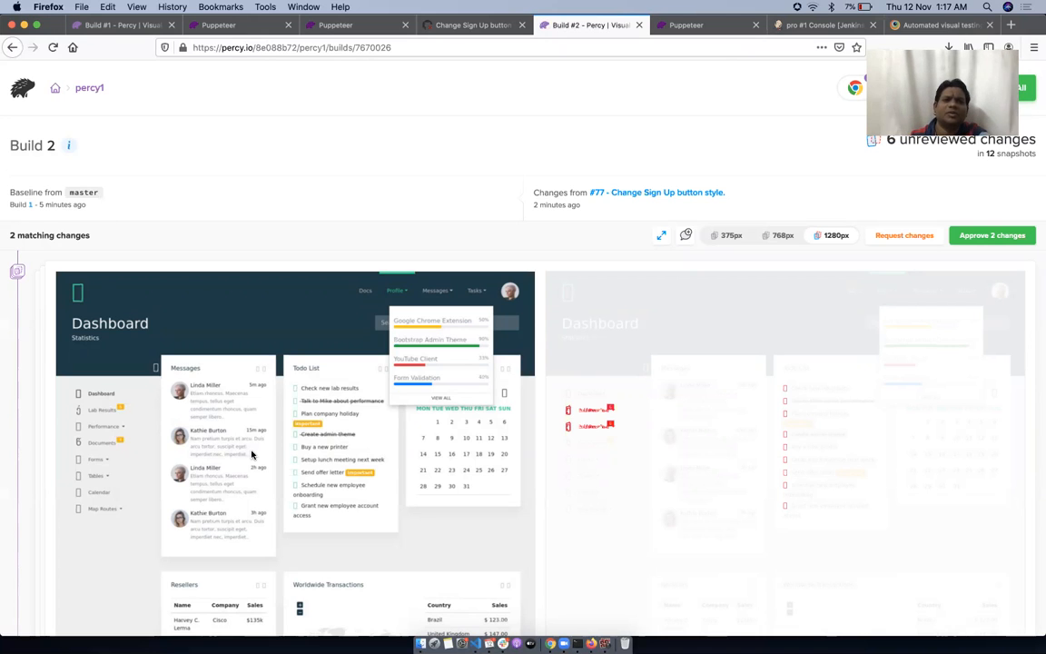
pyautogui.moveTo(389, 464)
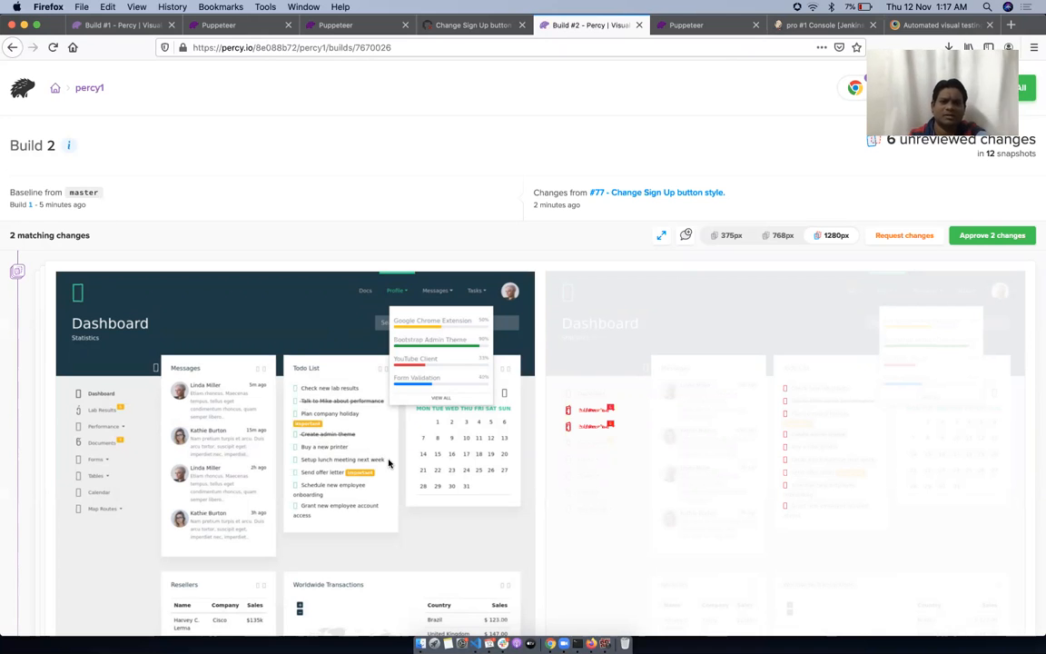
# Compare the Dashboard snapshot against the master baseline, toggling the red diff overlay
pyautogui.scroll(-3)
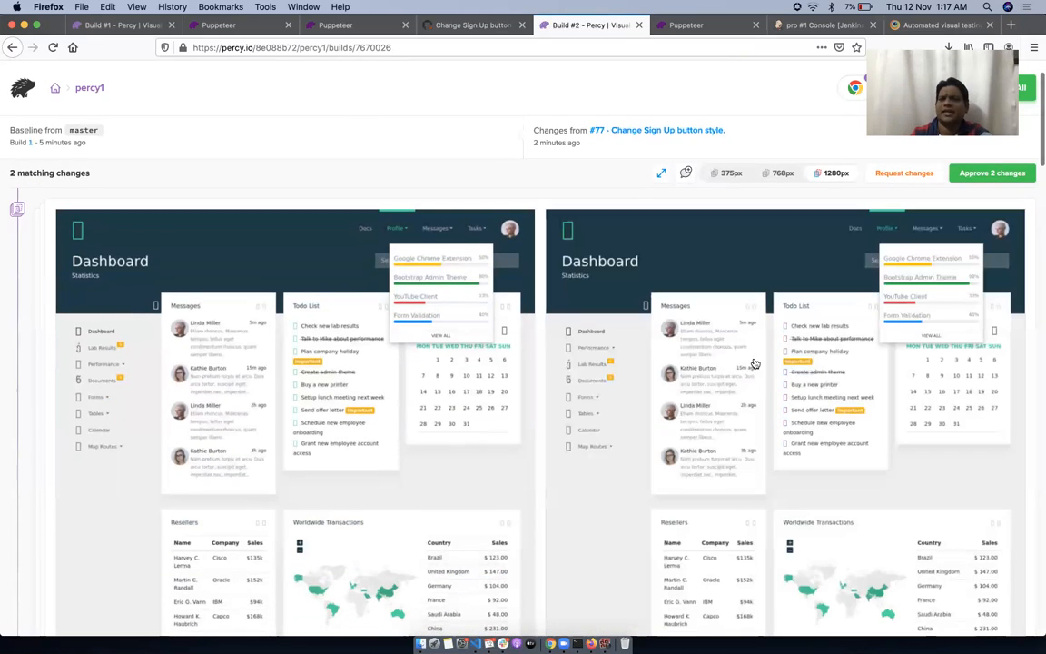
pyautogui.scroll(-3)
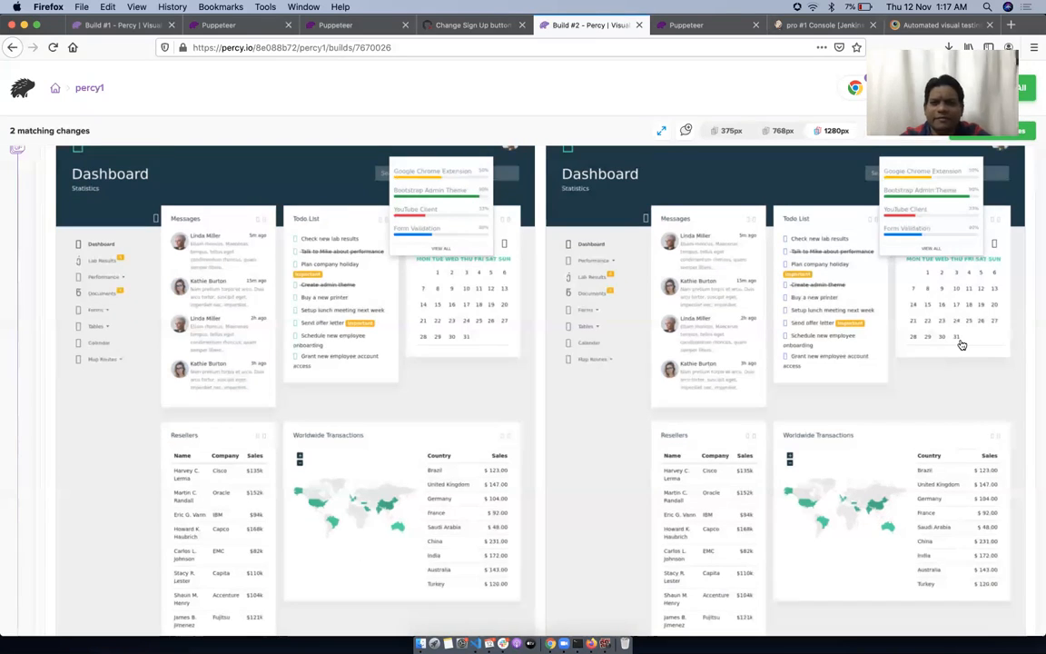
pyautogui.moveTo(877, 273)
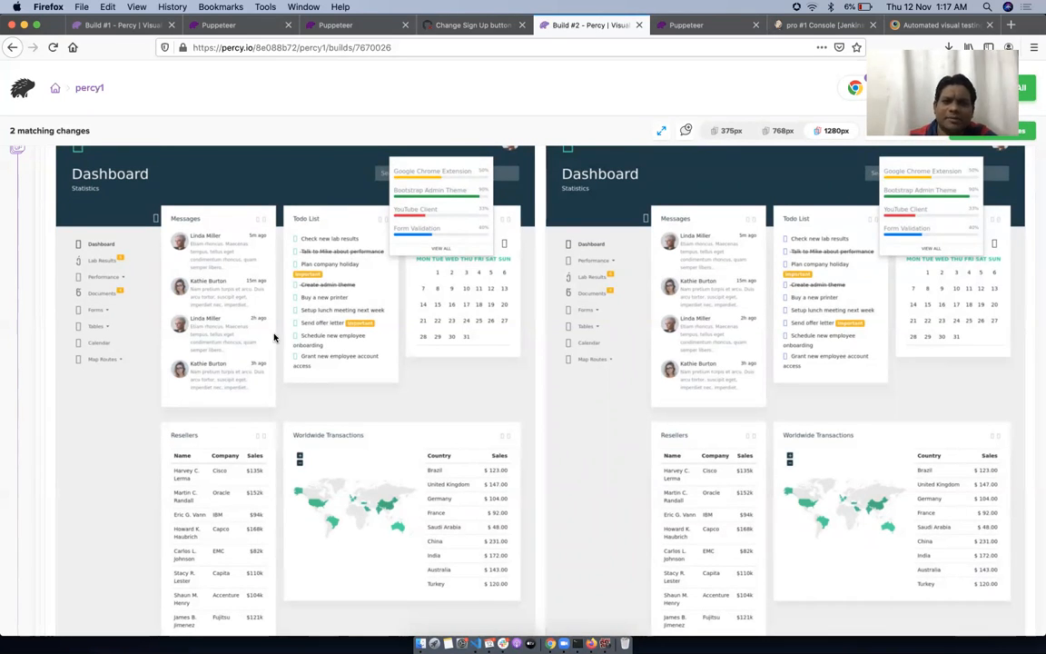
pyautogui.moveTo(297, 297)
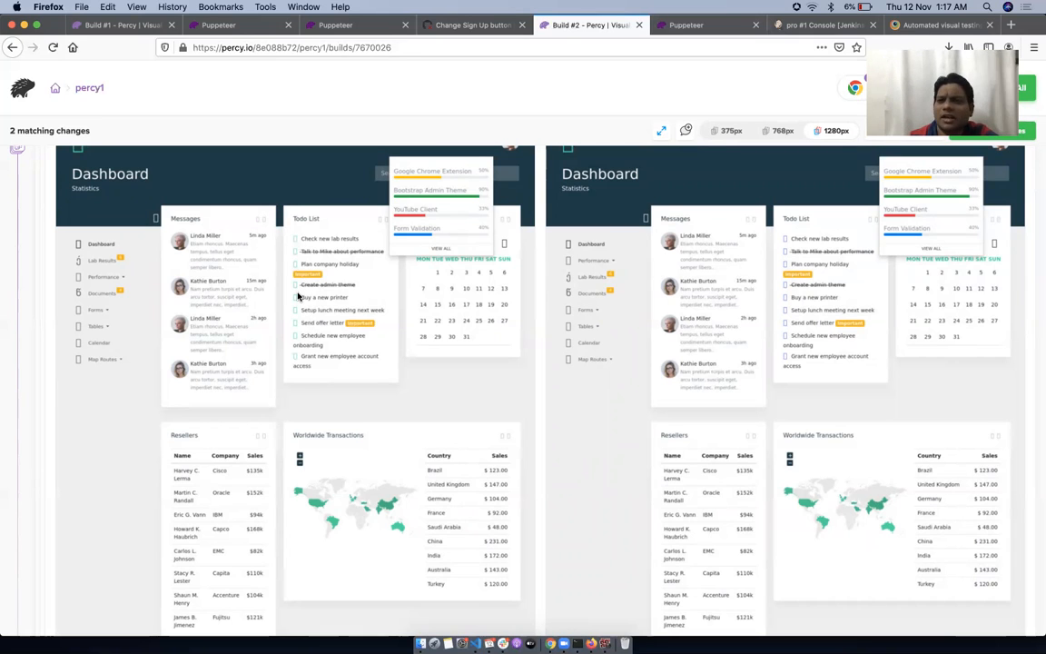
pyautogui.moveTo(289, 271)
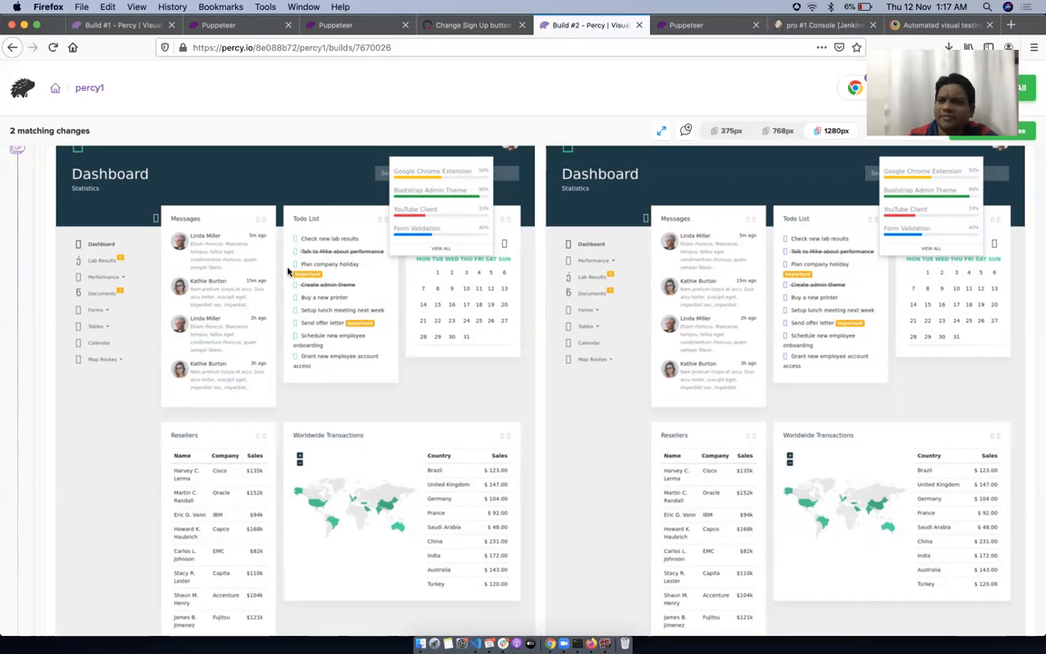
pyautogui.moveTo(304, 261)
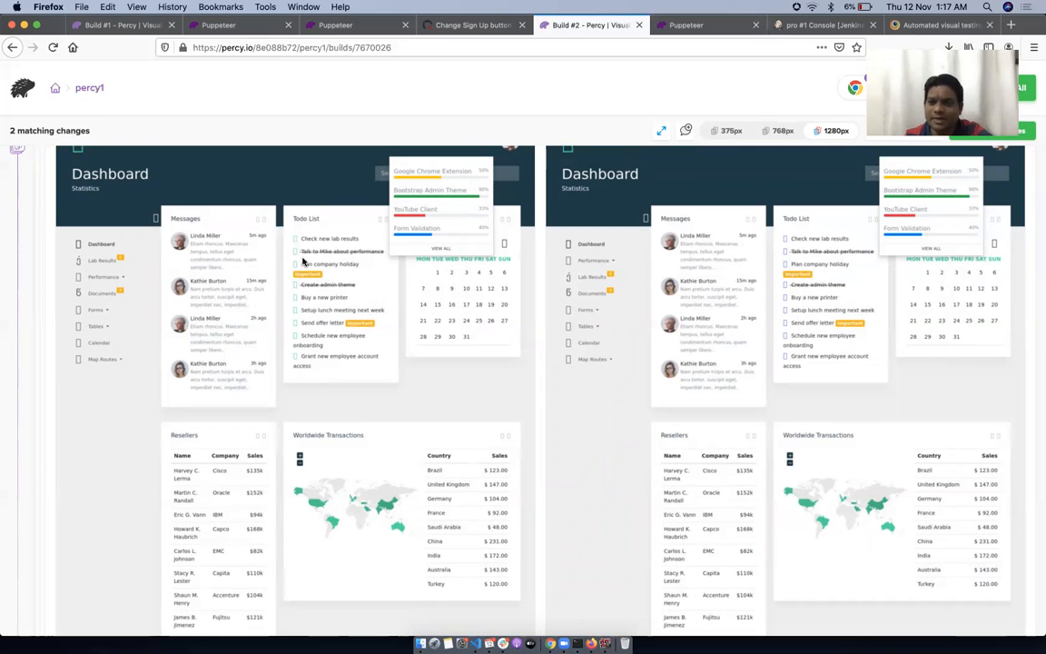
pyautogui.moveTo(797, 248)
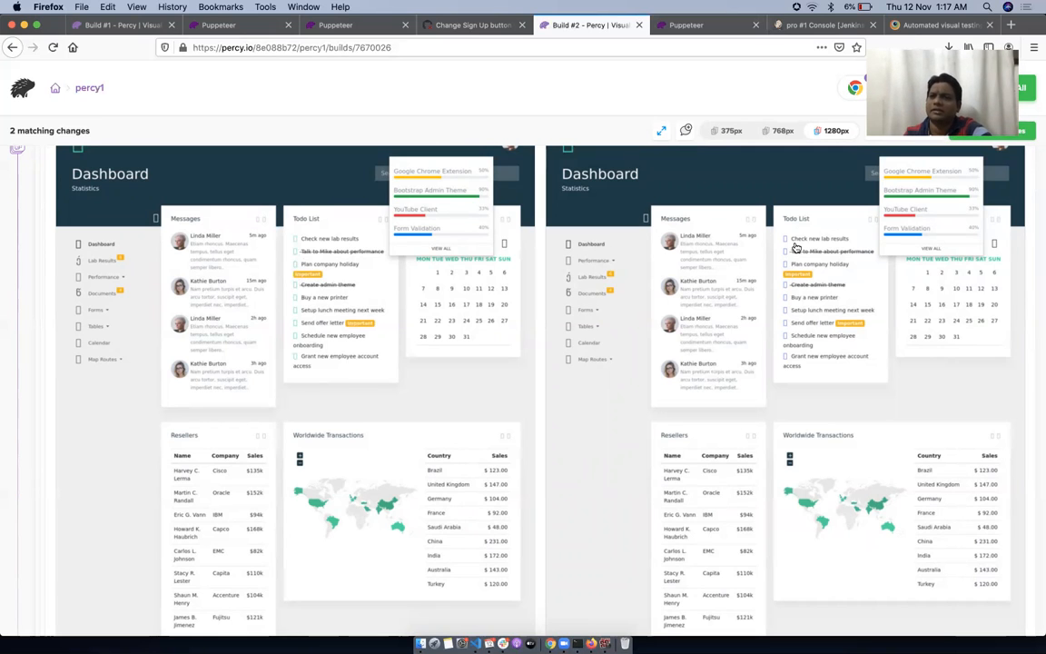
pyautogui.moveTo(791, 282)
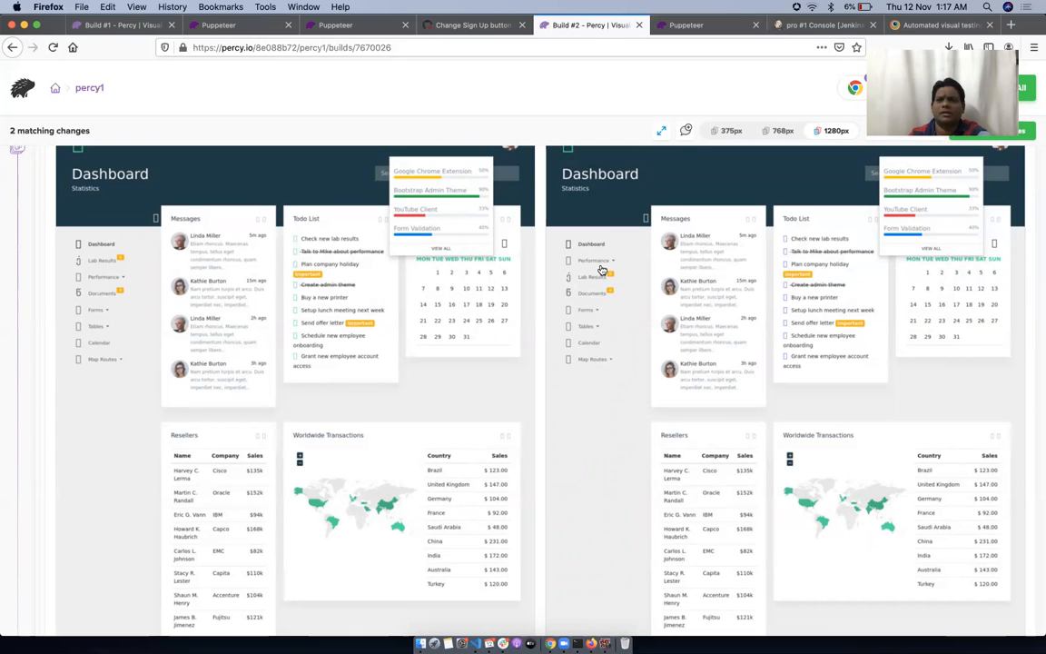
pyautogui.moveTo(843, 288)
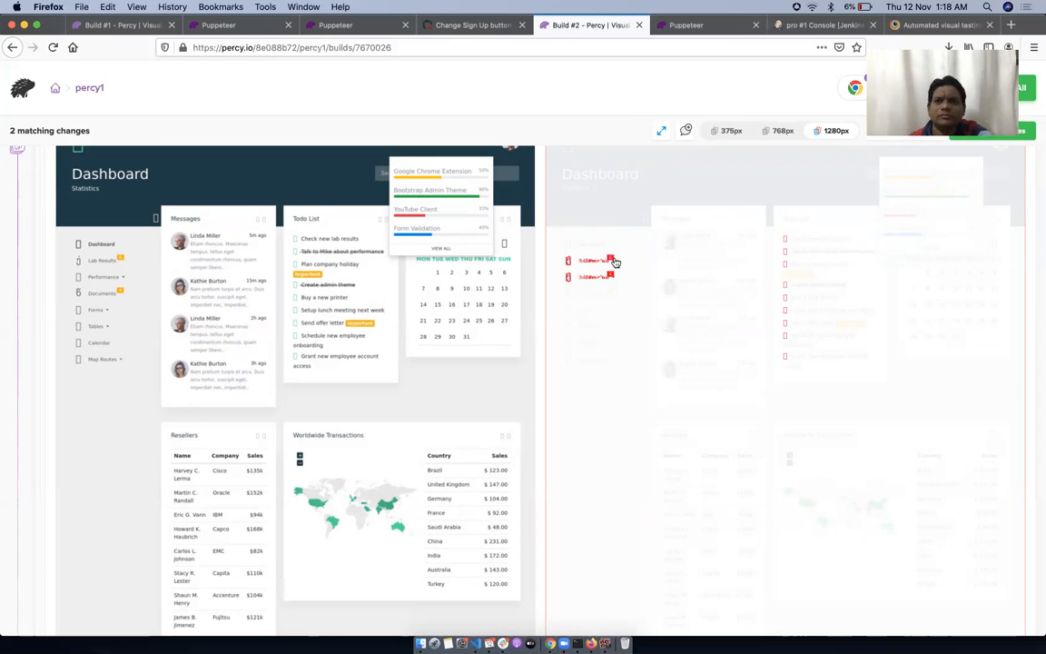
pyautogui.click(837, 130)
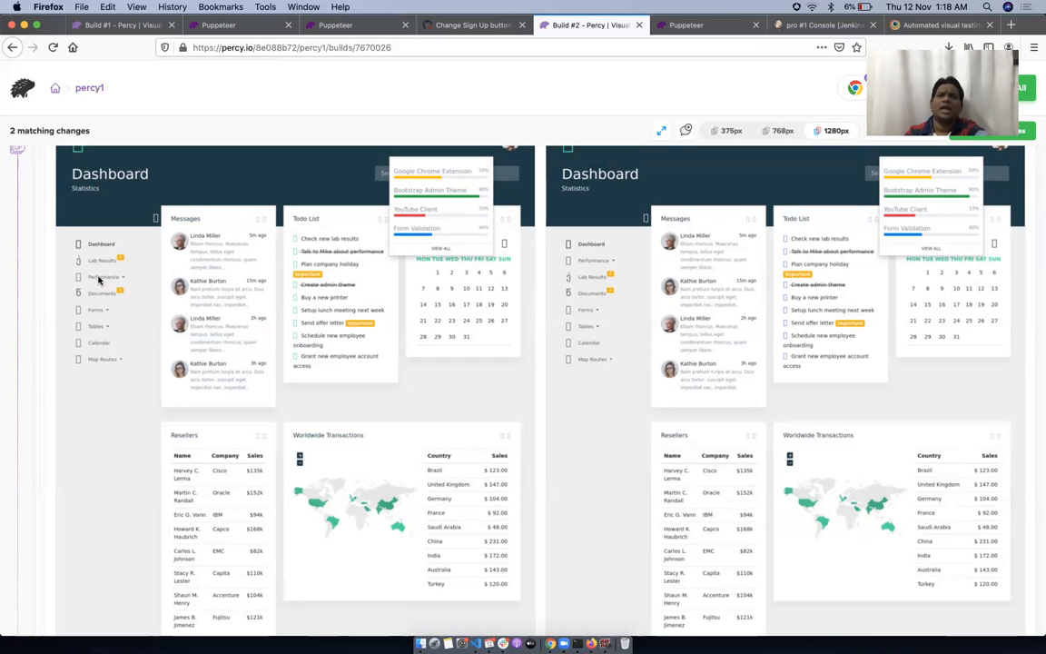
pyautogui.moveTo(112, 289)
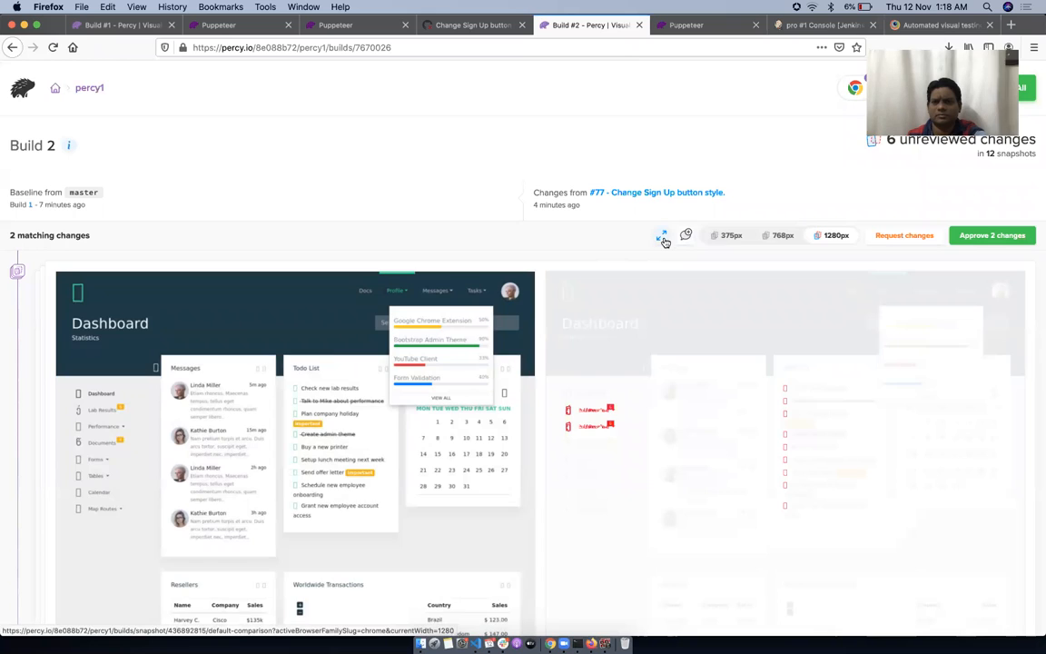
# Expand the snapshot to full view and save its source diff file to disk
pyautogui.click(663, 235)
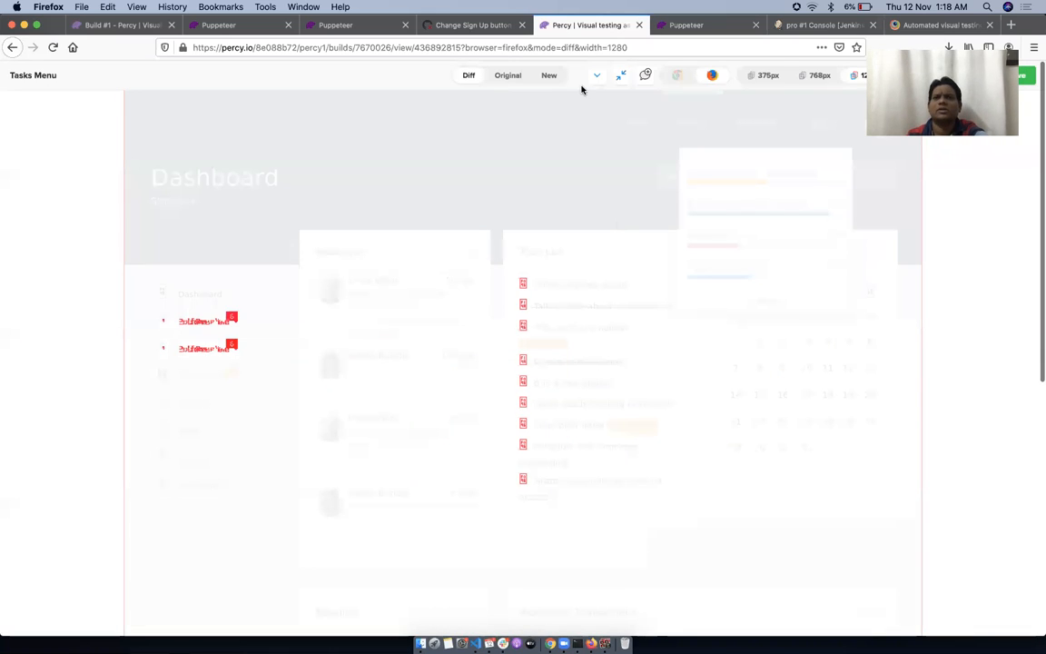
pyautogui.click(597, 75)
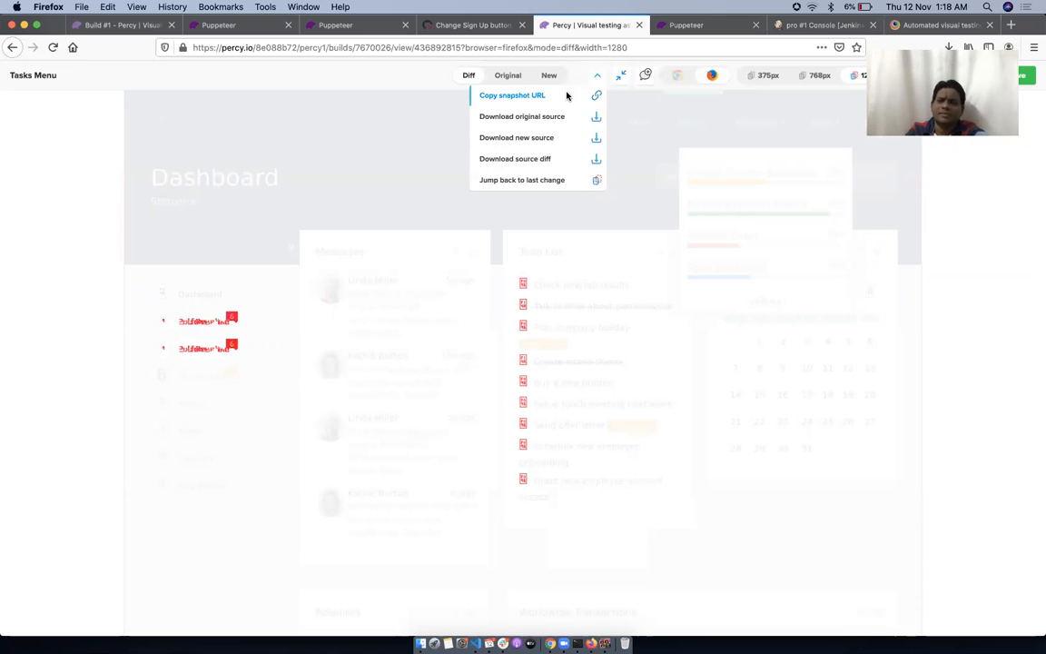
pyautogui.moveTo(655, 41)
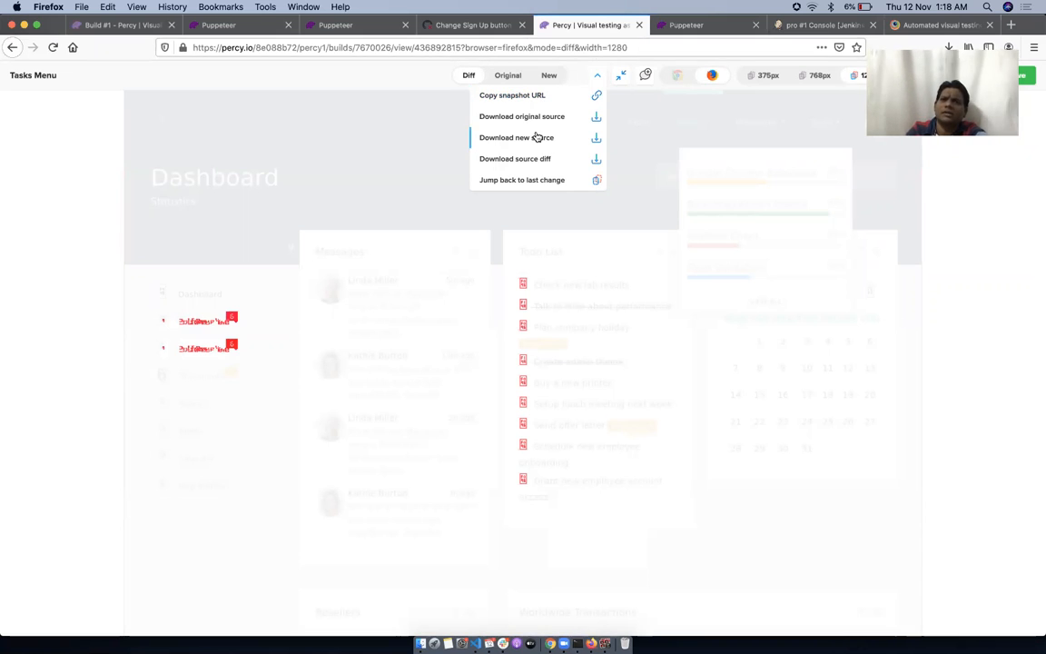
pyautogui.moveTo(551, 123)
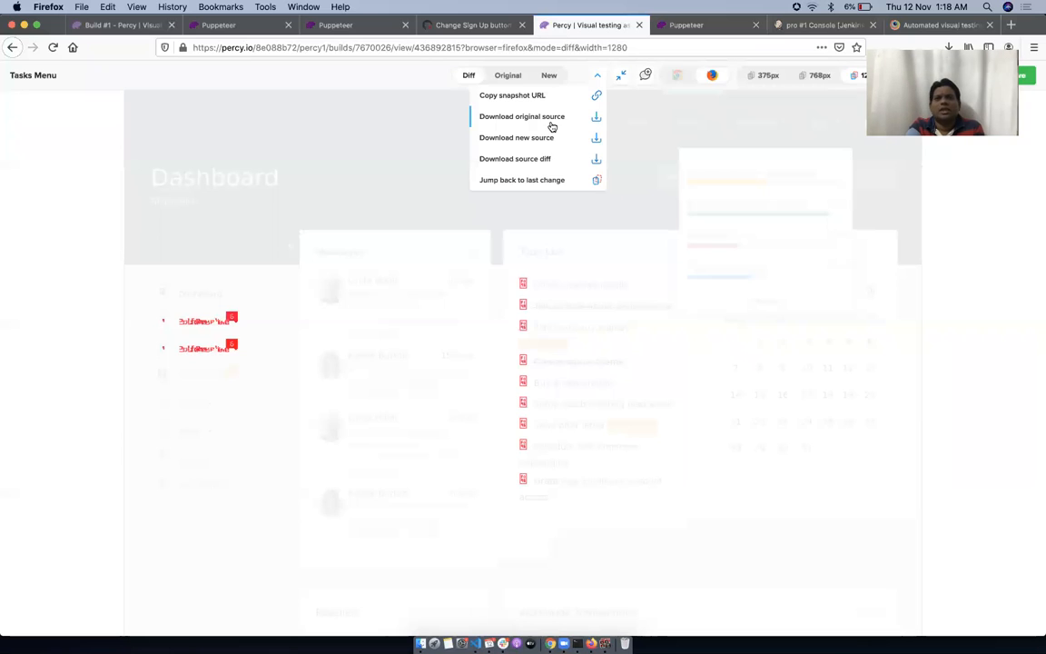
pyautogui.moveTo(551, 137)
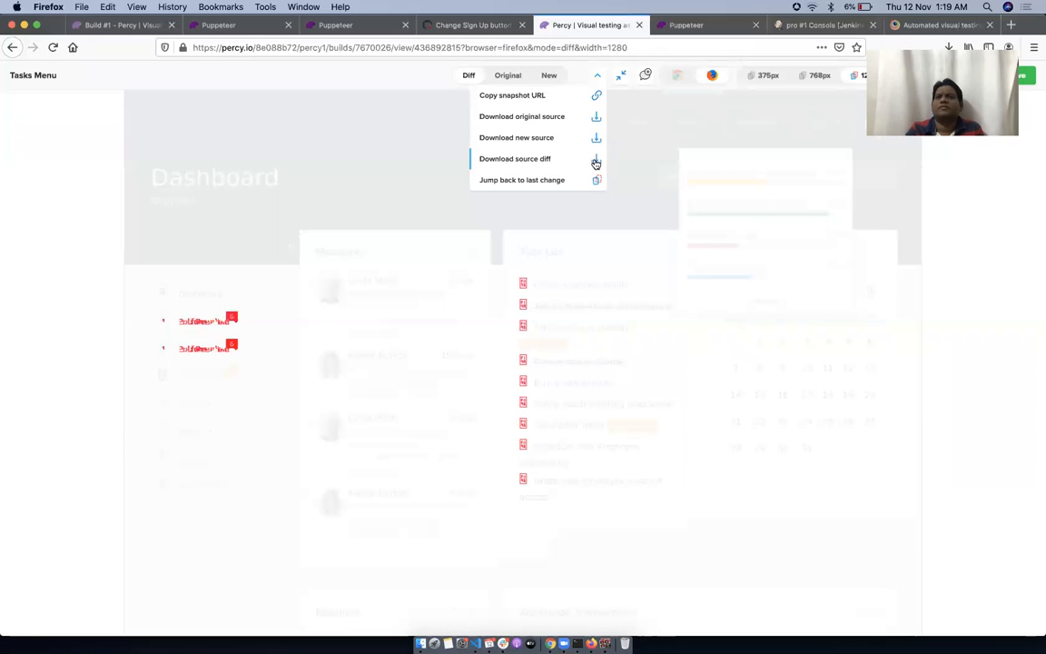
pyautogui.click(515, 158)
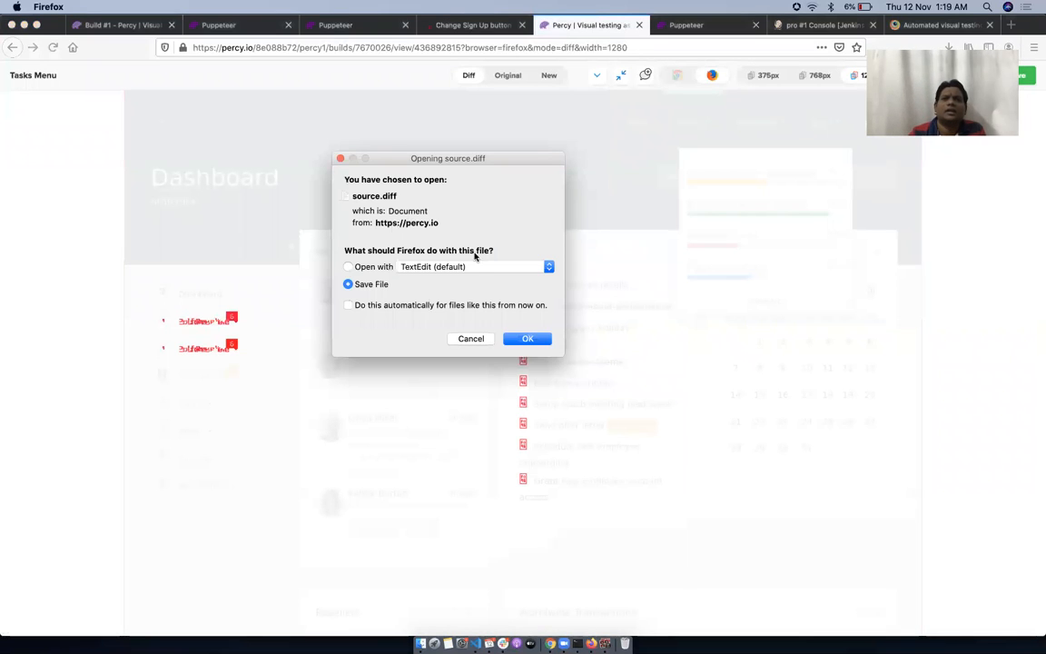
pyautogui.click(528, 338)
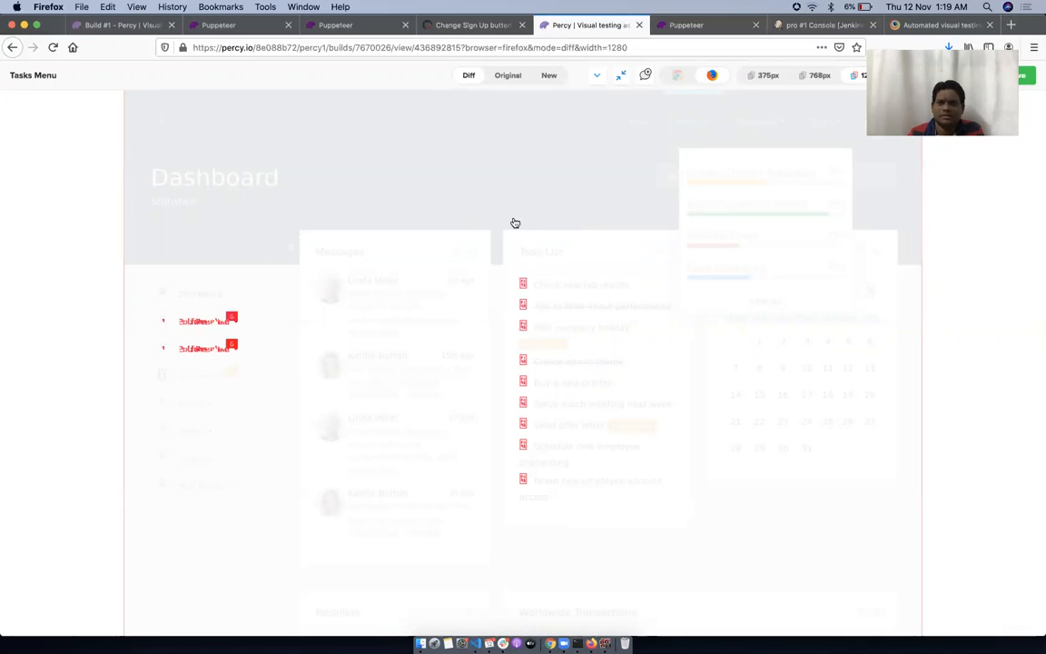
pyautogui.moveTo(831, 204)
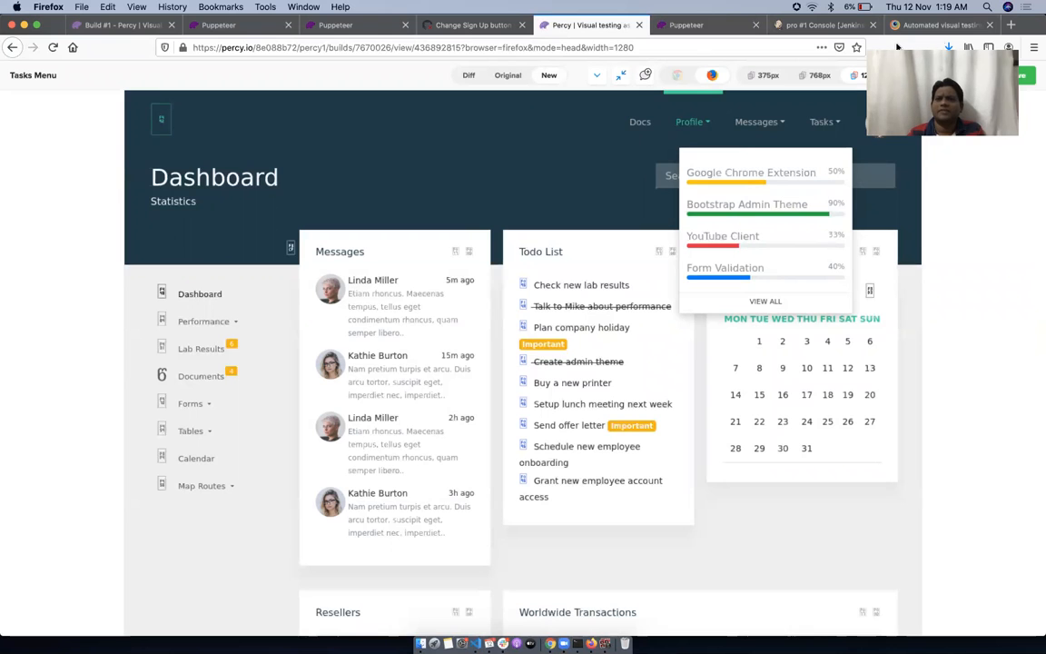
pyautogui.moveTo(748, 164)
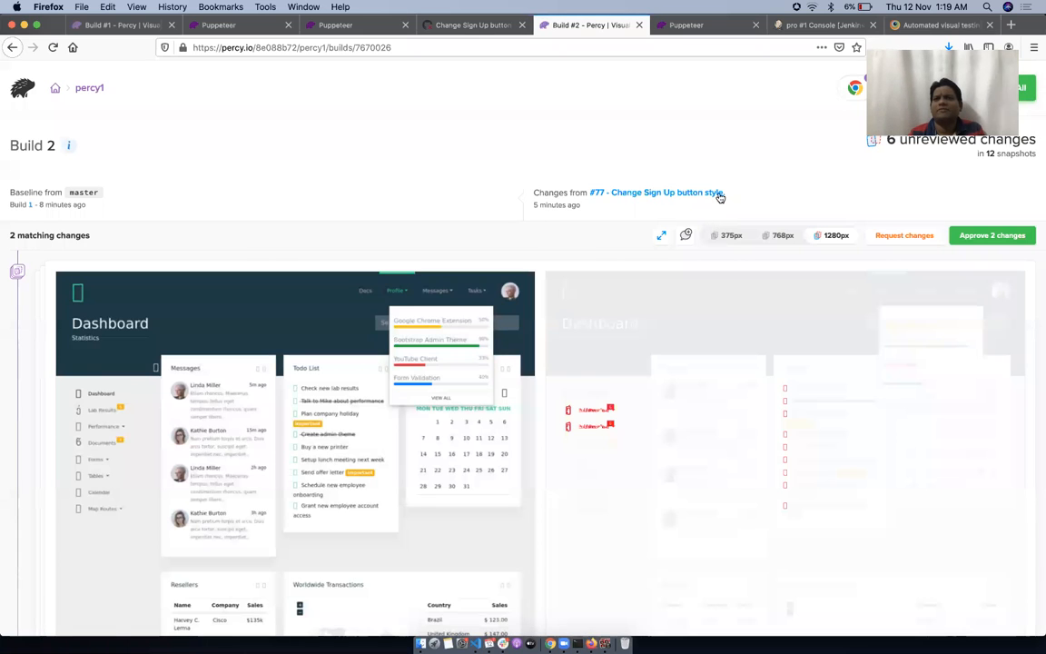
pyautogui.click(732, 235)
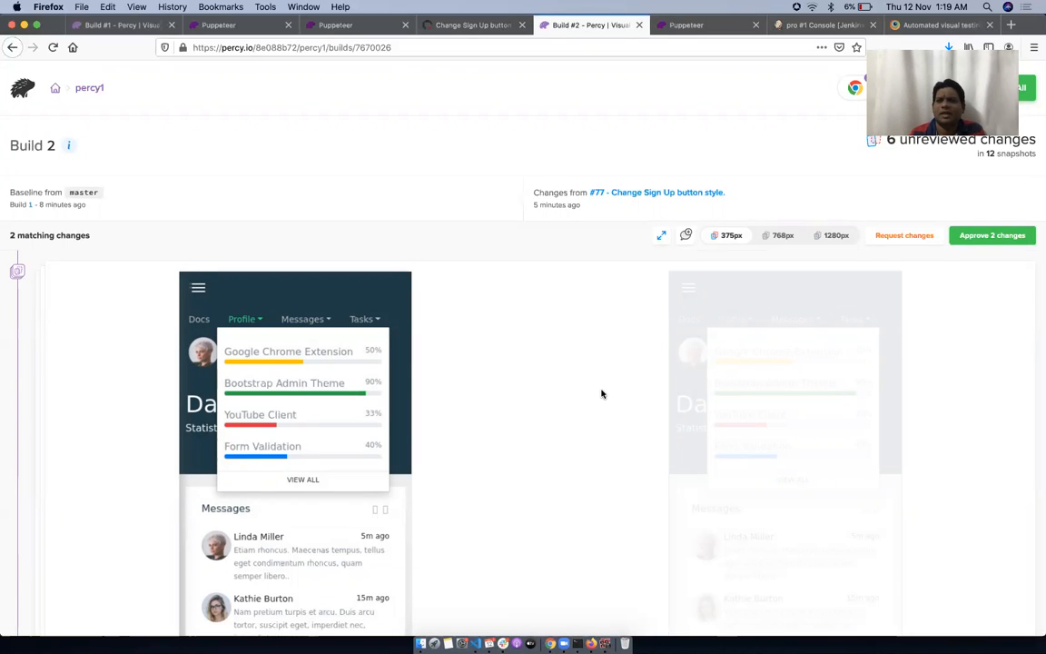
pyautogui.scroll(-3)
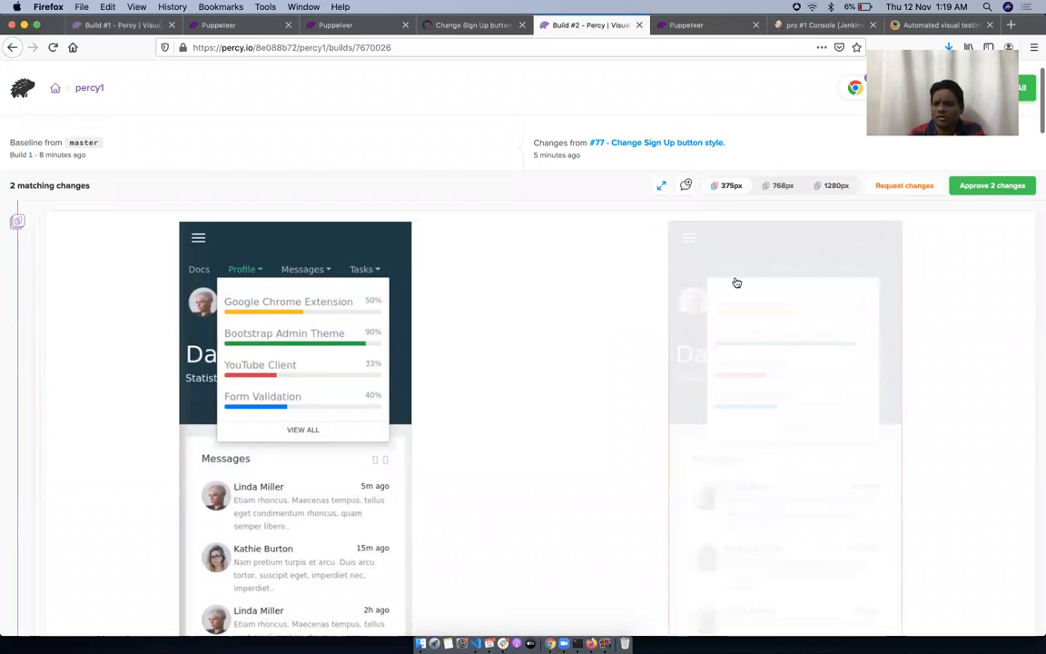
pyautogui.moveTo(554, 511)
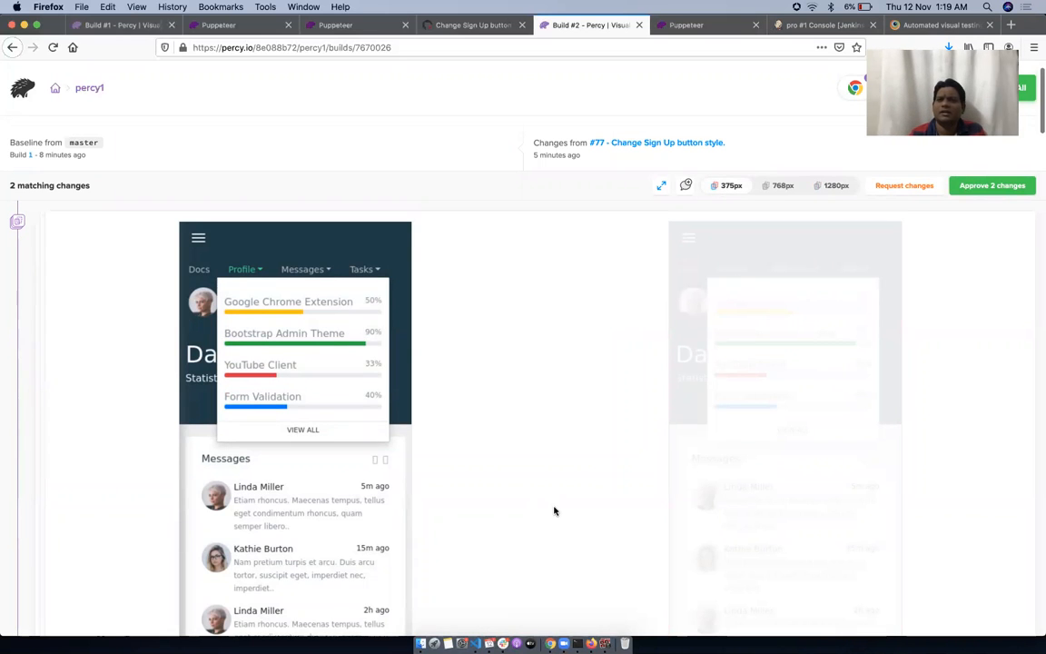
pyautogui.scroll(-3)
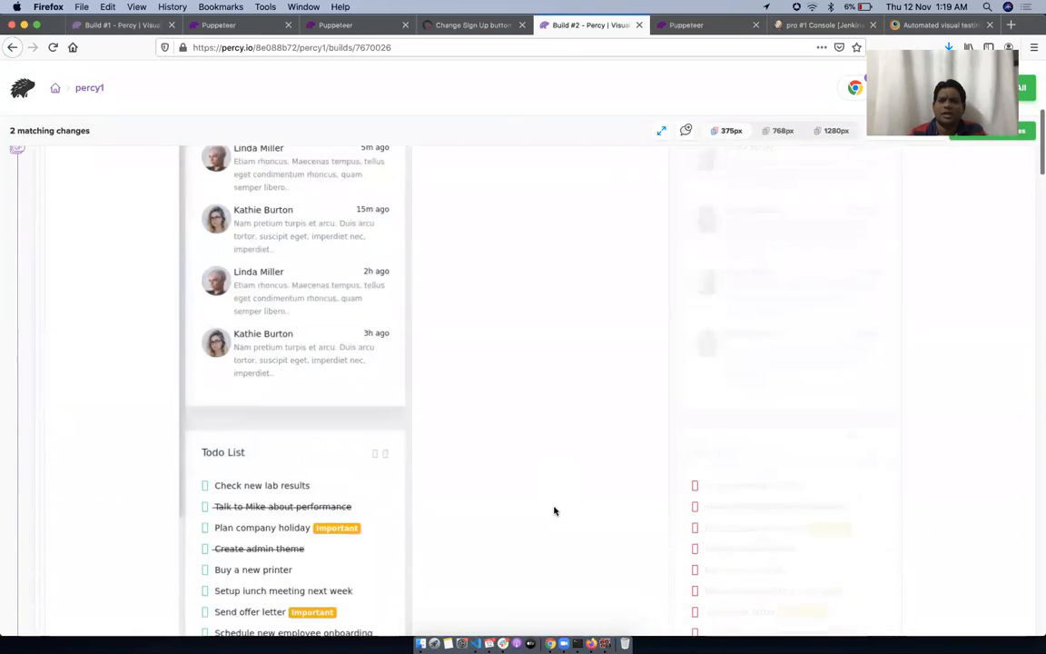
pyautogui.scroll(-3)
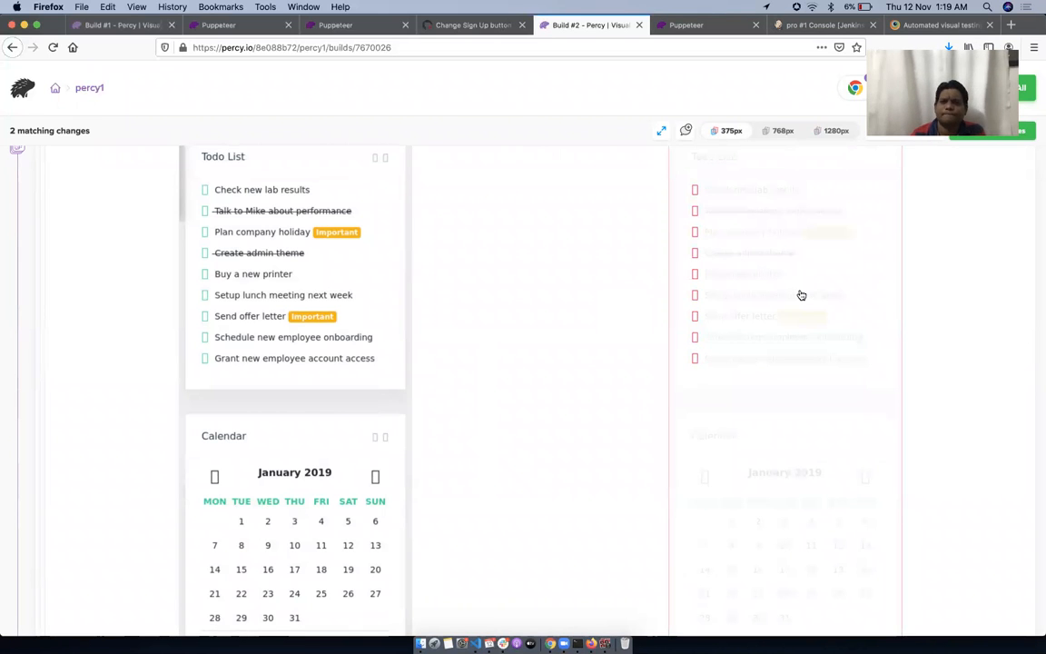
pyautogui.scroll(-3)
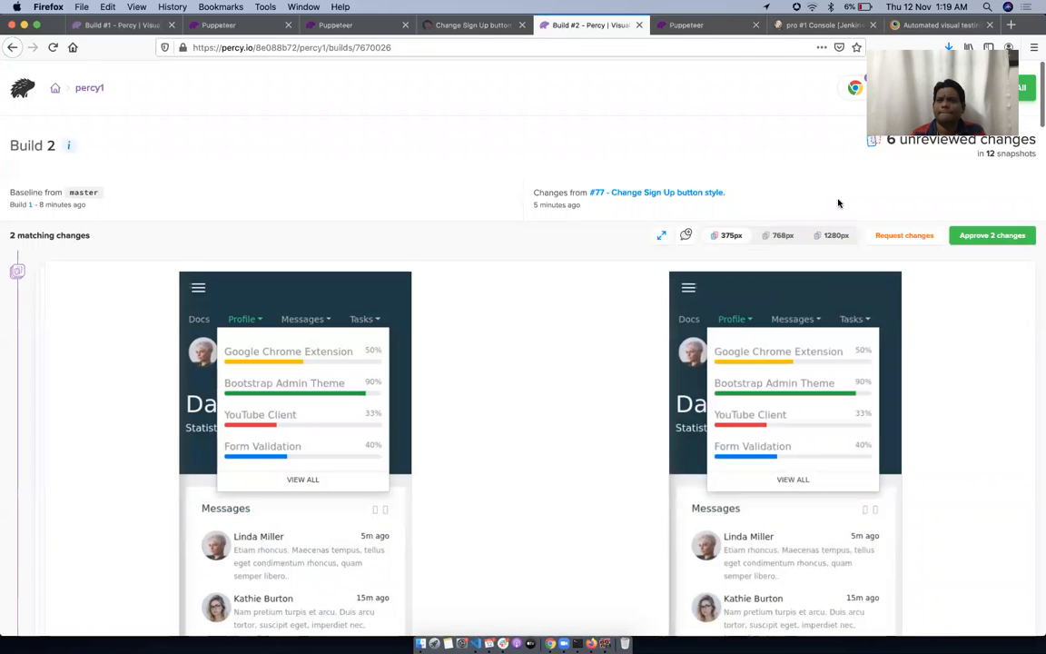
pyautogui.moveTo(536, 97)
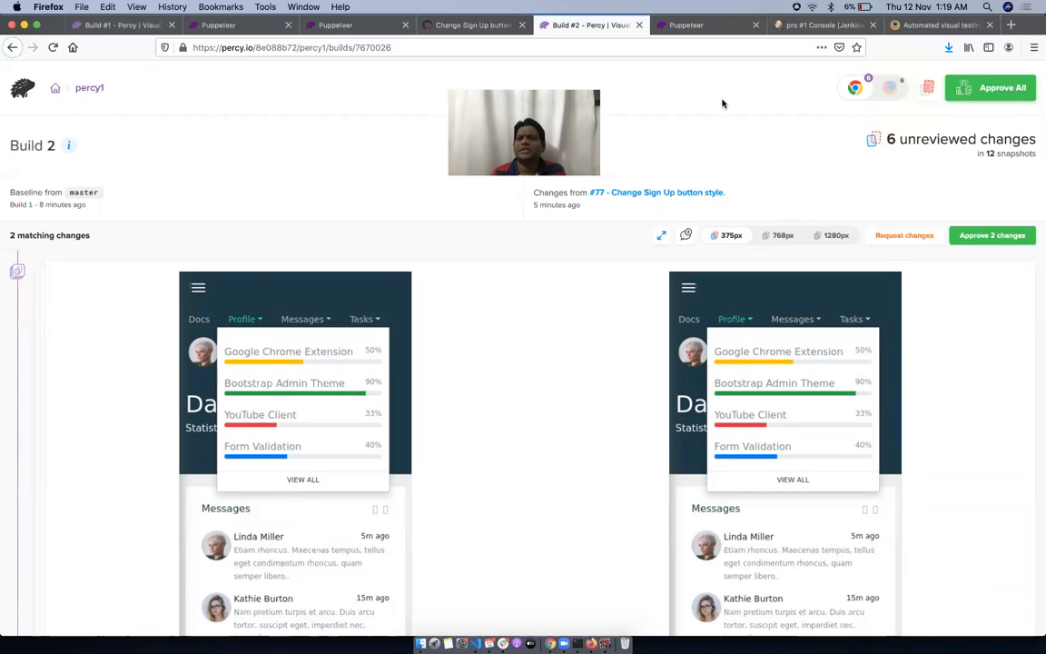
pyautogui.moveTo(888, 103)
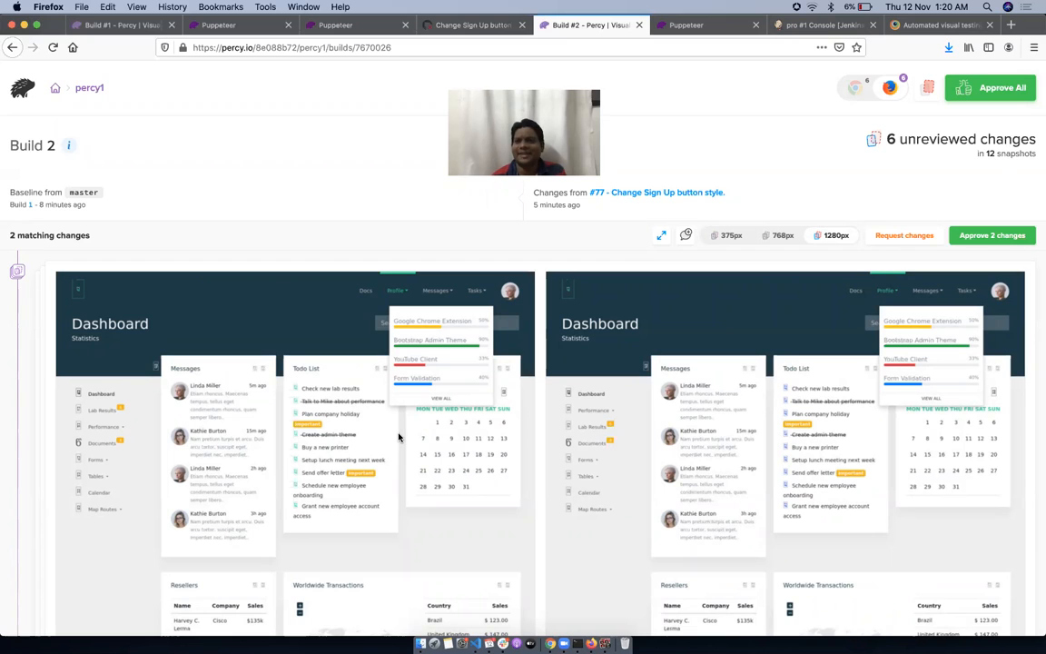
pyautogui.moveTo(677, 341)
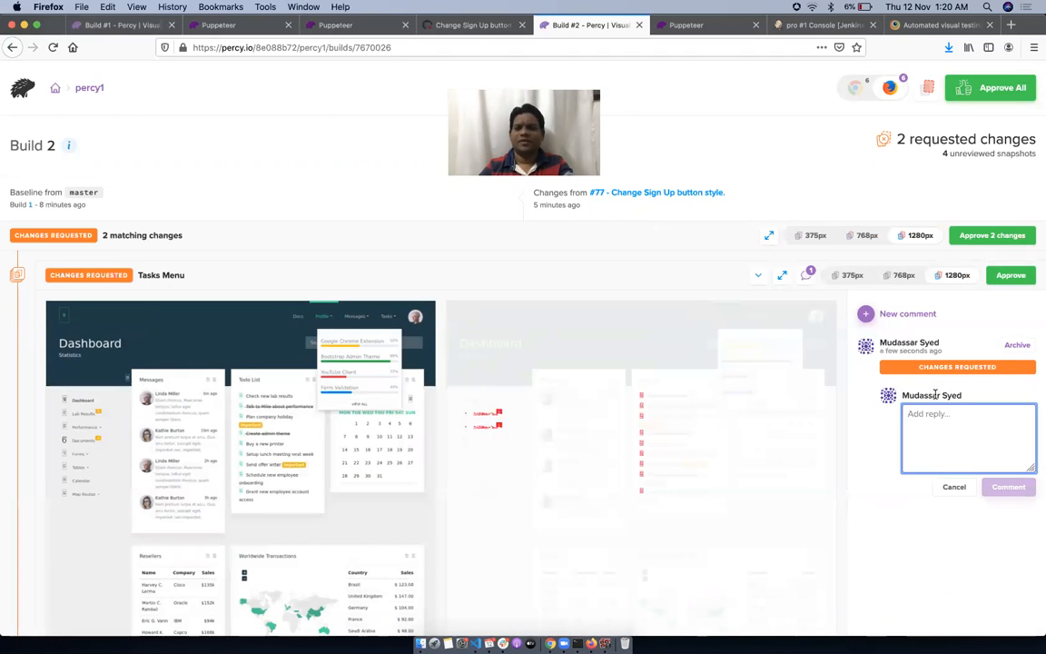
pyautogui.write('@')
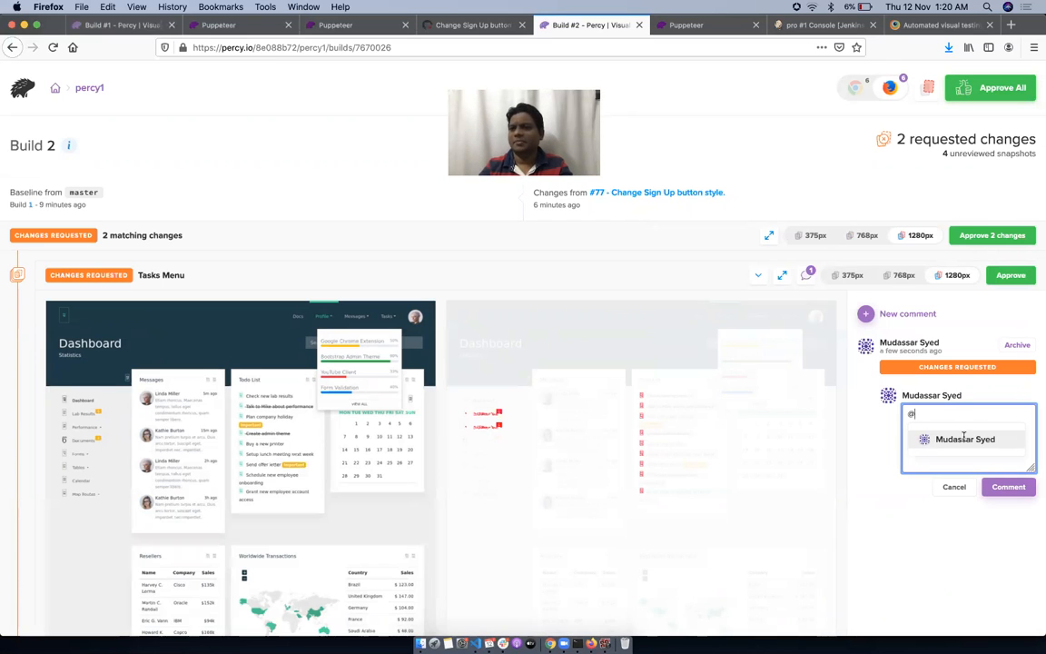
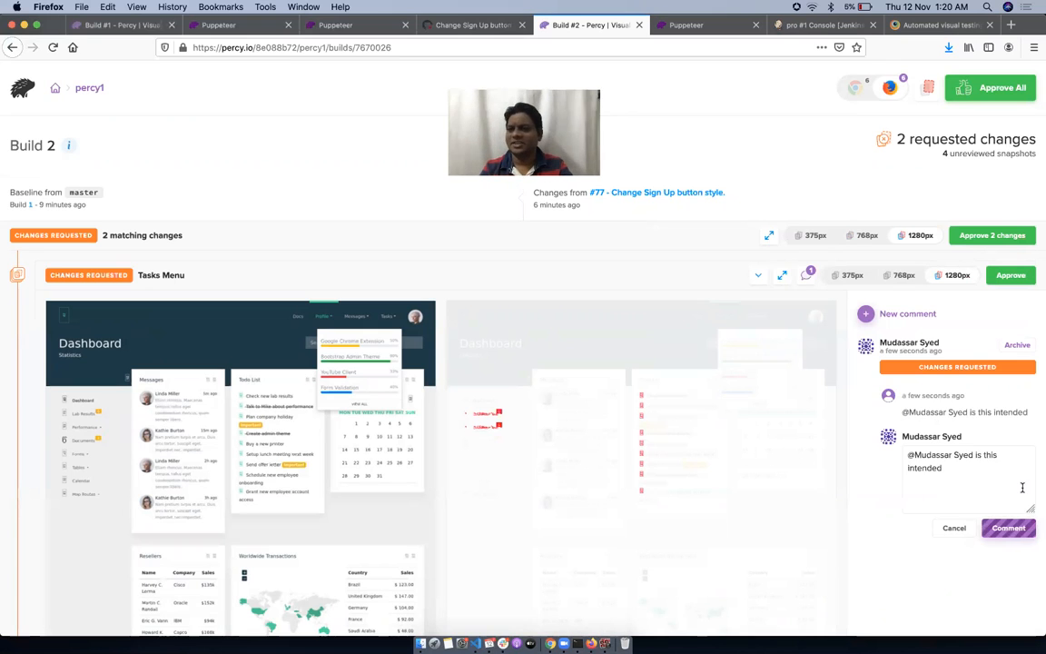
pyautogui.click(1008, 528)
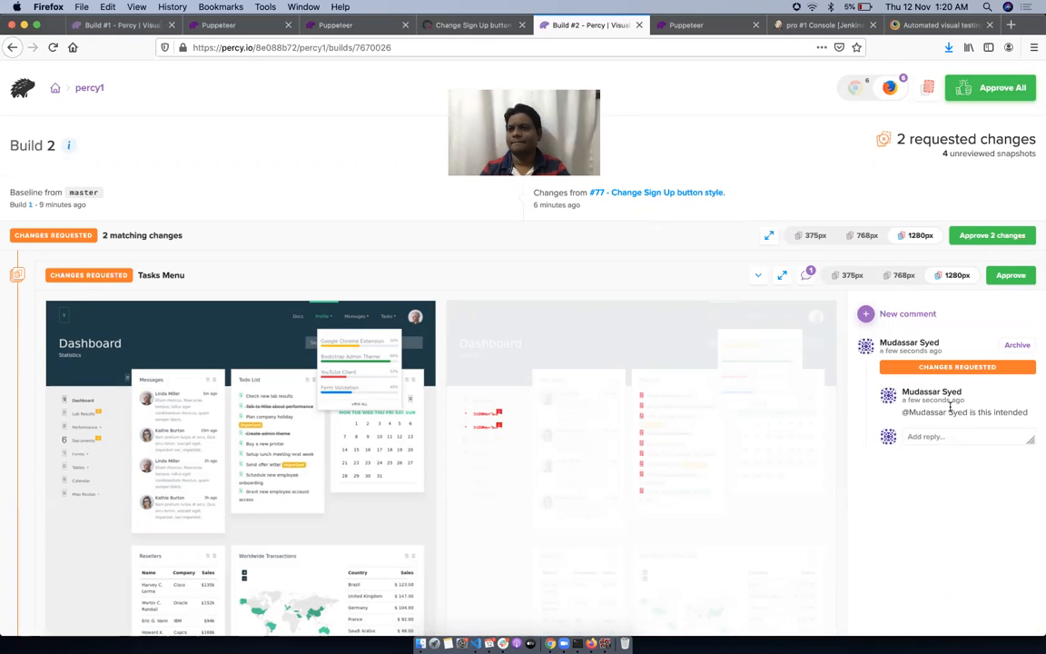
pyautogui.scroll(-3)
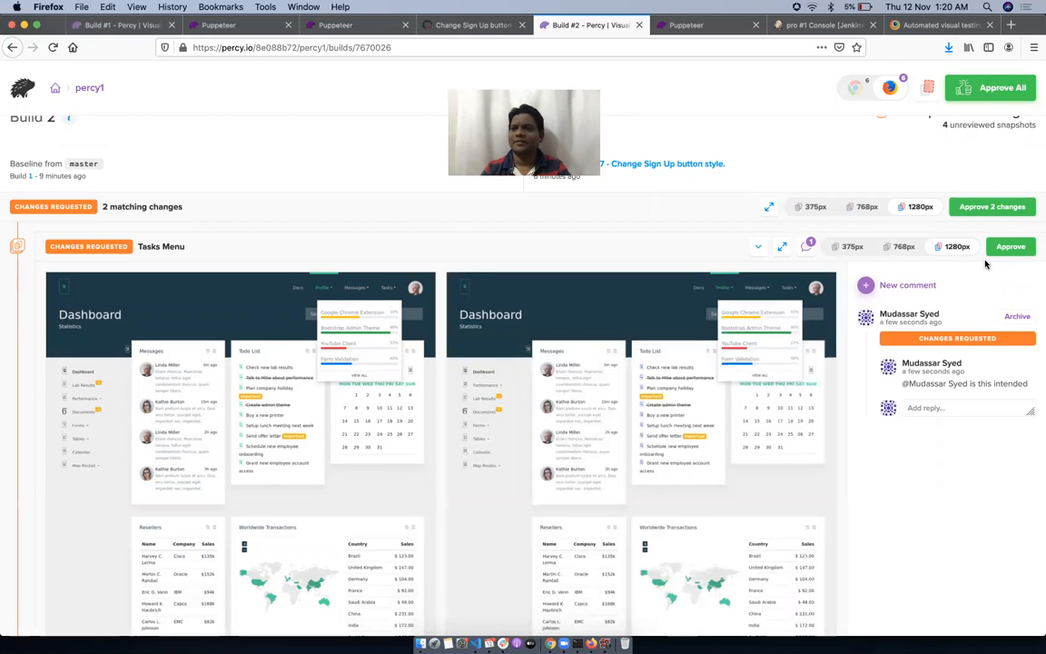
pyautogui.click(1010, 246)
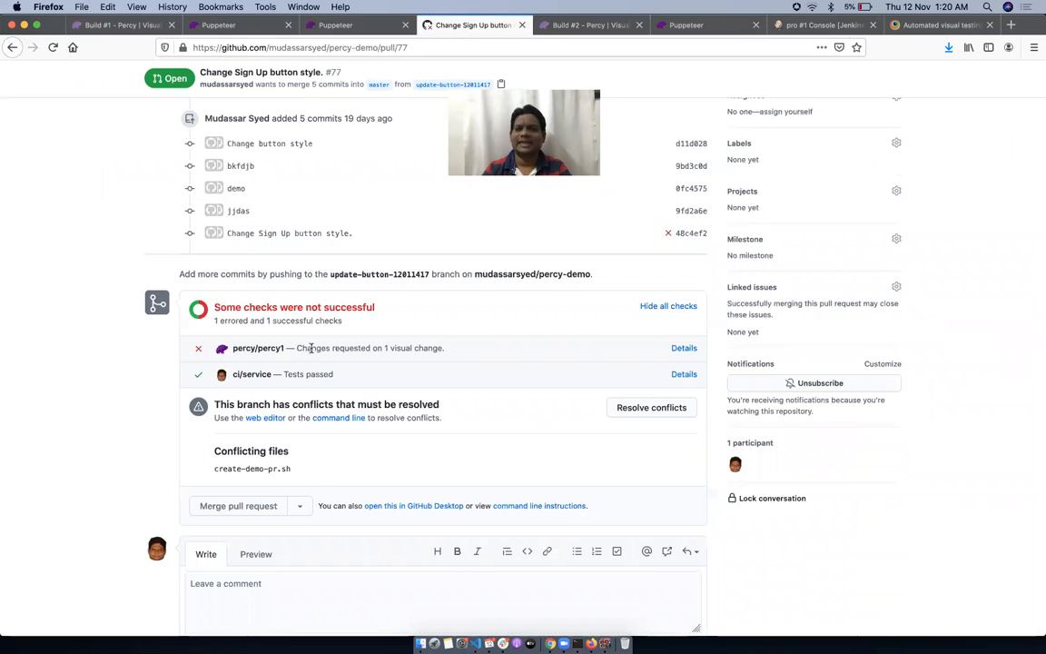
pyautogui.moveTo(368, 347)
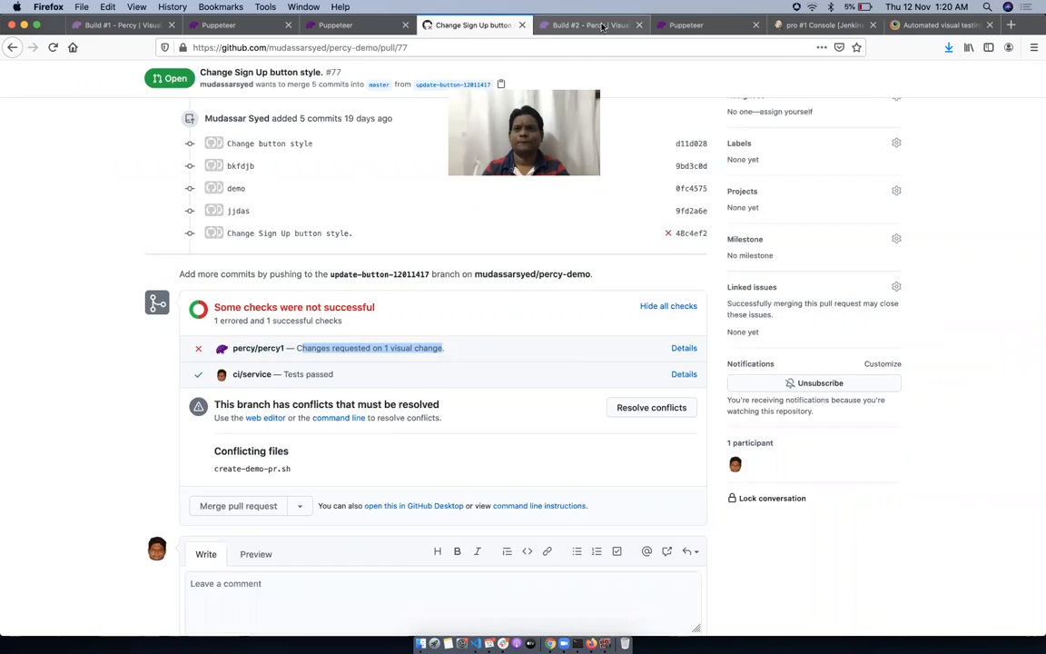
# Return to the Percy Build 2 review tab
pyautogui.click(590, 24)
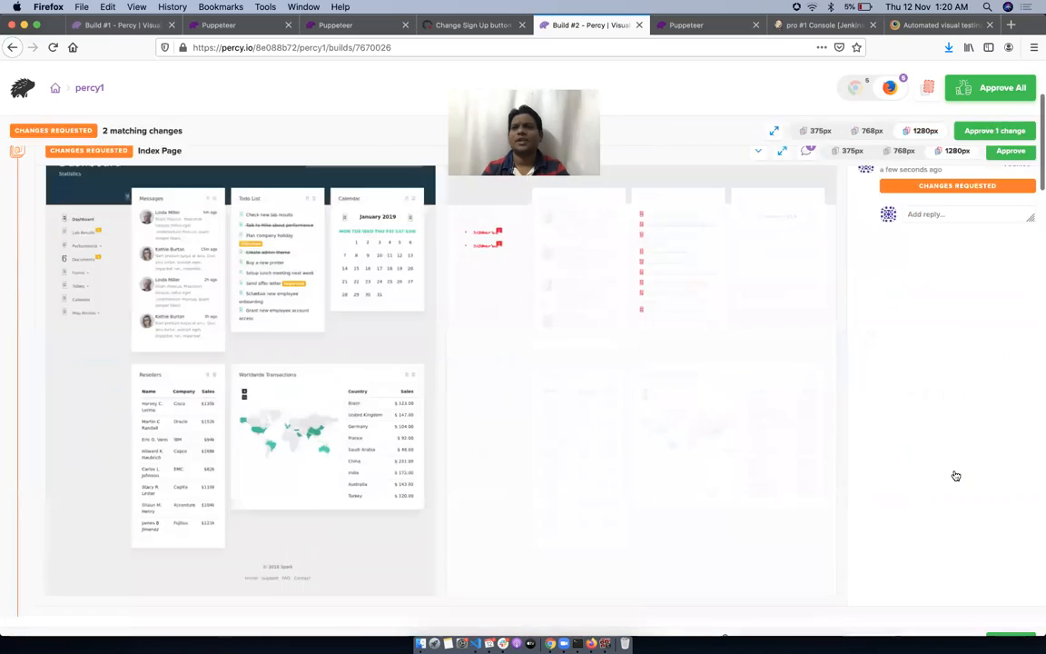
# Approve all Build 2 snapshots, confirming past the requested-changes warning
pyautogui.click(990, 87)
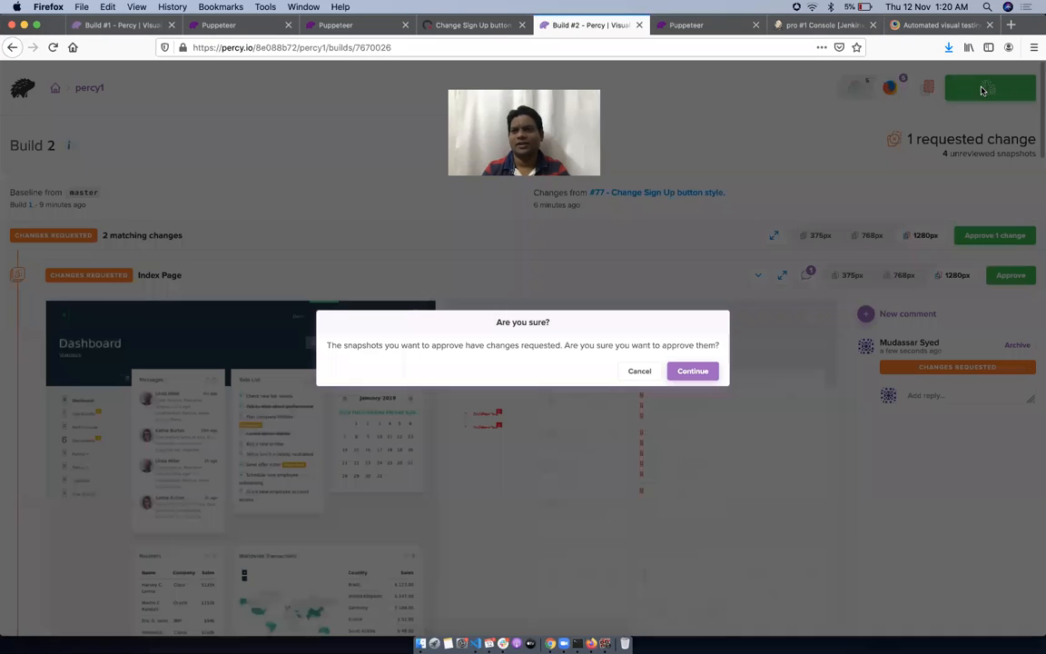
pyautogui.click(692, 371)
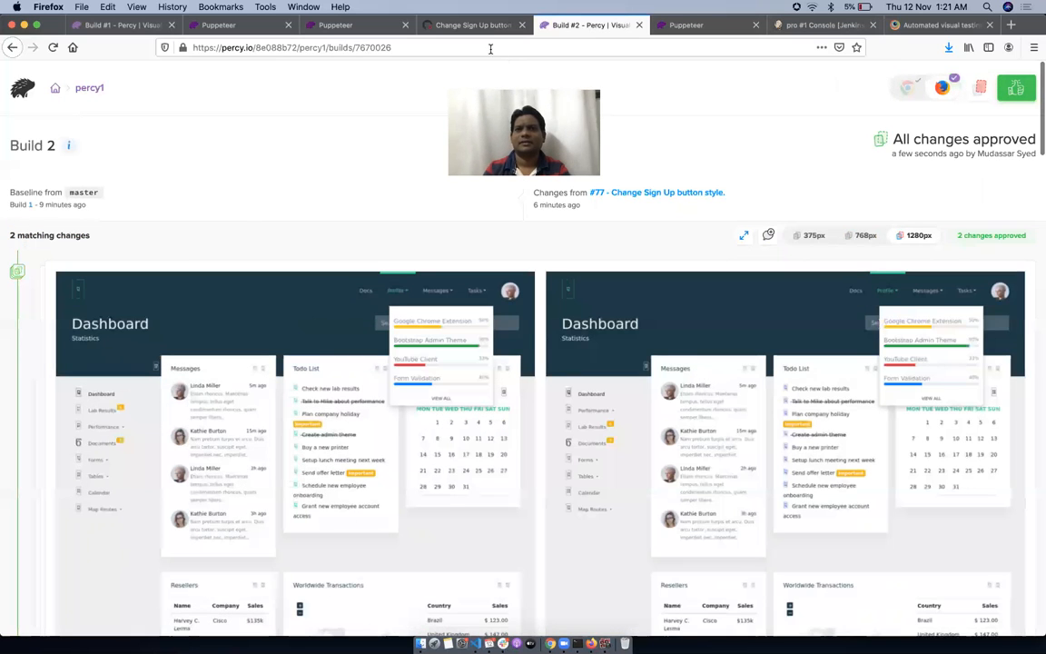
pyautogui.click(472, 24)
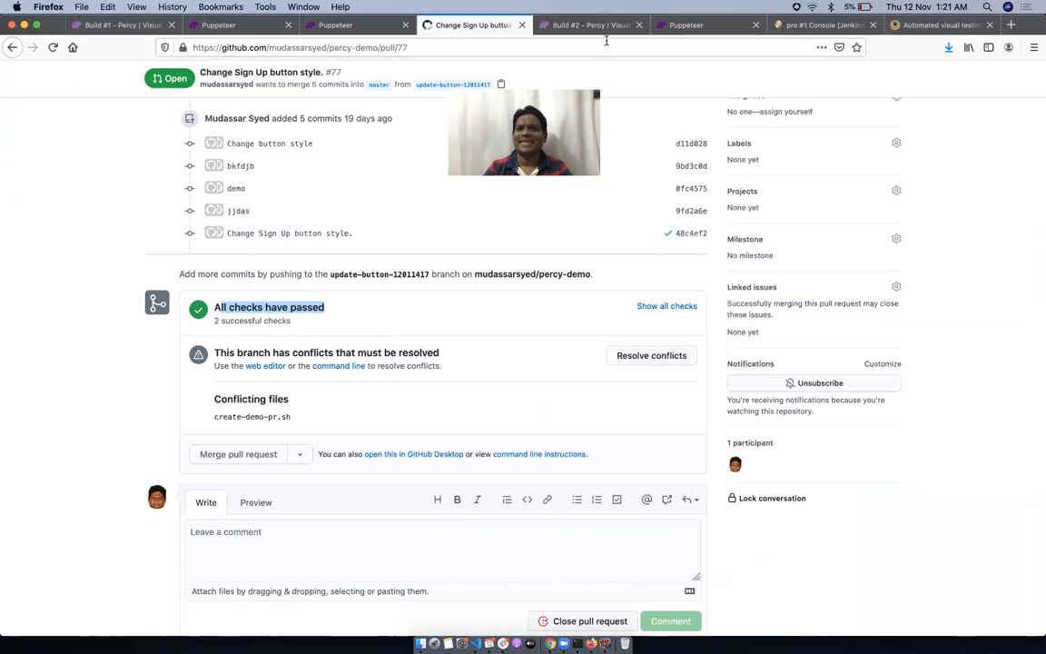
# Point out 'All checks have passed' on pull request #77
pyautogui.click(586, 24)
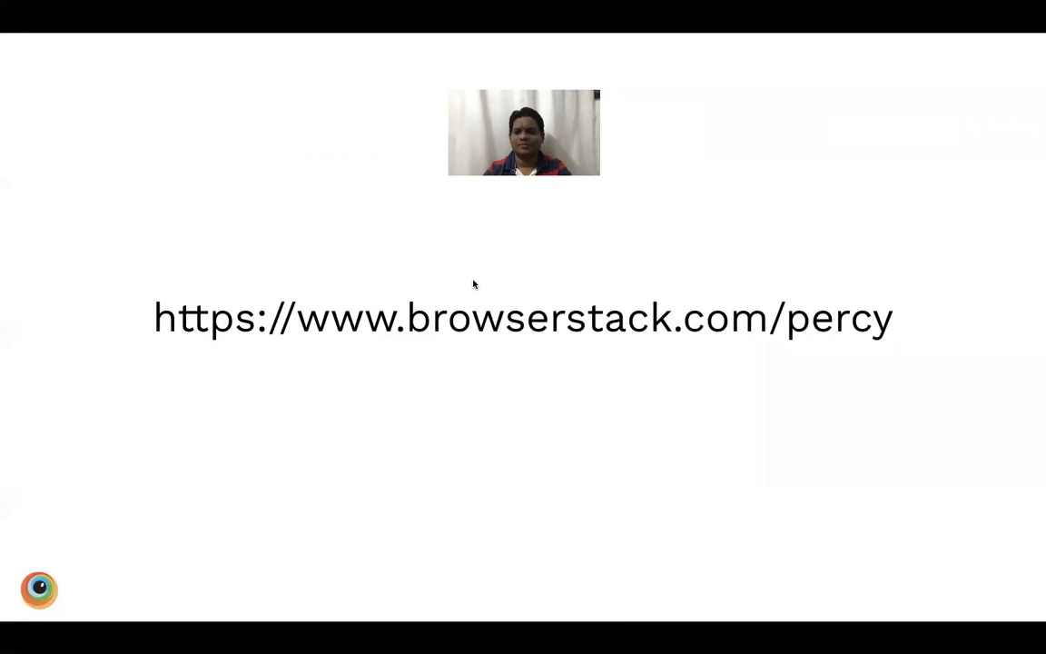
# Advance the presentation to the Benefits slide
pyautogui.press('Right')
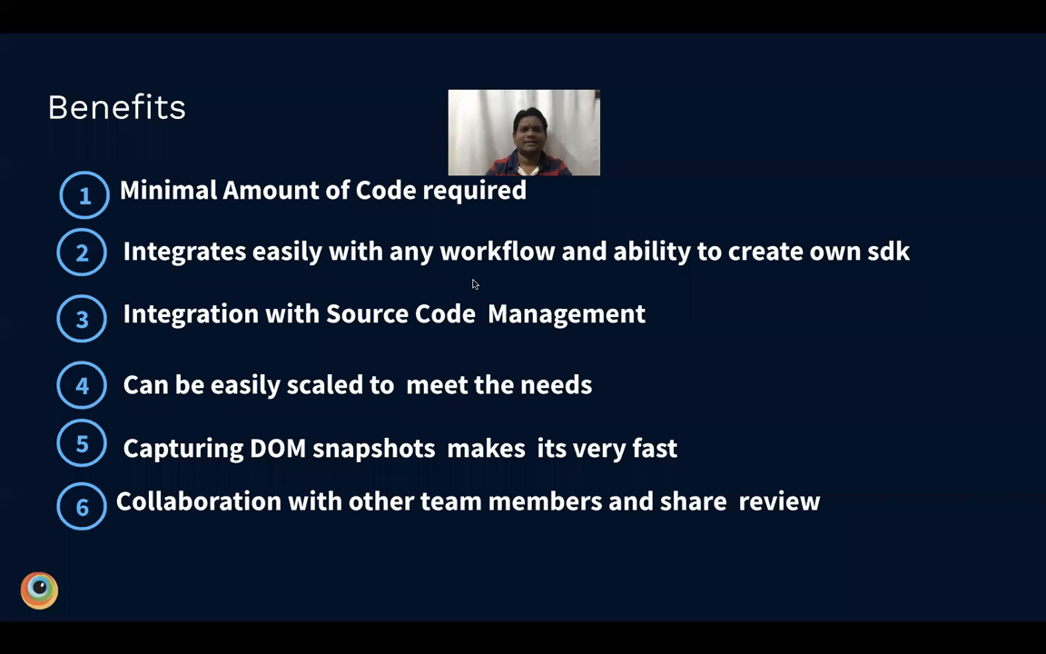
pyautogui.moveTo(874, 146)
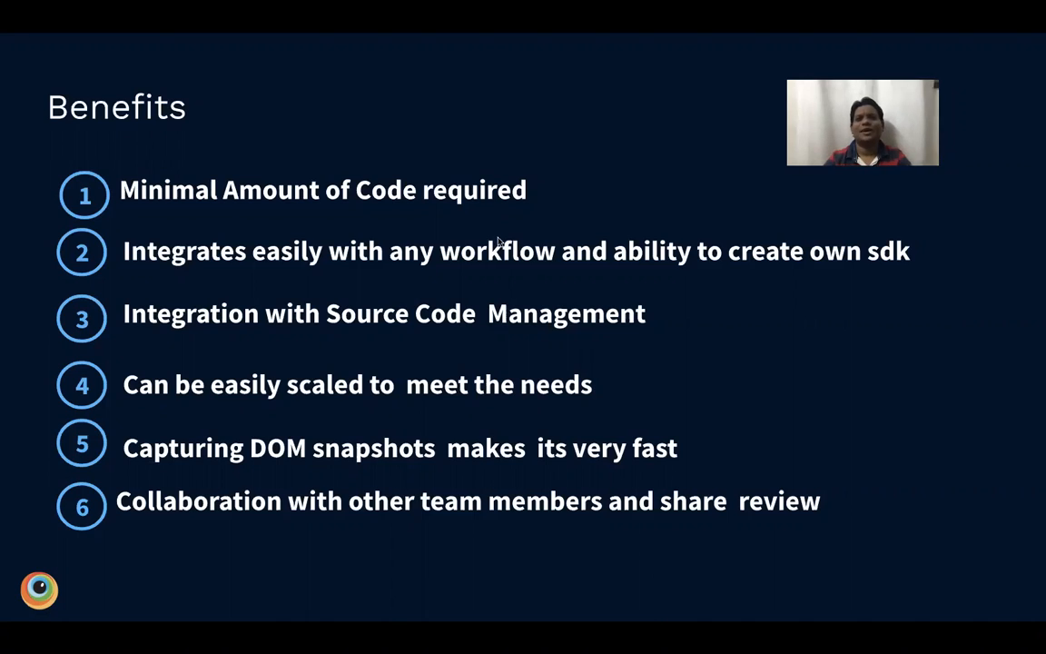
pyautogui.moveTo(563, 317)
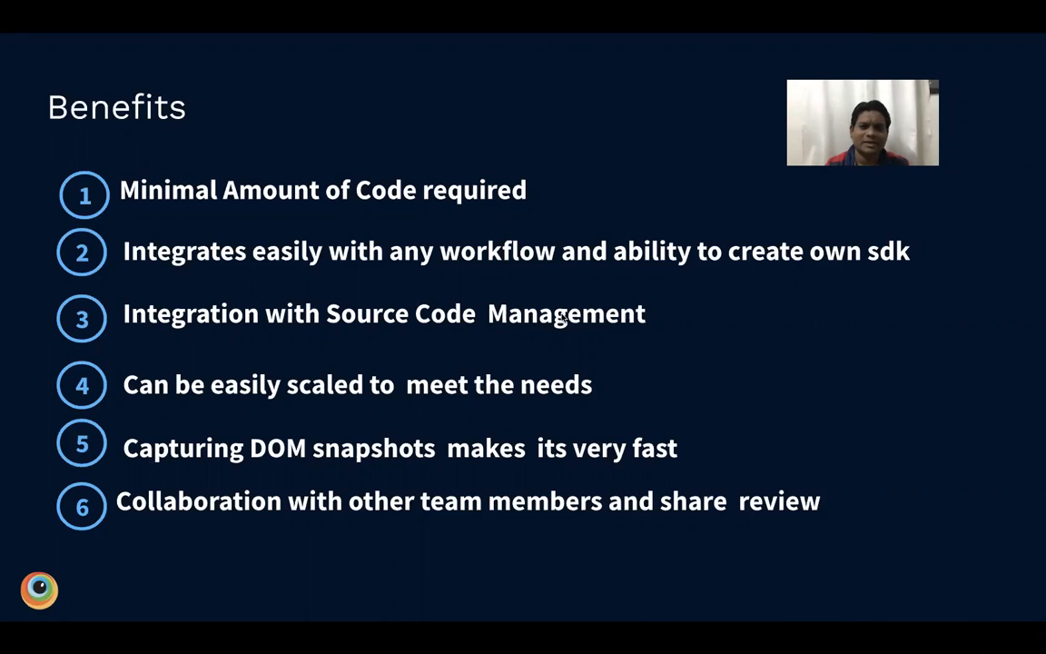